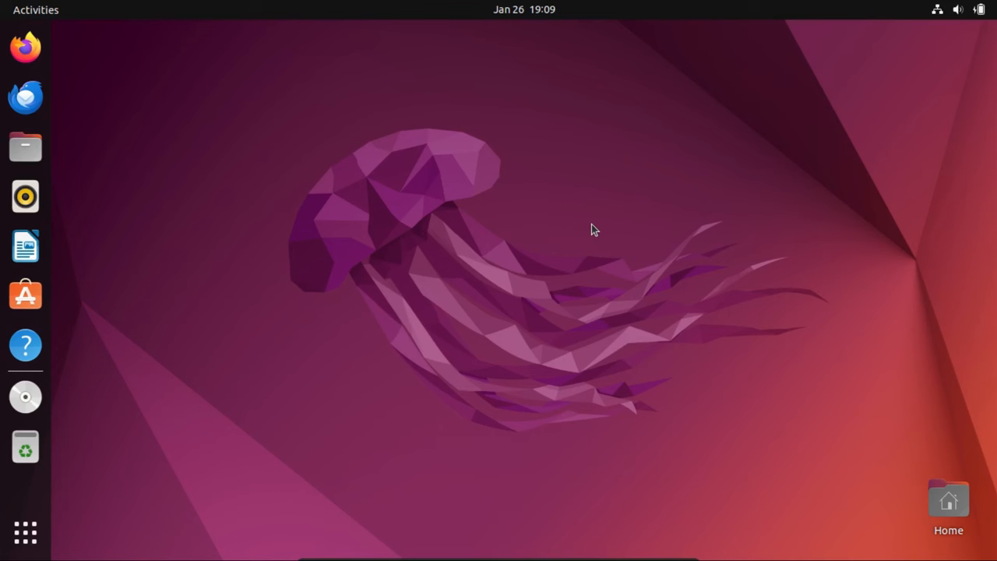
mouse_move(171, 419)
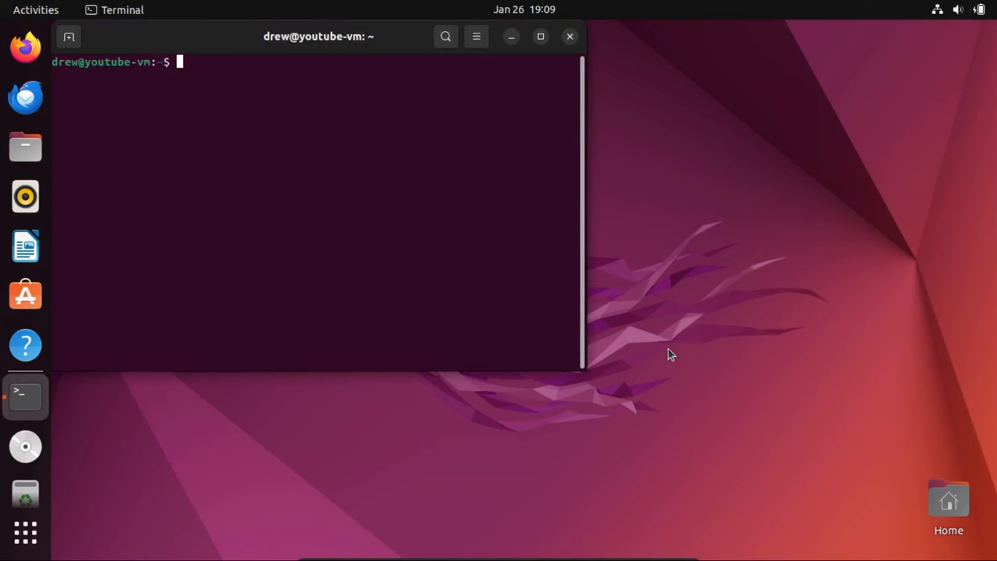
- Run 'sudo rm -rf /boot/grub' to delete the GRUB folder, then run 'reboot'
click(541, 36)
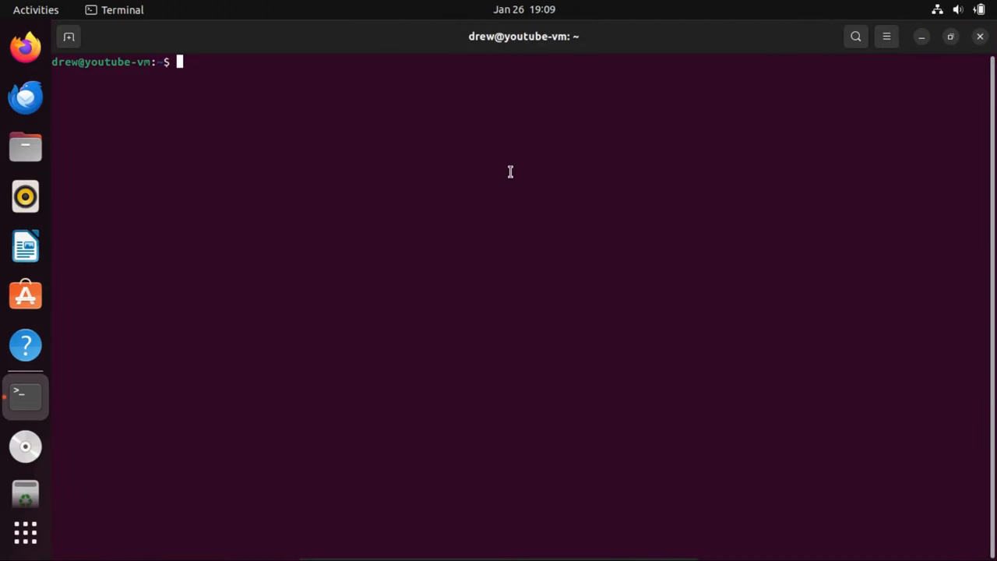
text(sudo rm -rf /boot/grub)
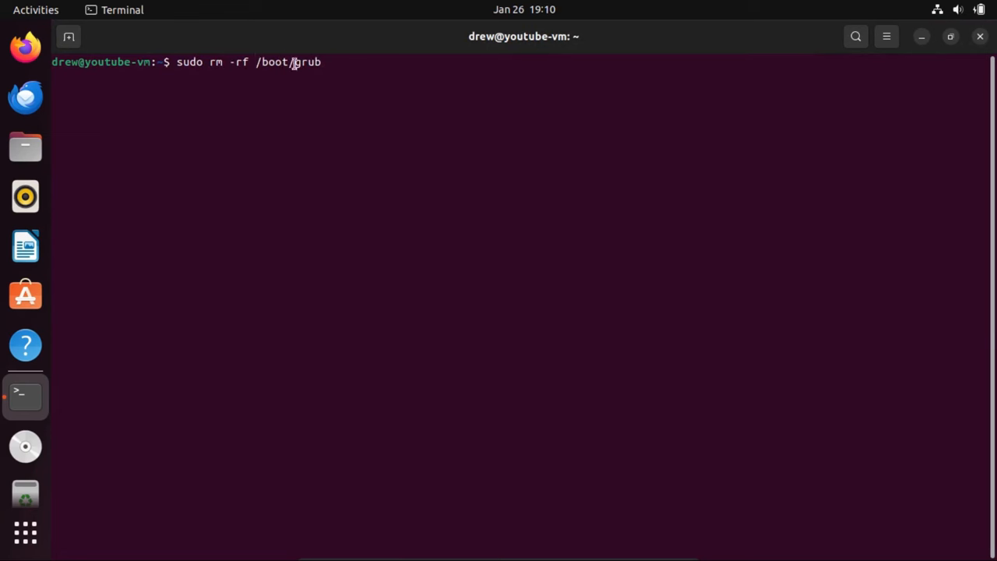
mouse_move(319, 124)
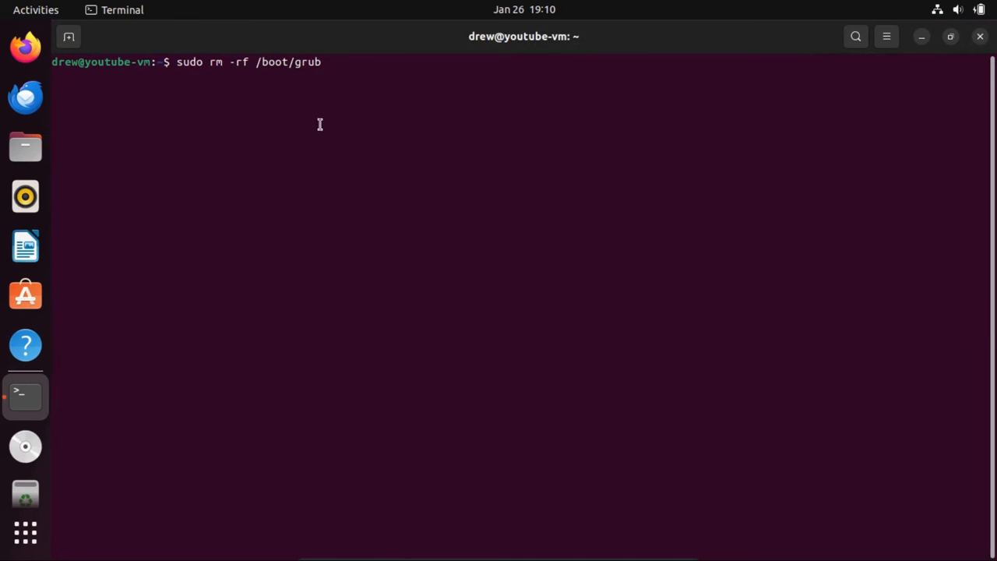
key(Return)
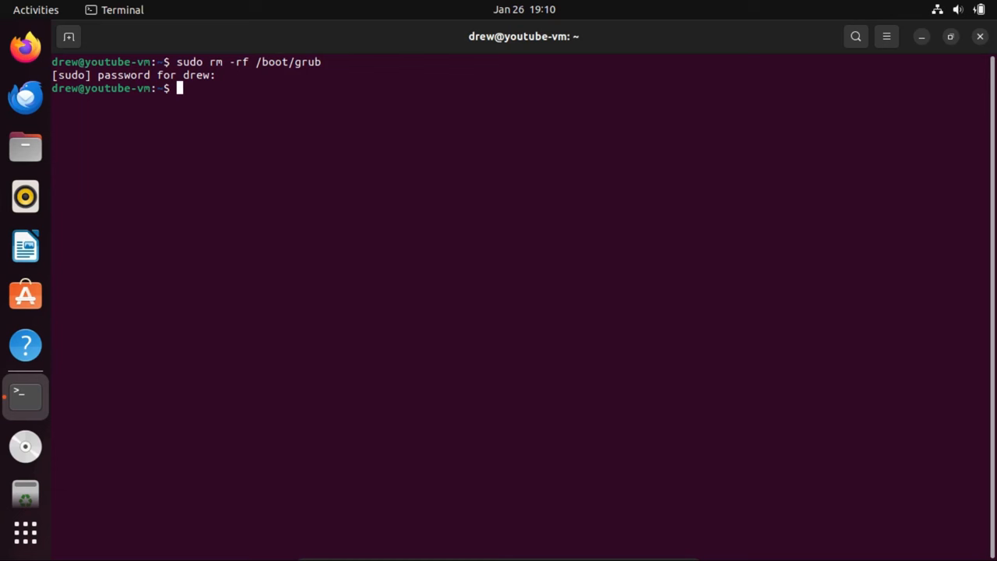
text(reboot)
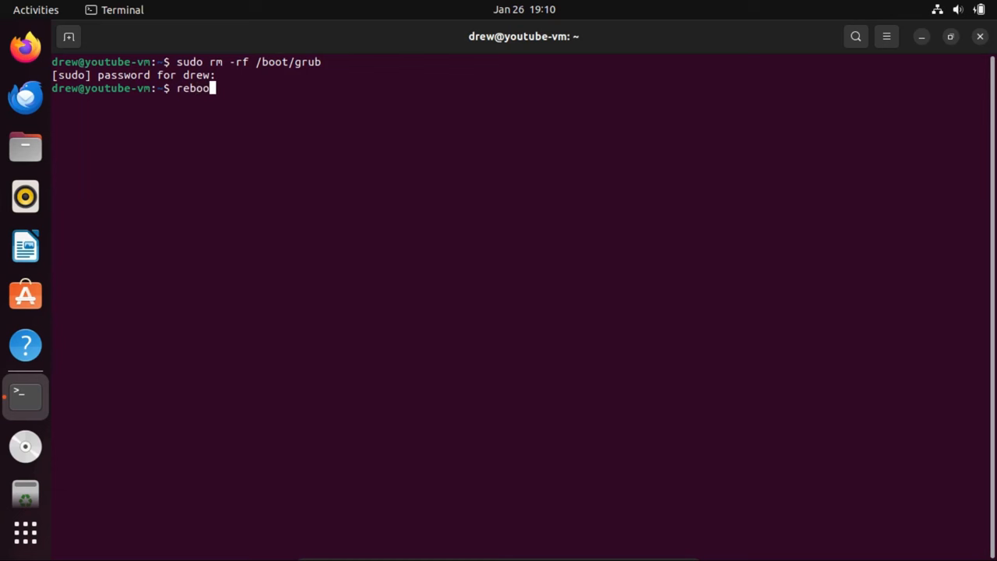
key(Return)
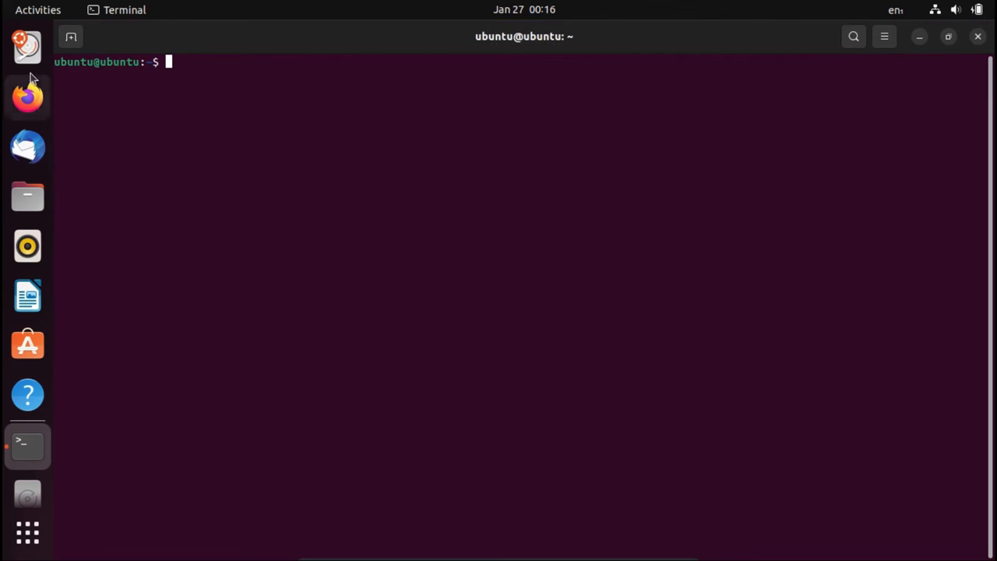
mouse_move(147, 155)
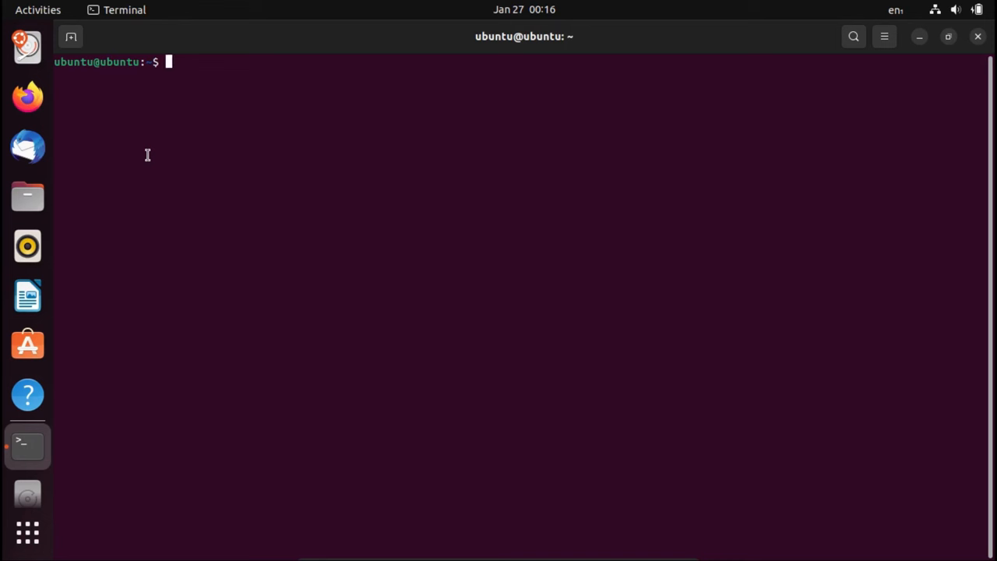
- Run 'sudo fdisk -l' to list the partitions of /dev/sda
text(sudo f)
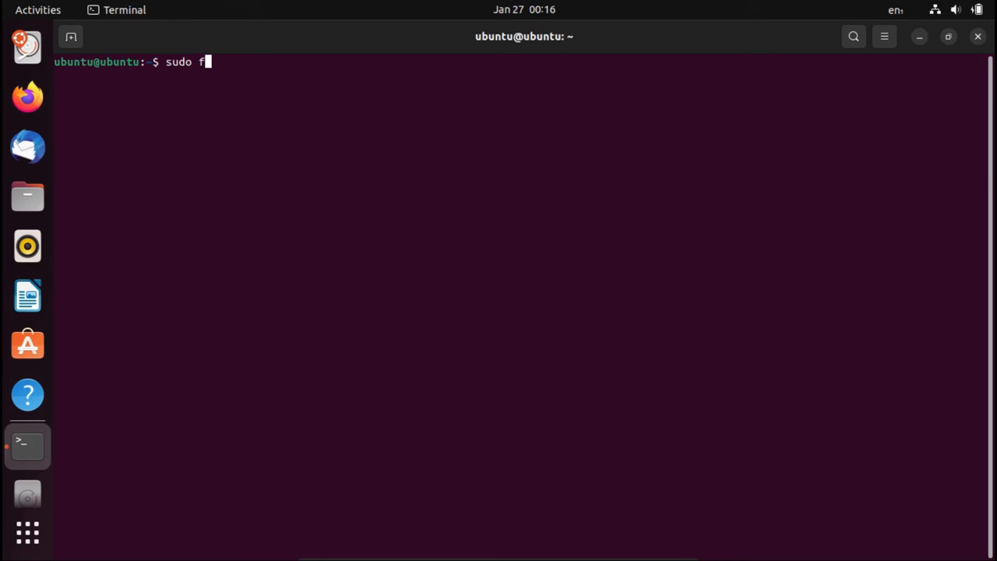
text(disk)
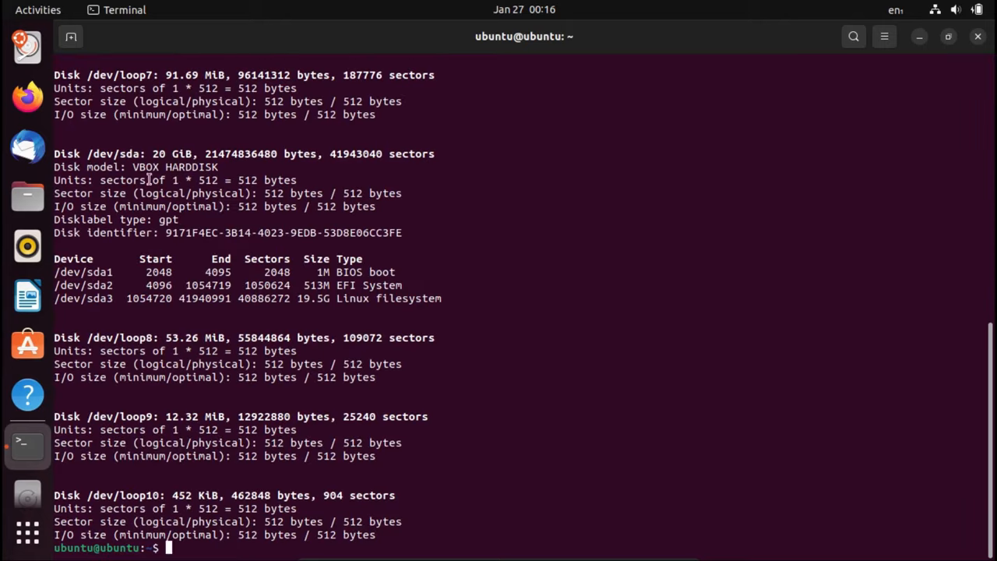
mouse_move(193, 171)
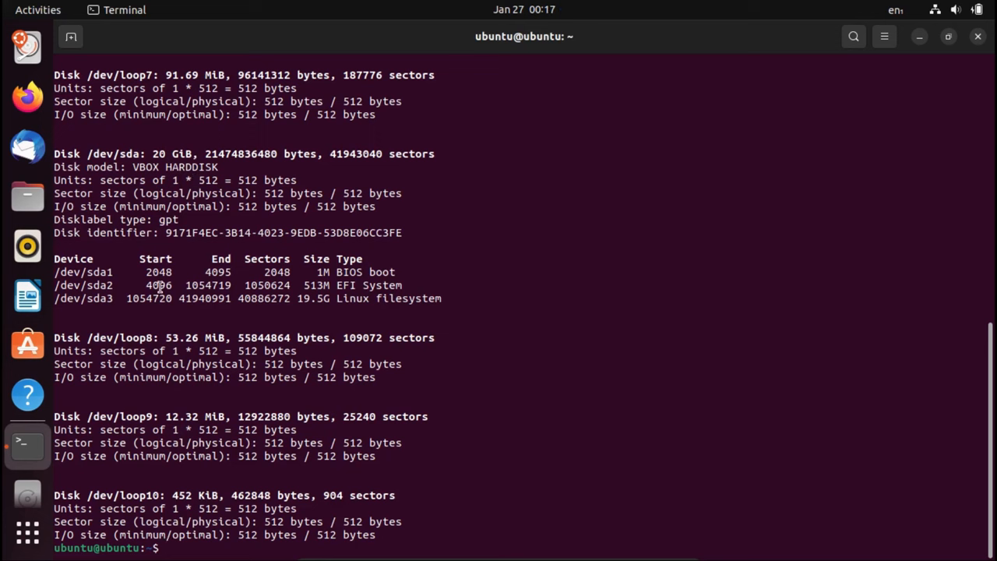
mouse_move(362, 271)
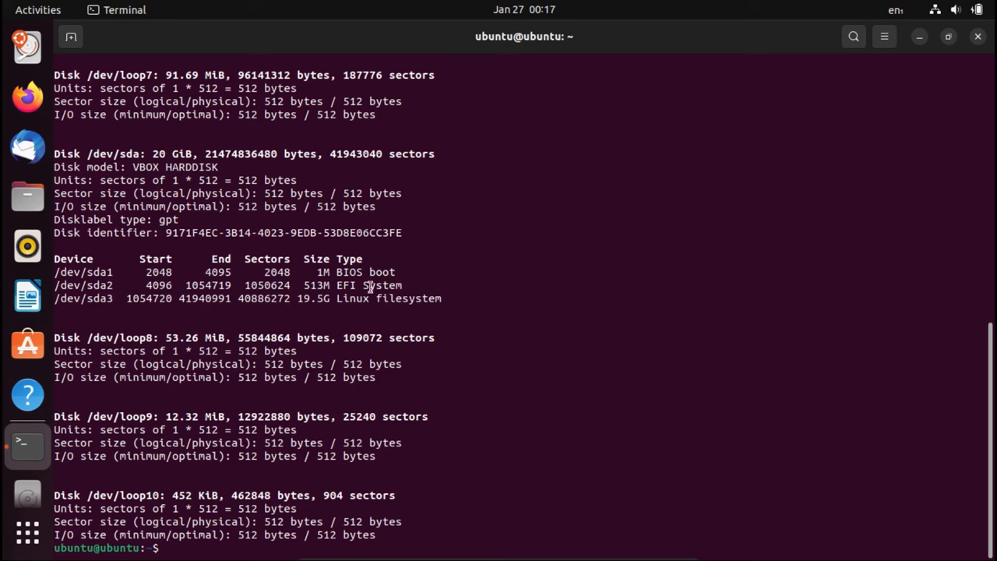
mouse_move(100, 290)
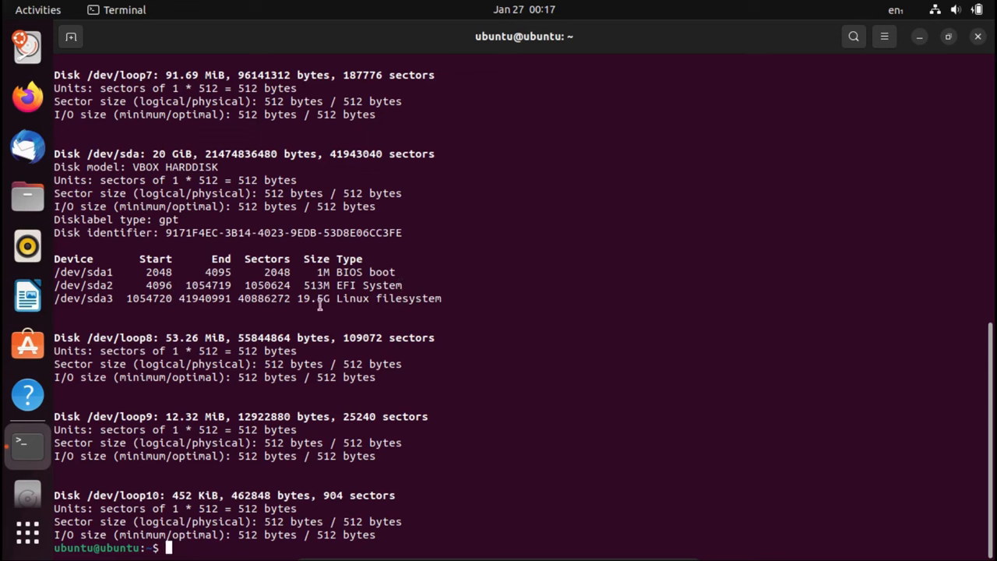
mouse_move(455, 316)
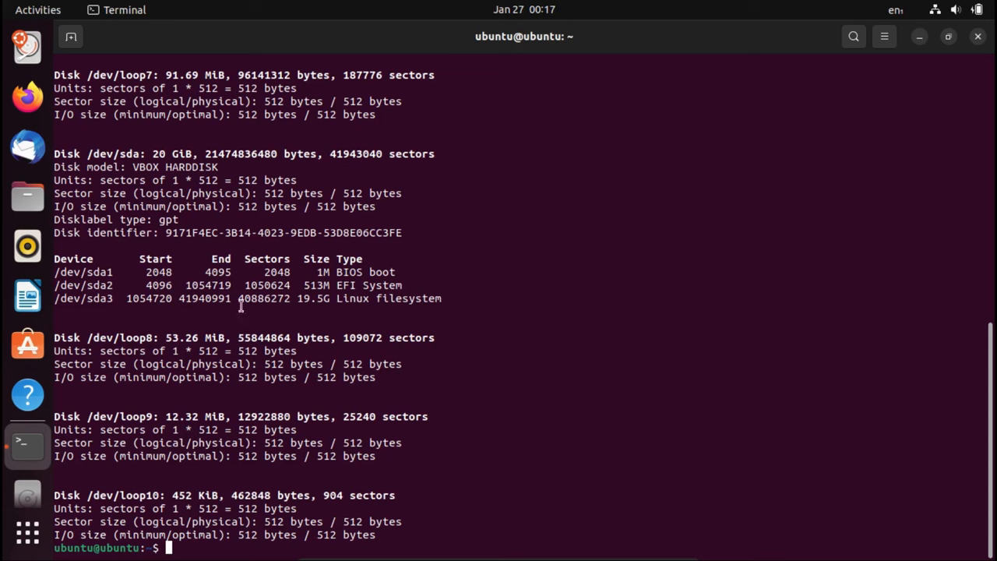
mouse_move(328, 299)
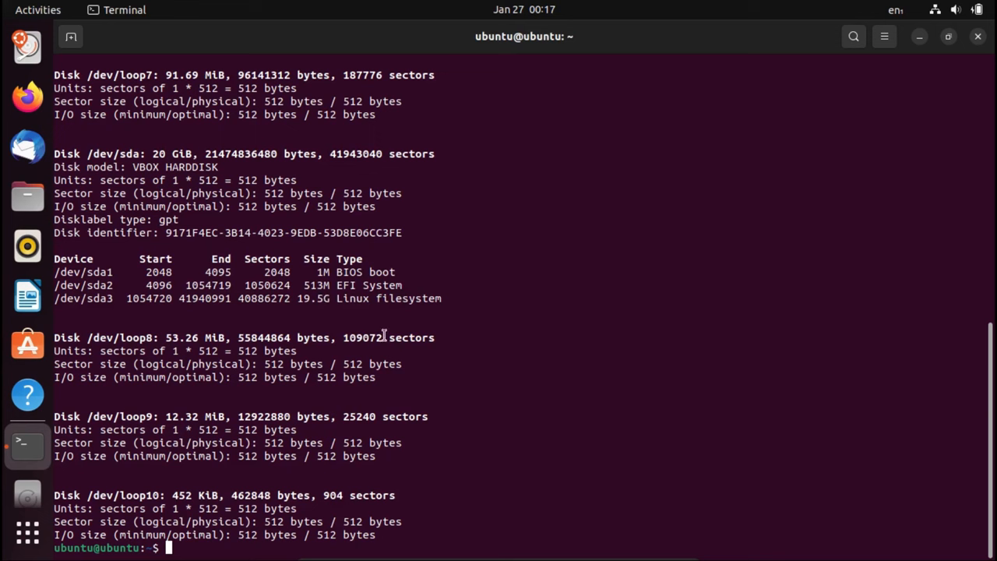
- Mount /dev/sda3 at /mnt with 'sudo mount'
text(sudo)
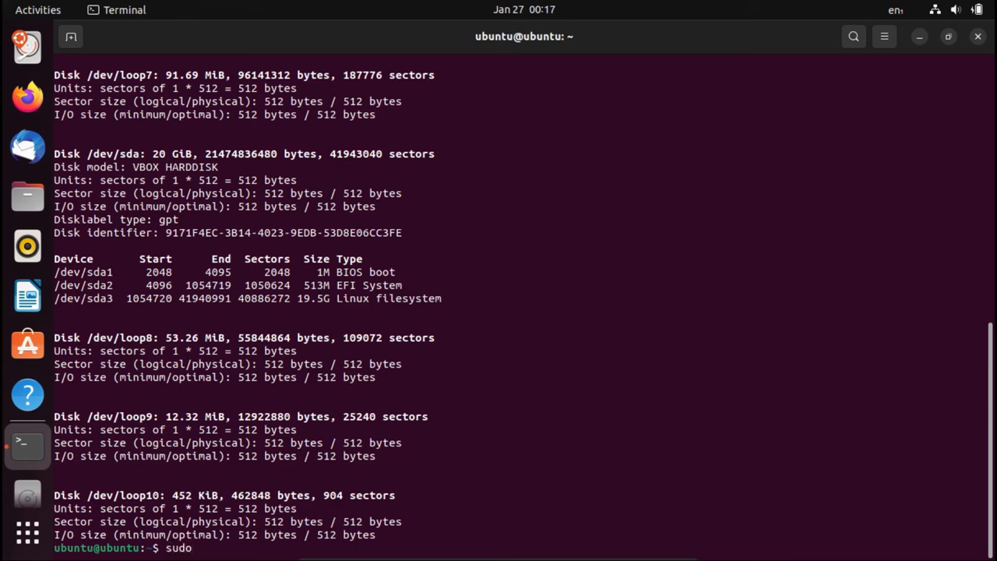
text(mount)
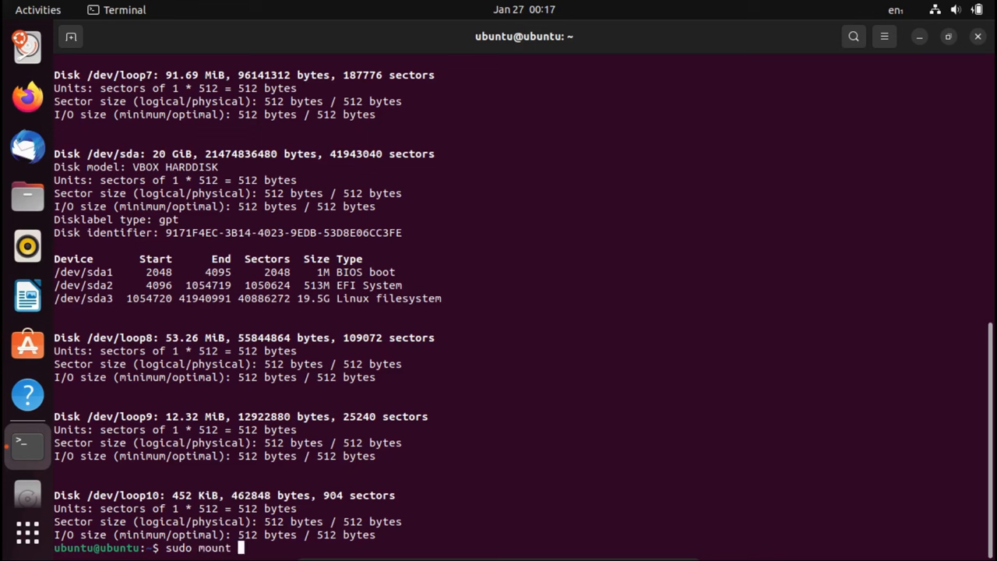
text(/dev/)
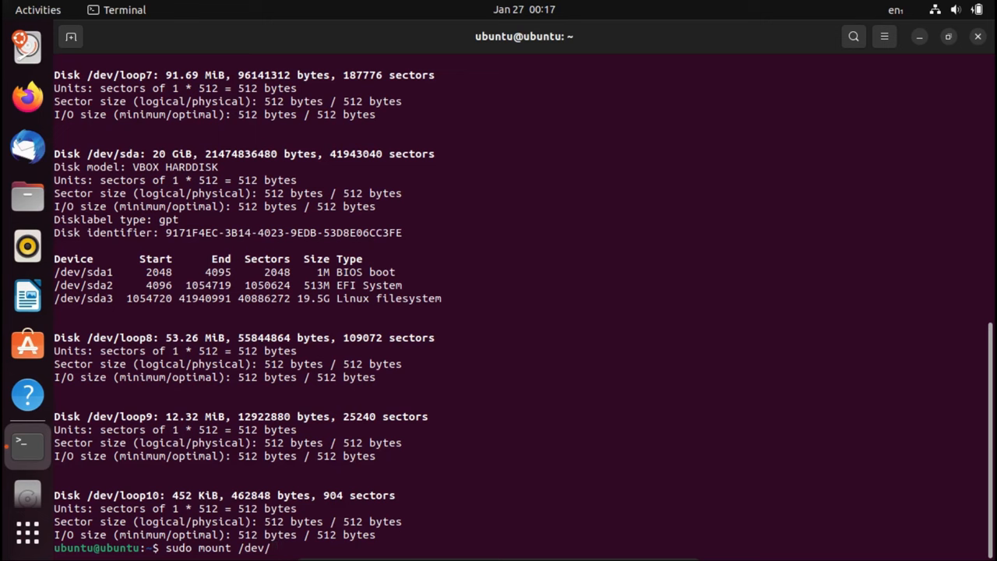
text(sda3 /mnt)
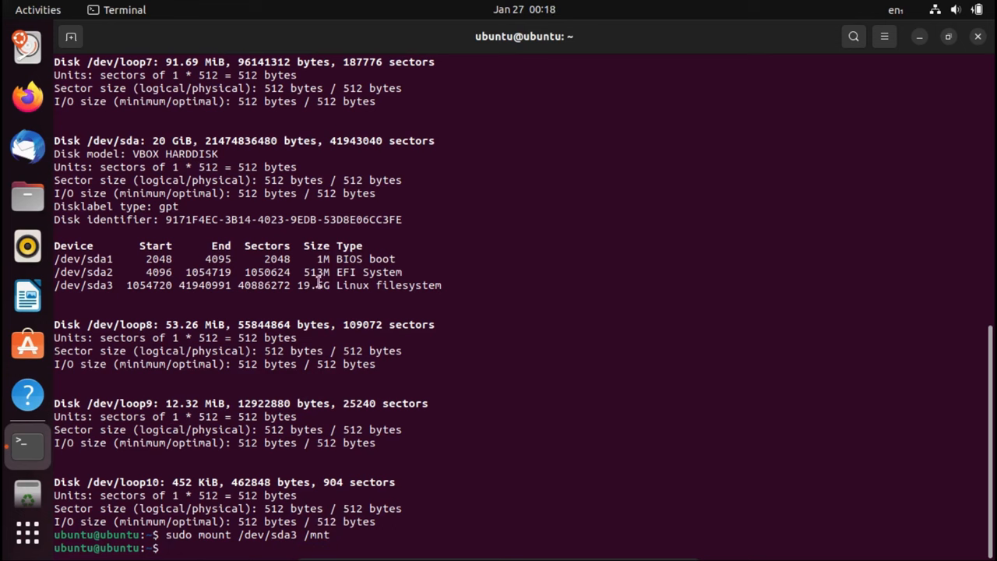
mouse_move(405, 311)
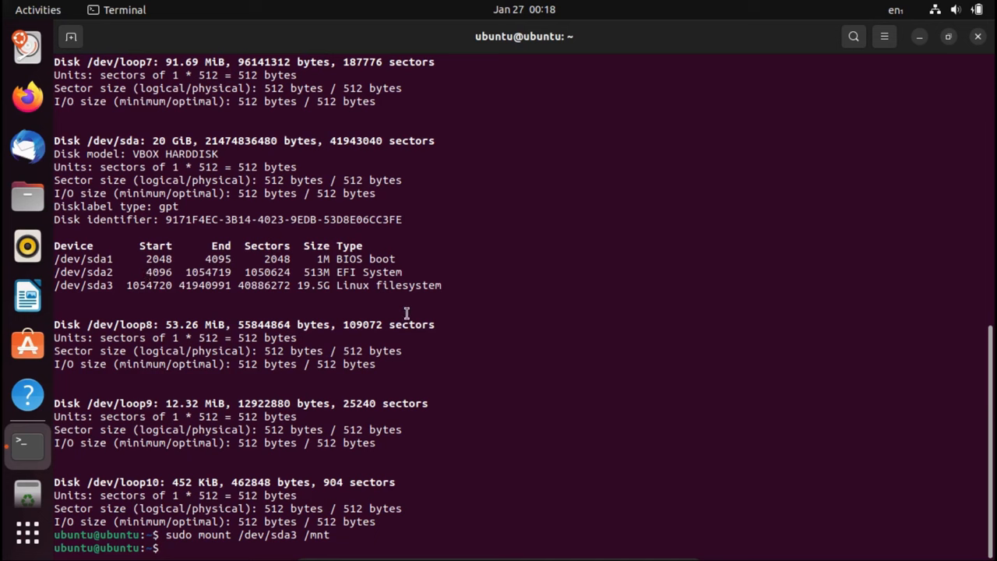
- Mount the EFI partition /dev/sda2 at /mnt/boot/efi
text(sudo mount /)
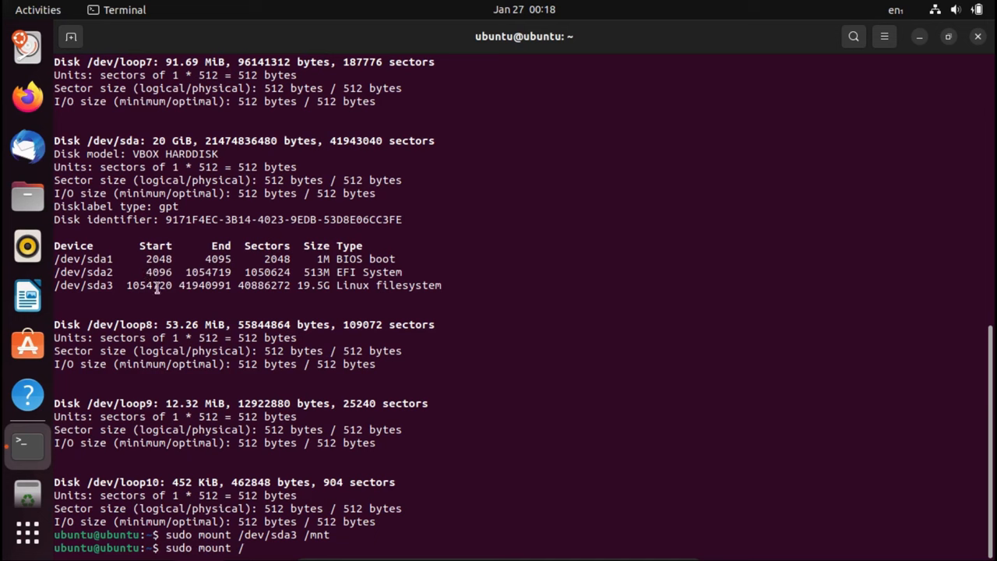
text(dev.)
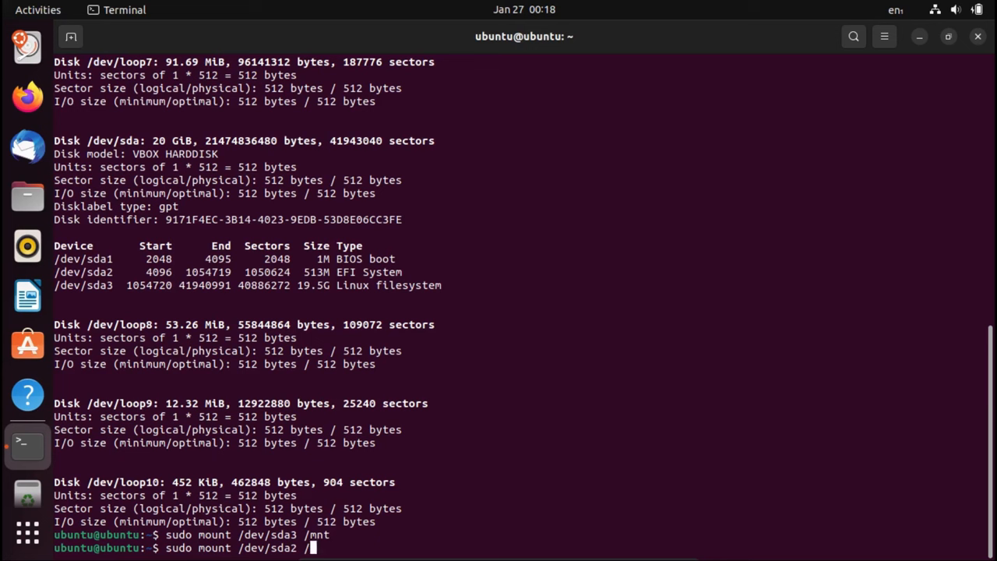
text(/b)
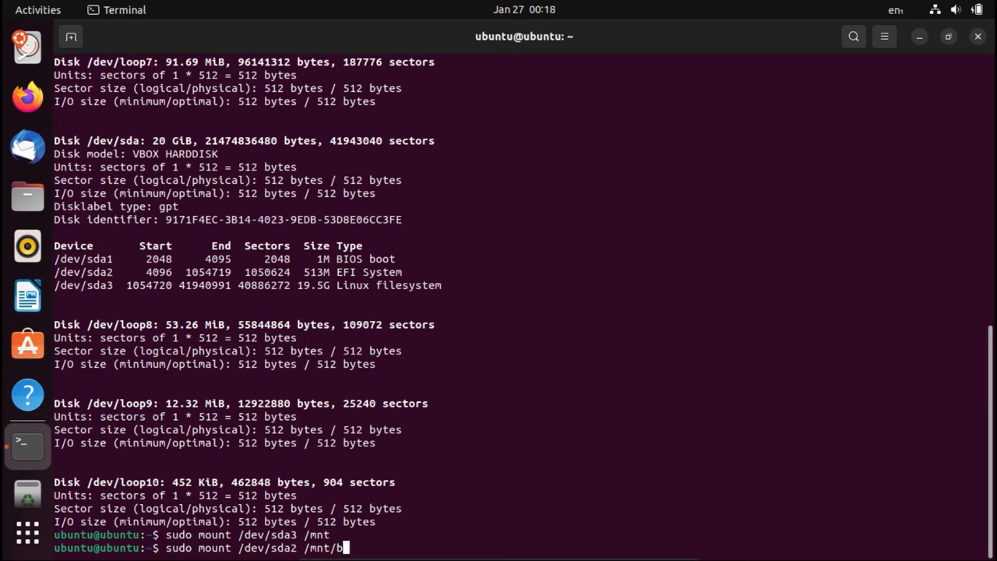
text(oot/efi)
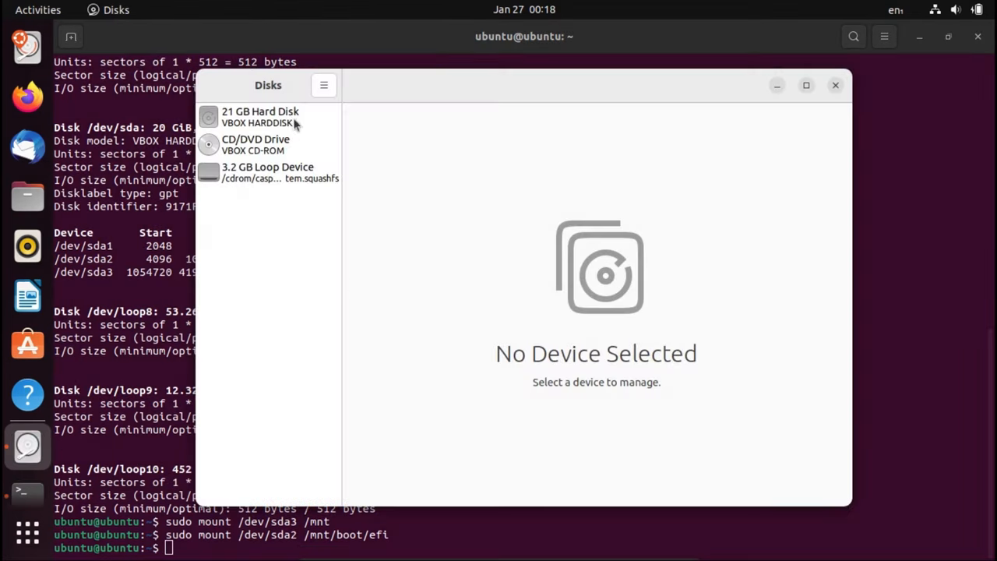
- Check Partition 3 and Partition 2 mount points on the 21 GB disk, then close Disks
click(260, 117)
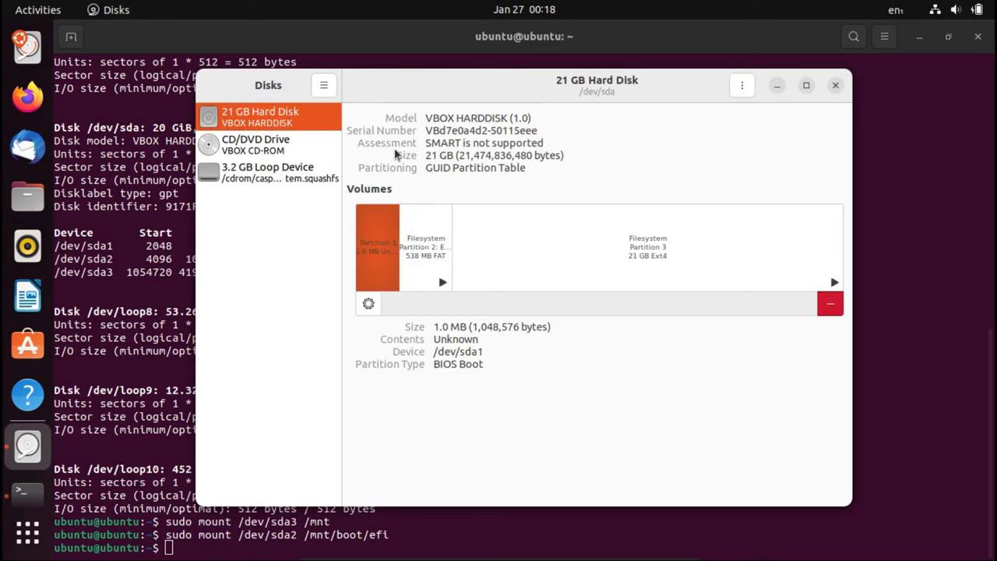
click(646, 249)
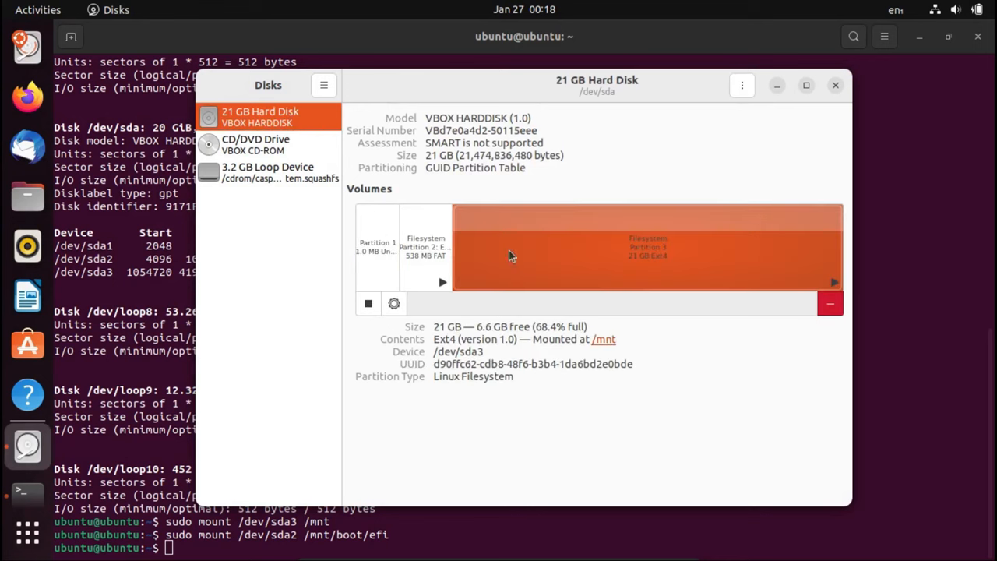
click(423, 246)
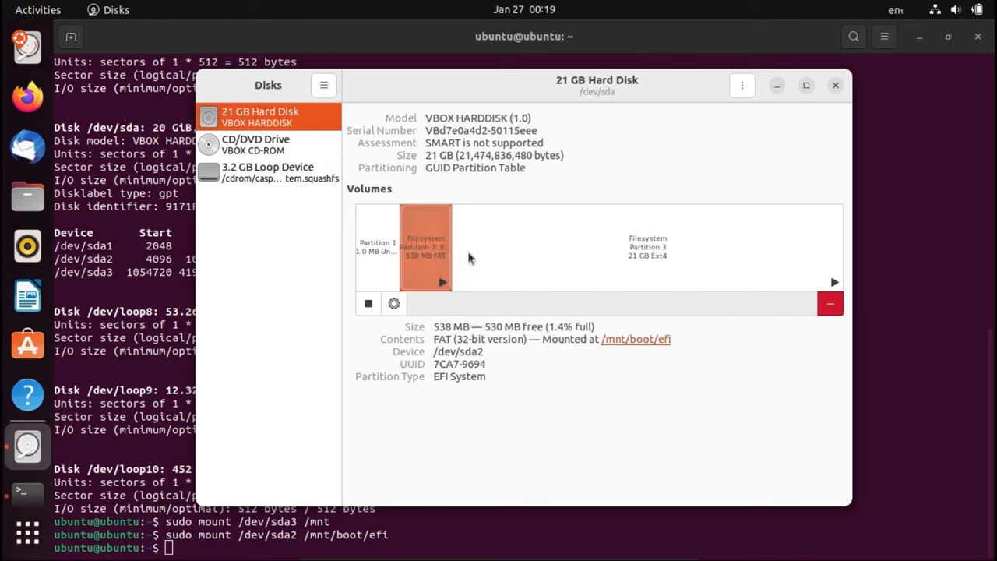
mouse_move(829, 102)
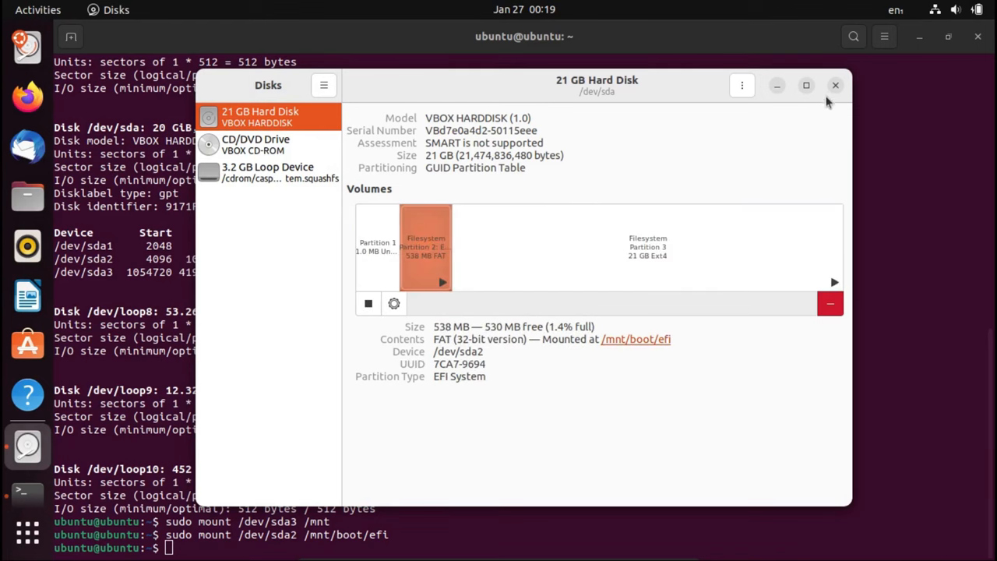
click(835, 84)
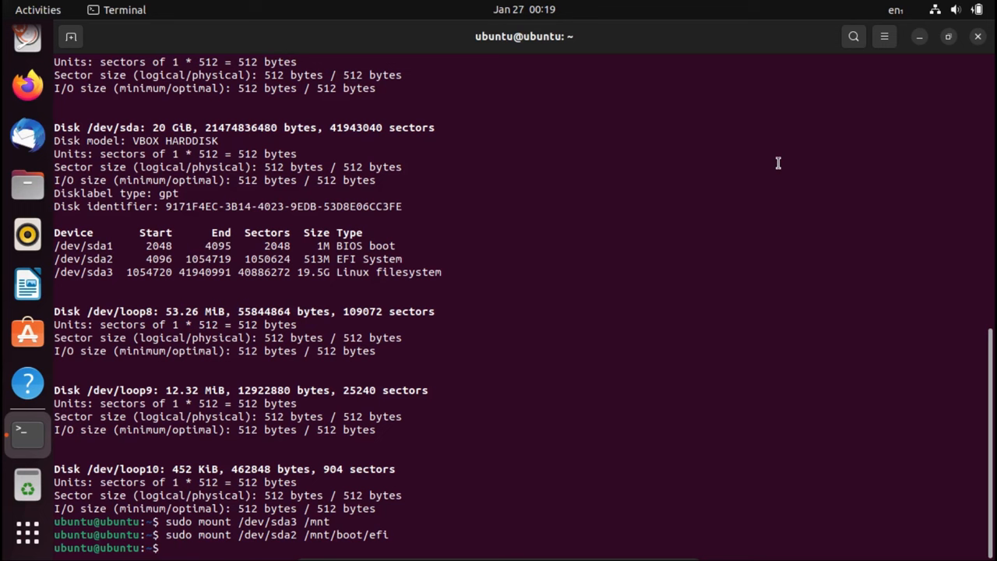
mouse_move(293, 532)
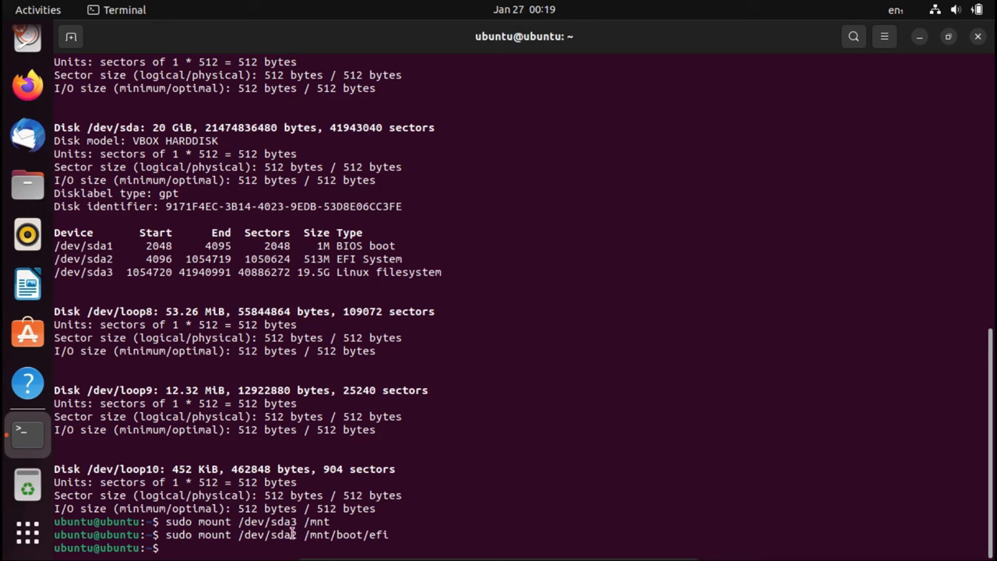
- Run 'sudo grub-install --root-directory=/mnt /dev/sda' to reinstall GRUB onto the disk
key(Enter)
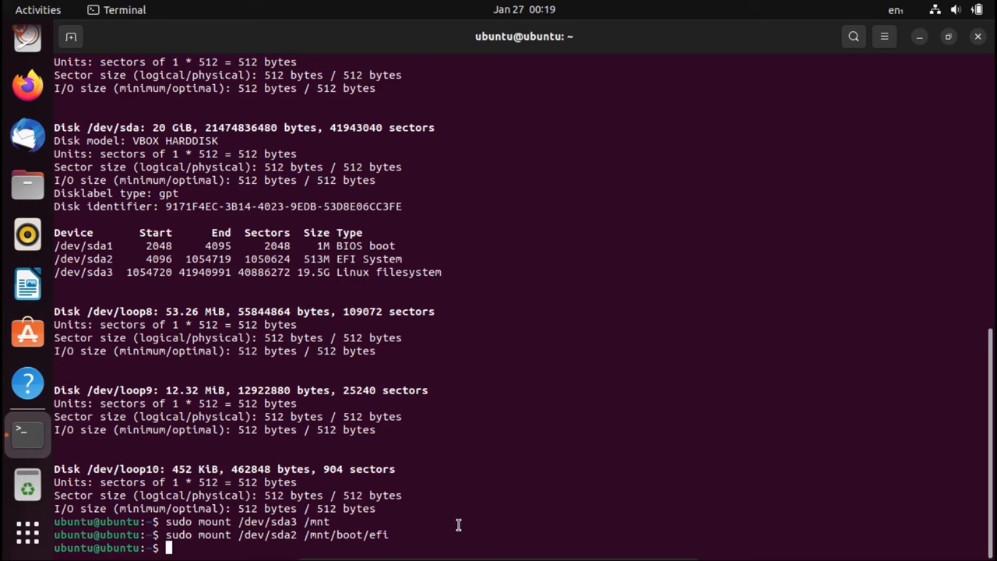
text(sudo)
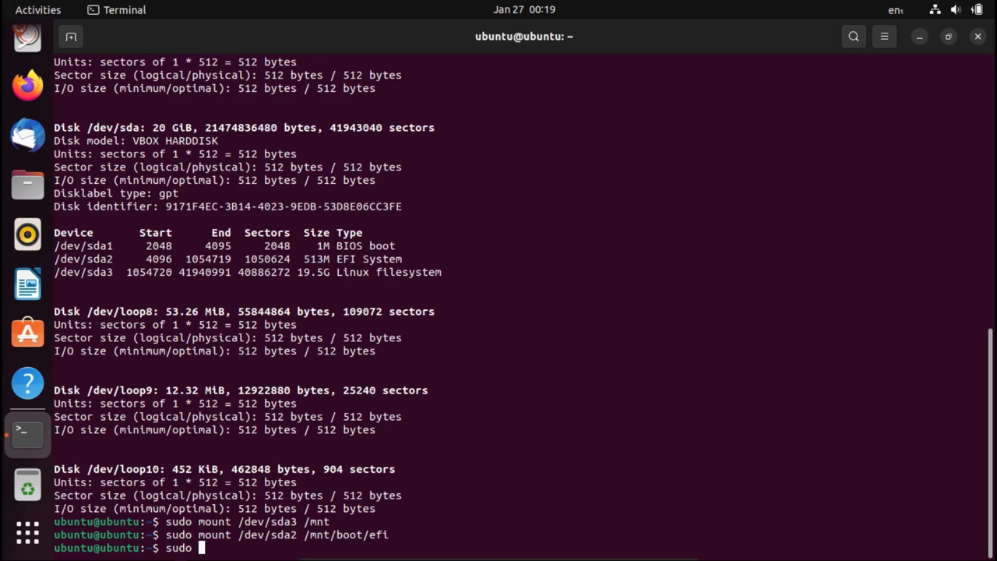
text(grub-install --r)
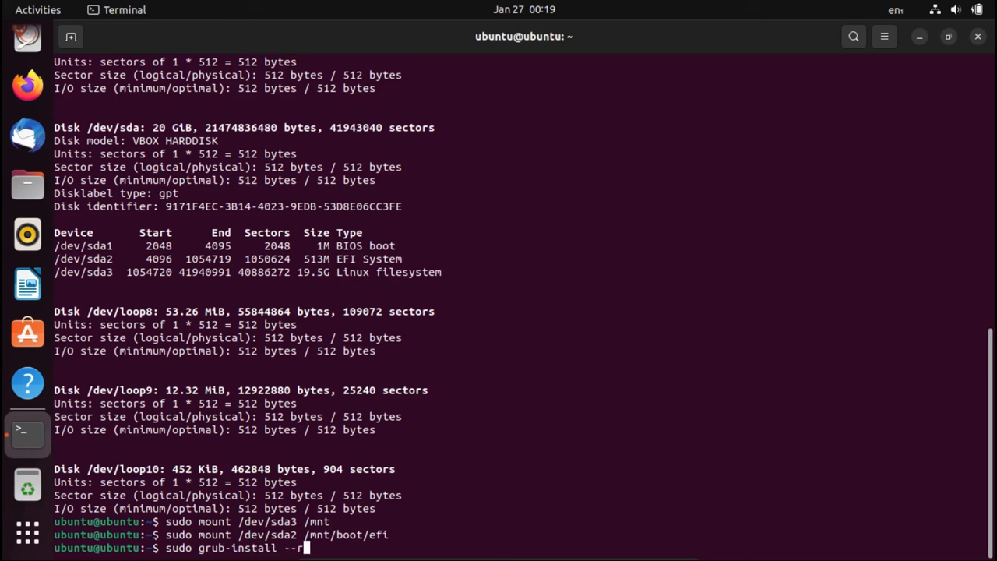
text(oot-dire)
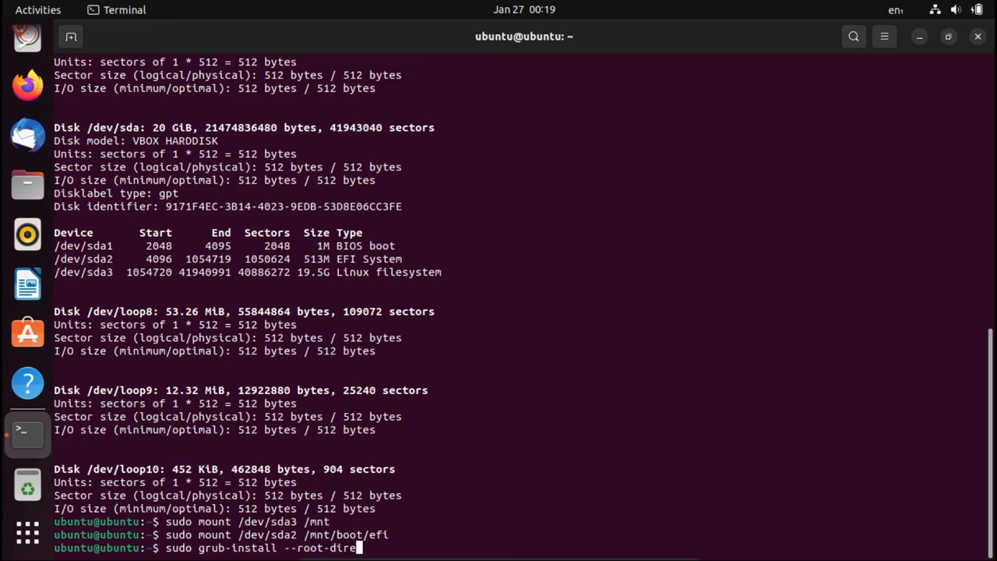
text(ctory)
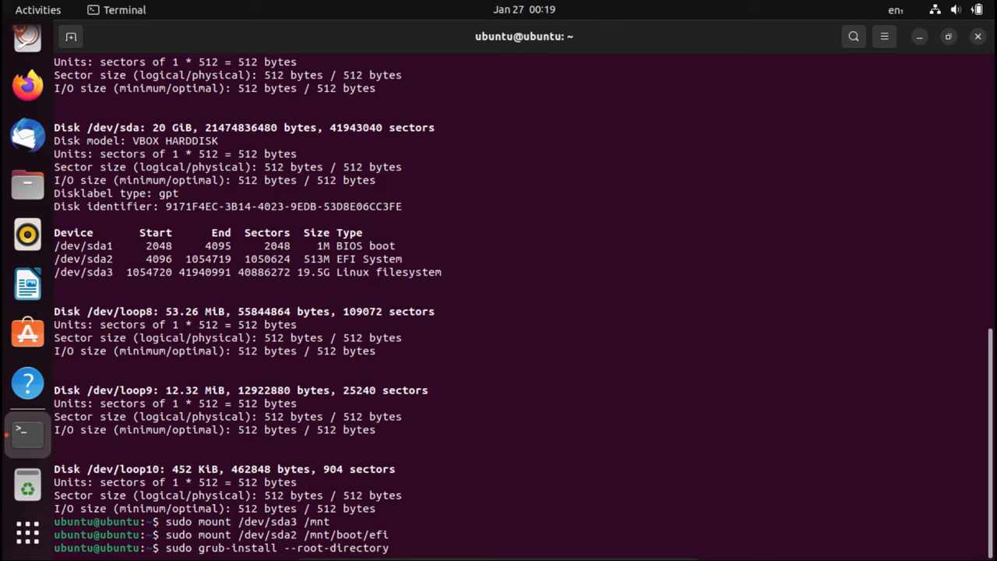
text(=/mnt)
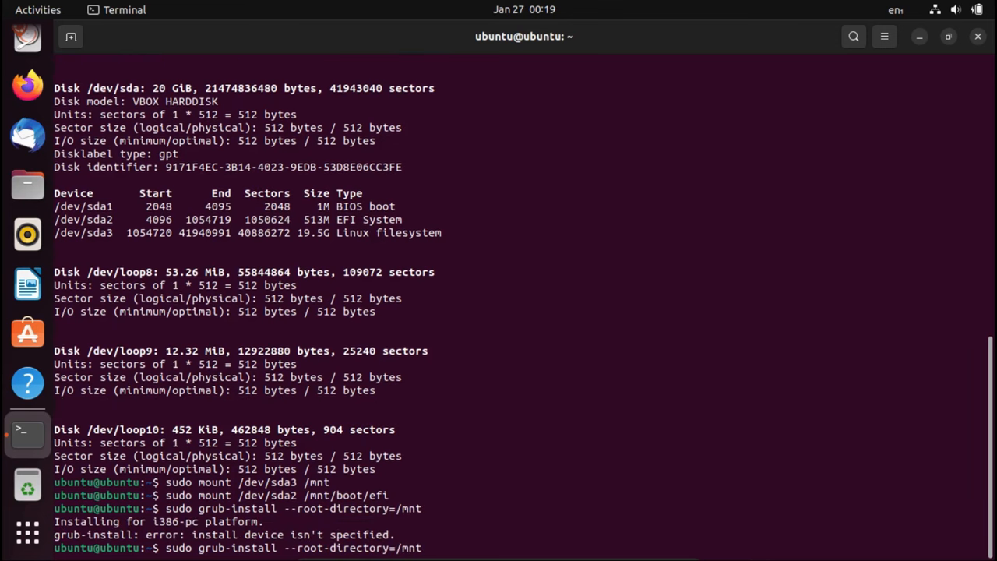
text(/)
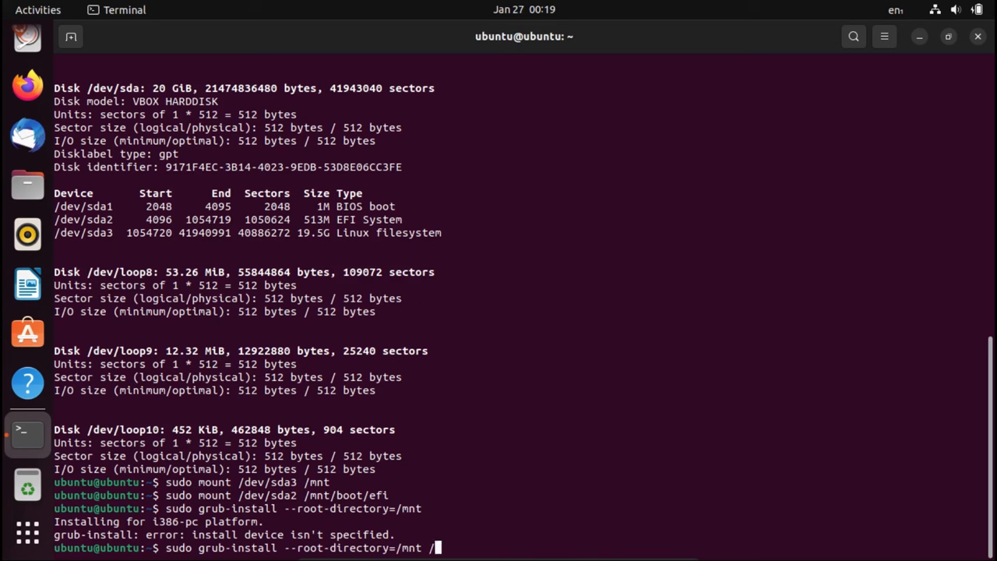
text(dev/)
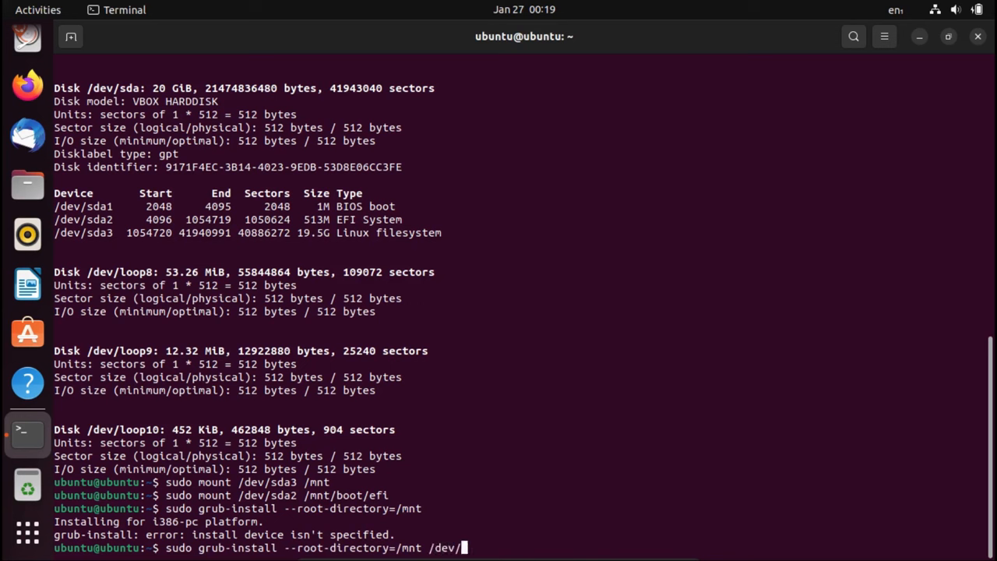
text(sda)
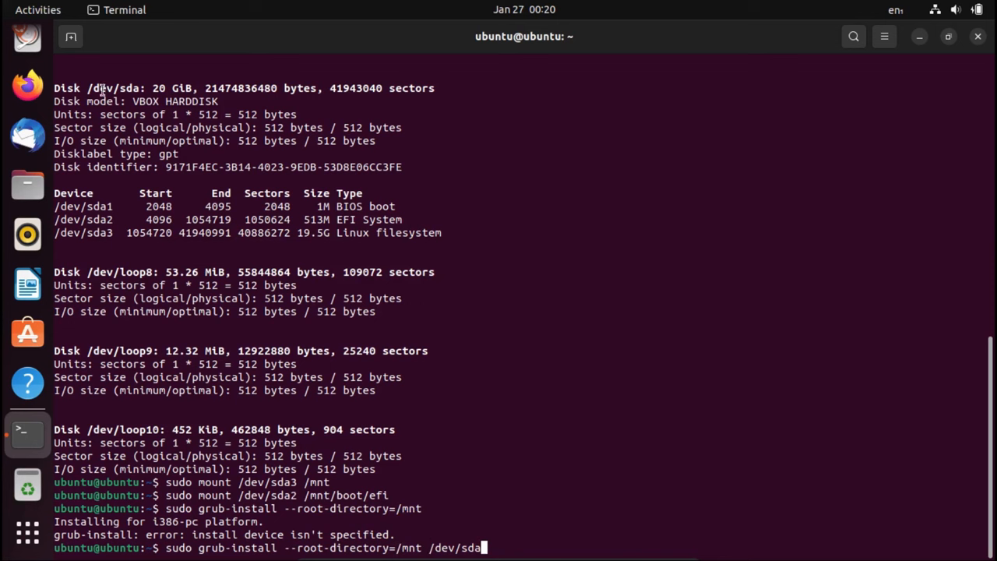
mouse_move(128, 87)
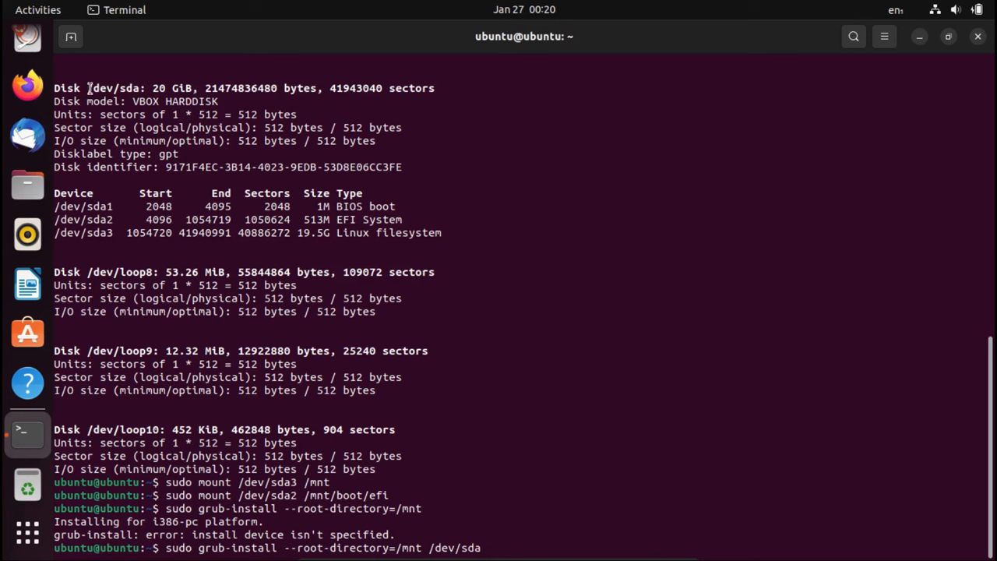
mouse_move(115, 212)
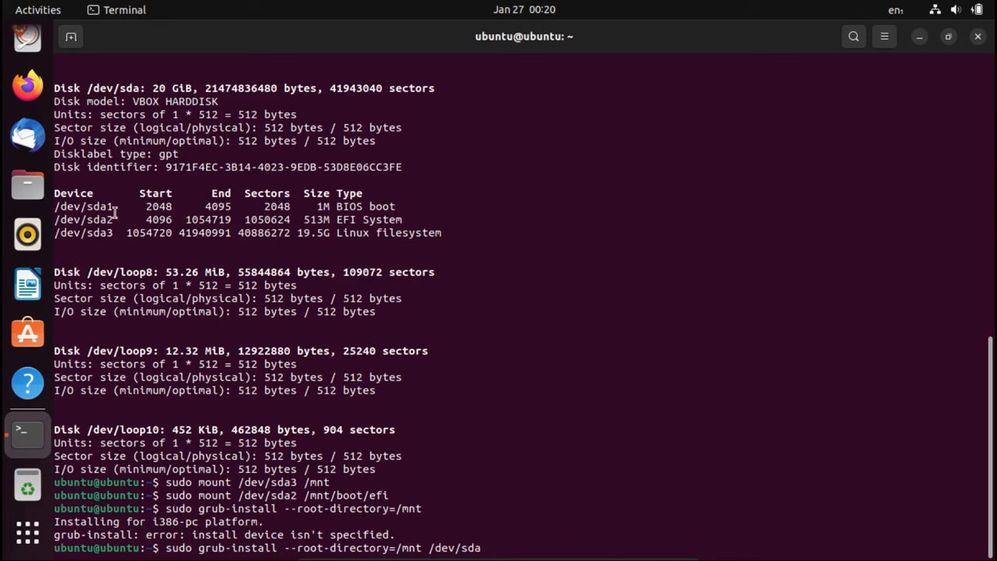
key(Return)
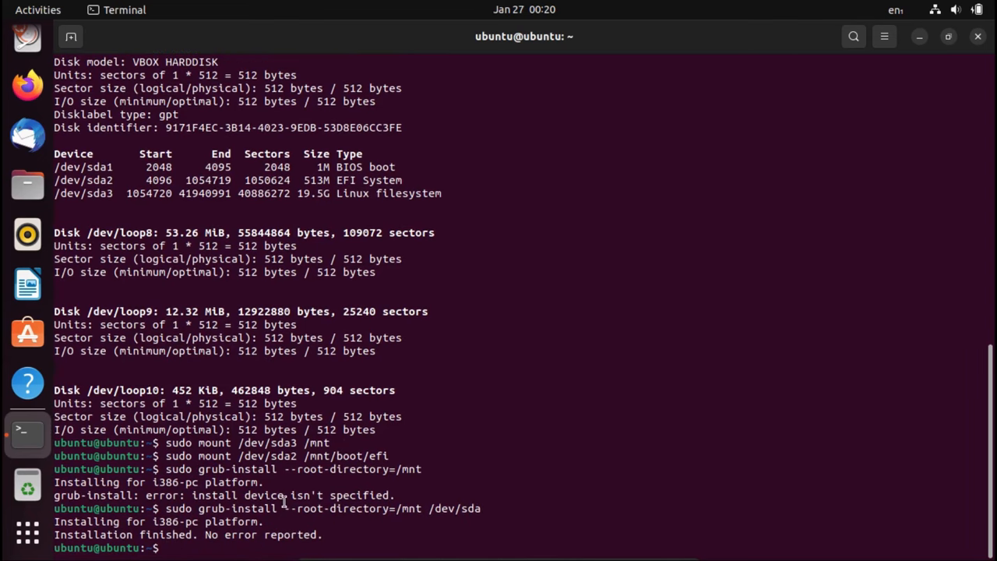
text(r)
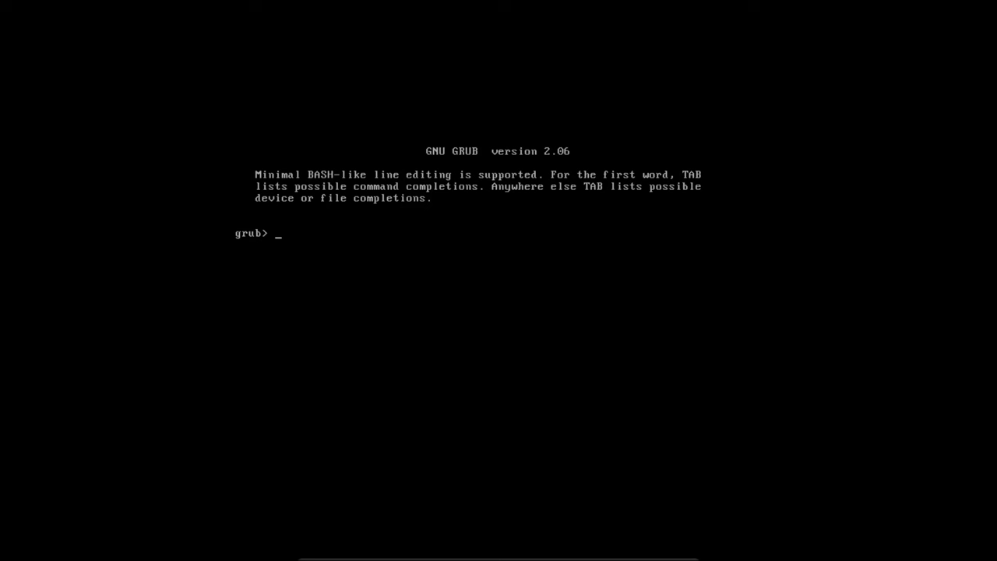
mouse_move(284, 236)
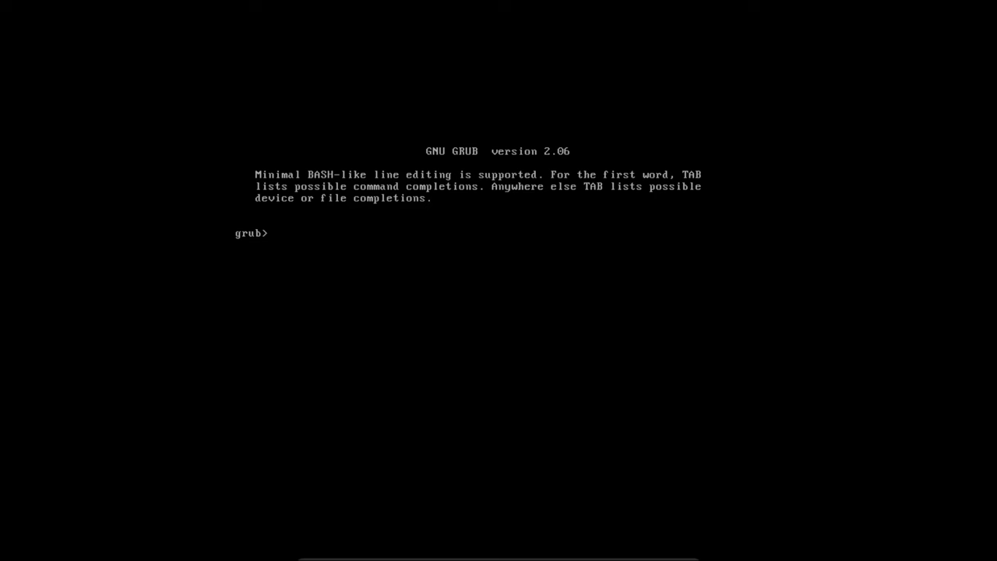
- Run 'ls' at the grub> prompt to list hd0 and its gpt partitions
text(ls)
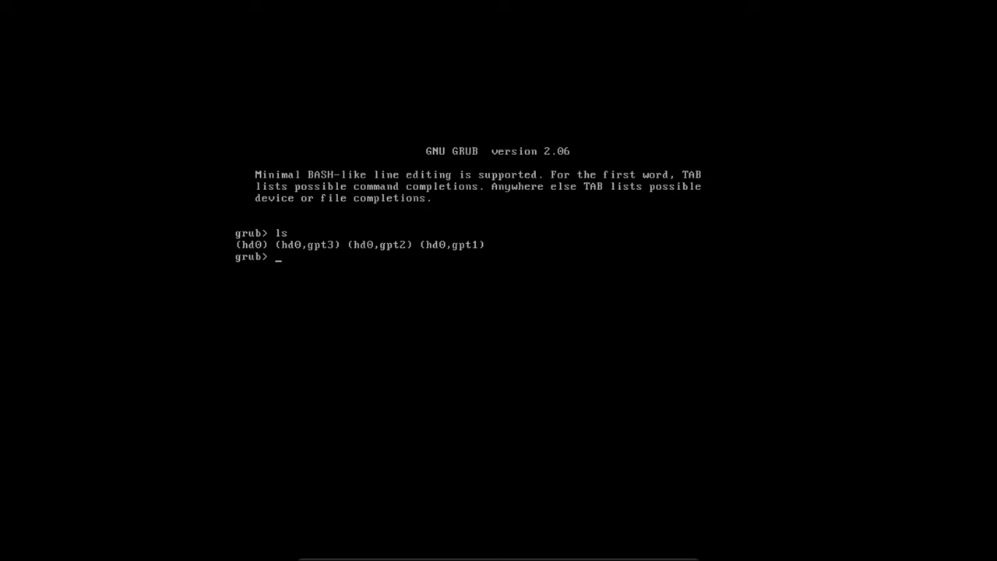
mouse_move(282, 248)
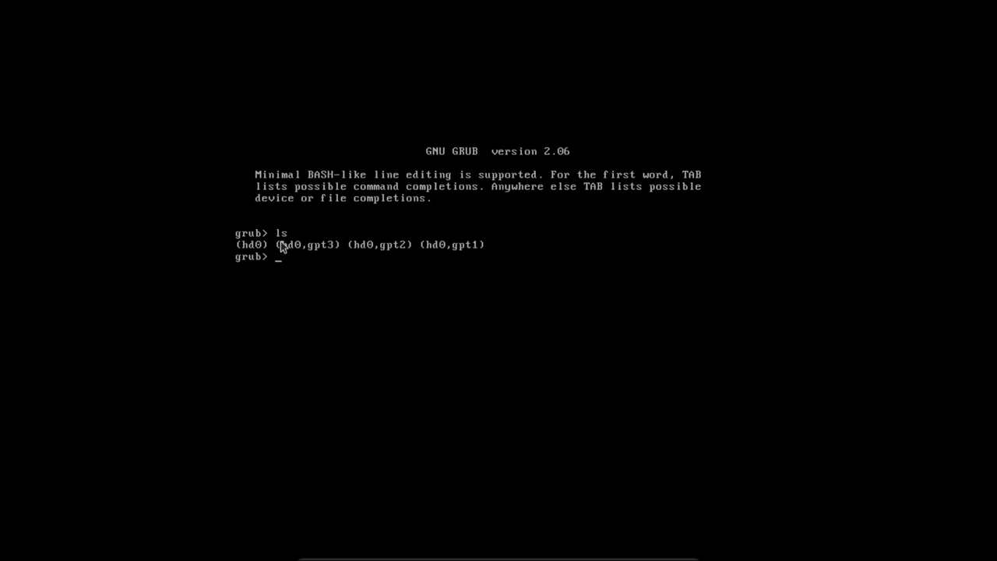
mouse_move(255, 257)
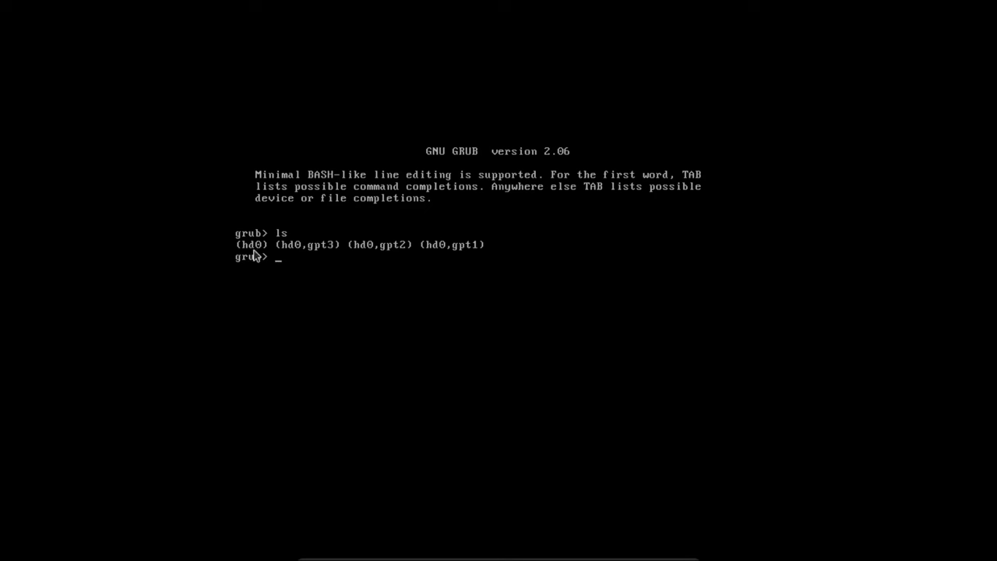
mouse_move(305, 250)
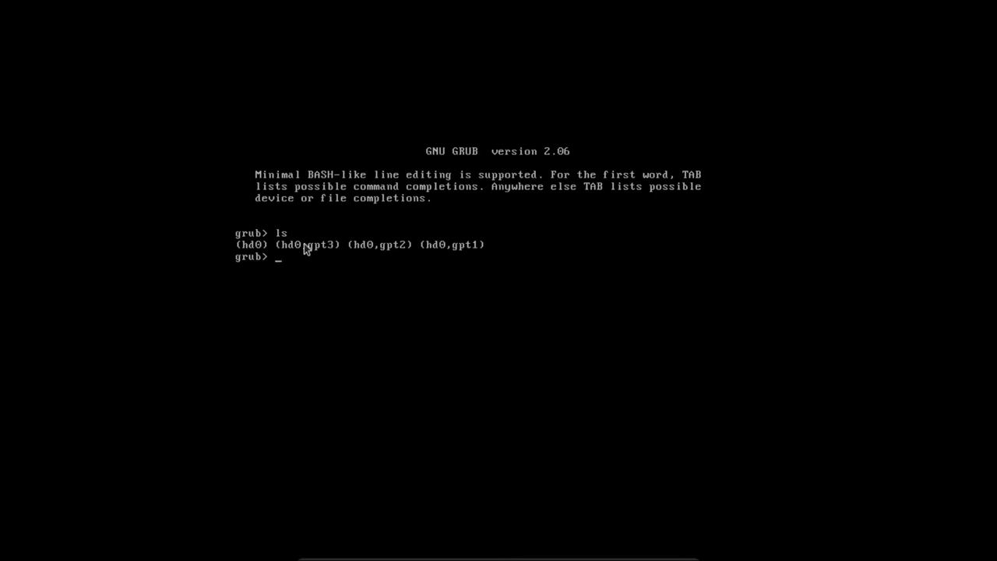
mouse_move(324, 264)
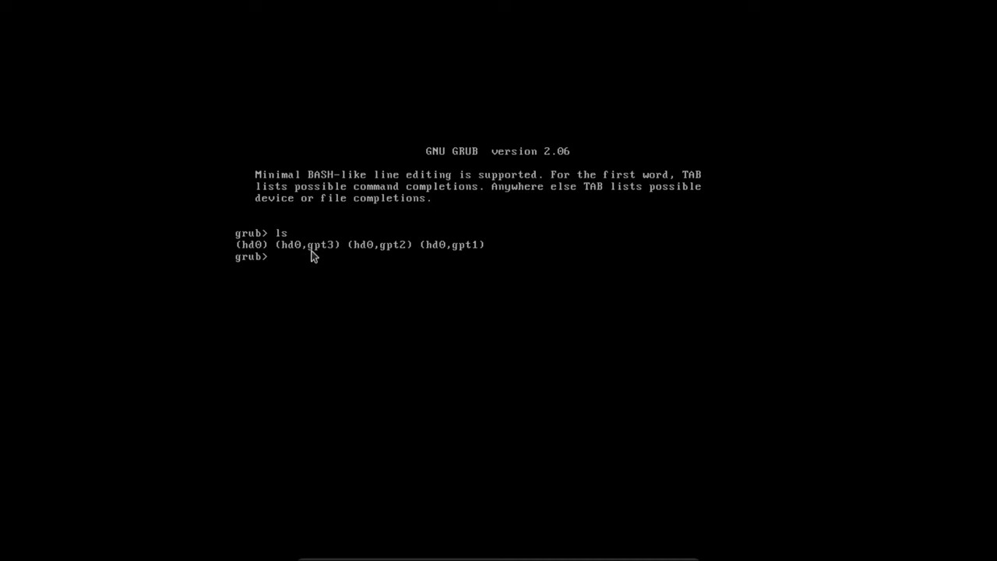
mouse_move(306, 257)
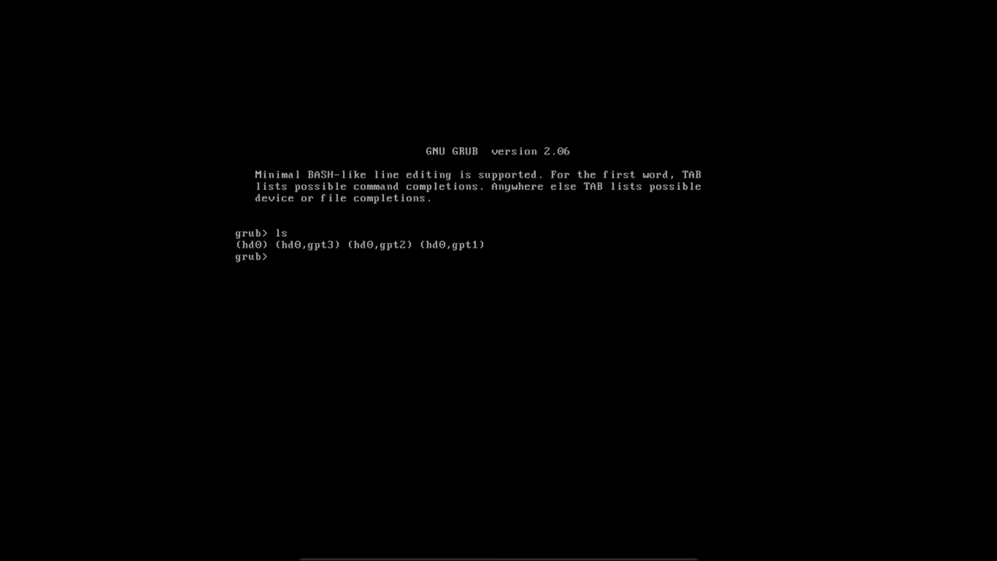
- List the contents of (hd0,gpt3)/ to confirm it holds the Linux filesystem
text(ls ())
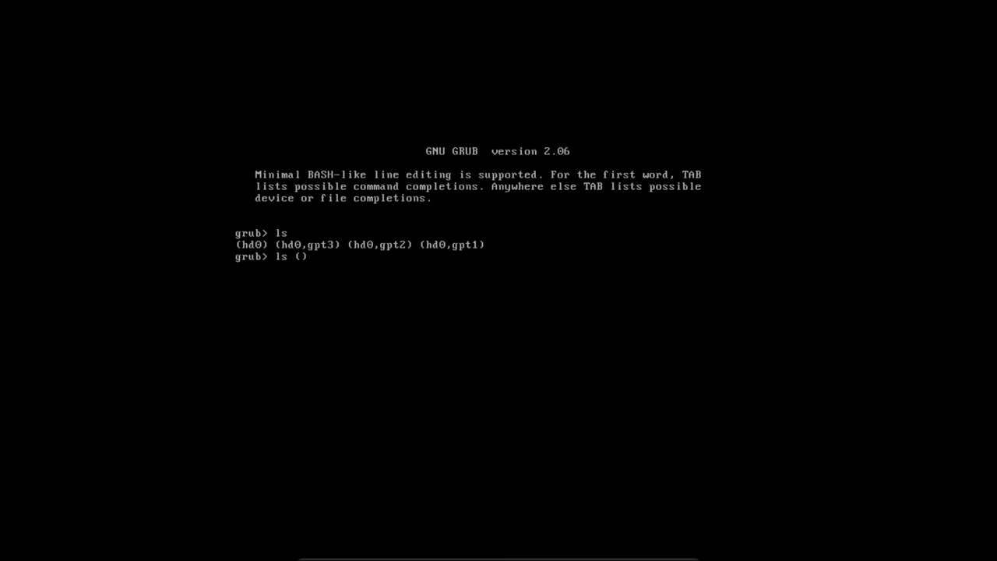
text(hd0)
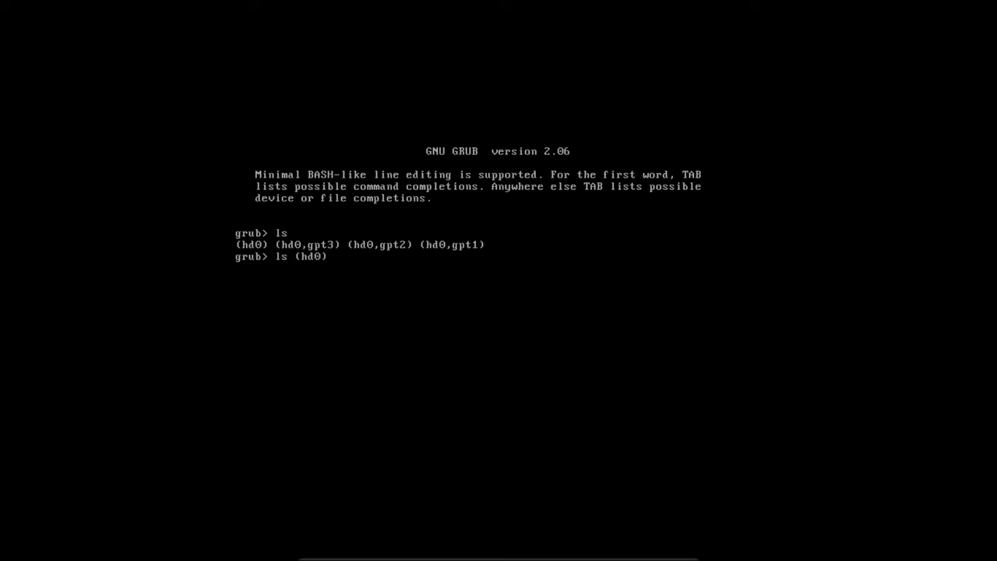
text(gpt3)
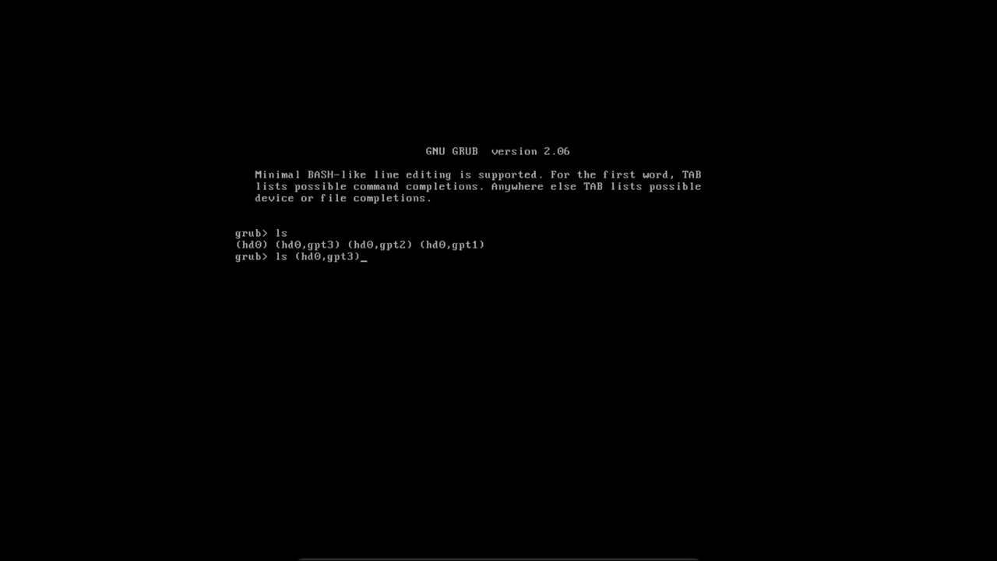
text(/)
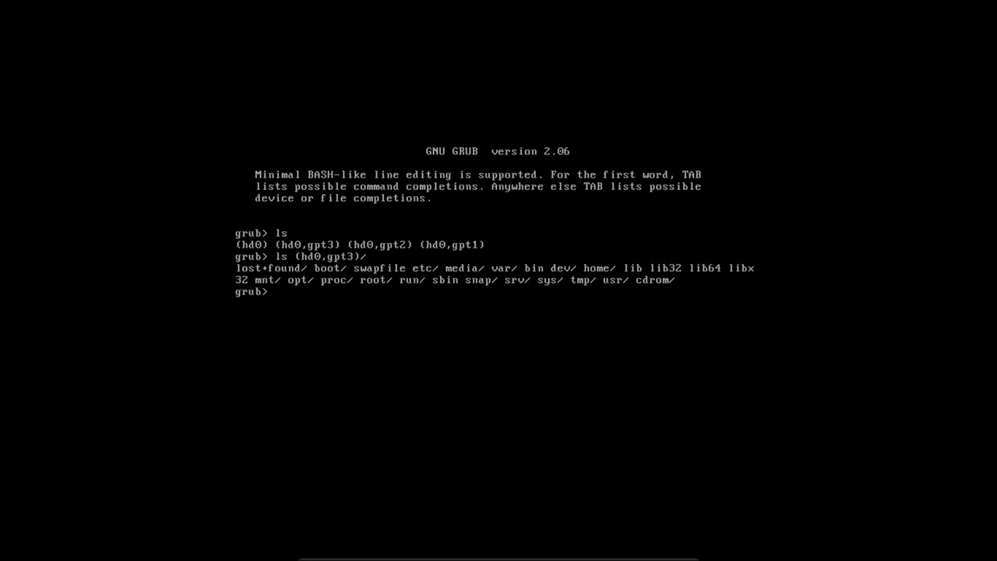
- Set root=(hd0,gpt3) and list / to verify
text(set)
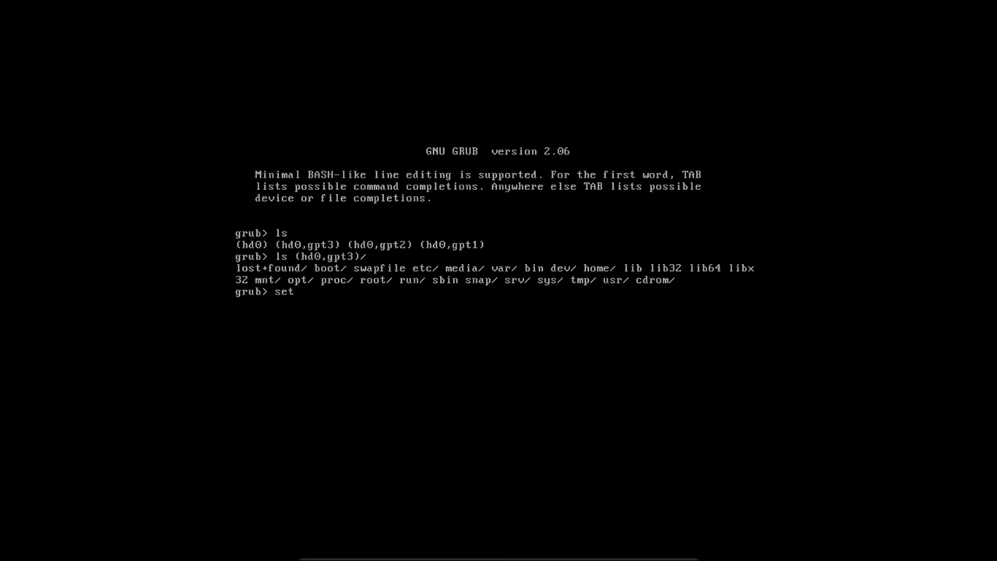
text(root=(hd0,gp)
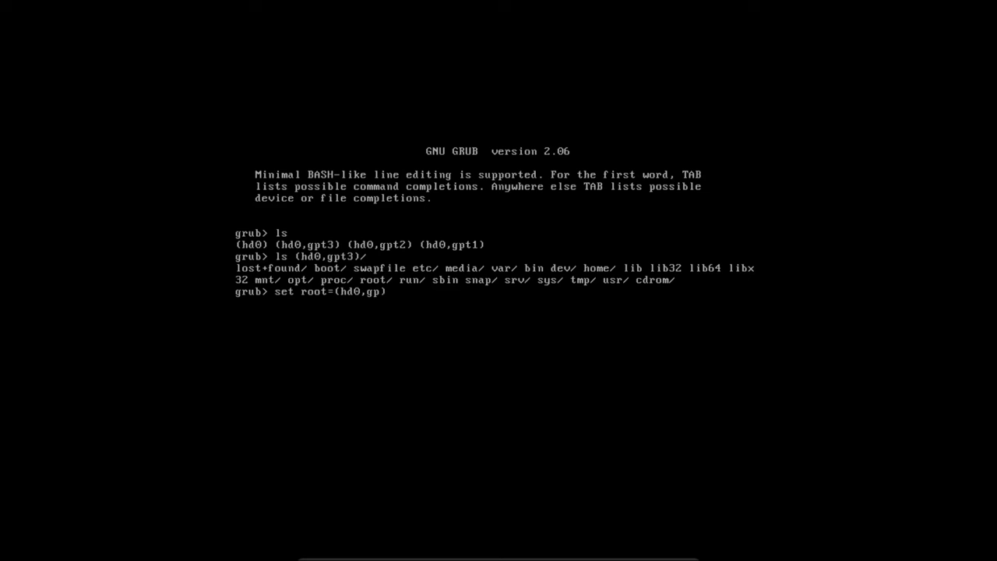
text(ls /)
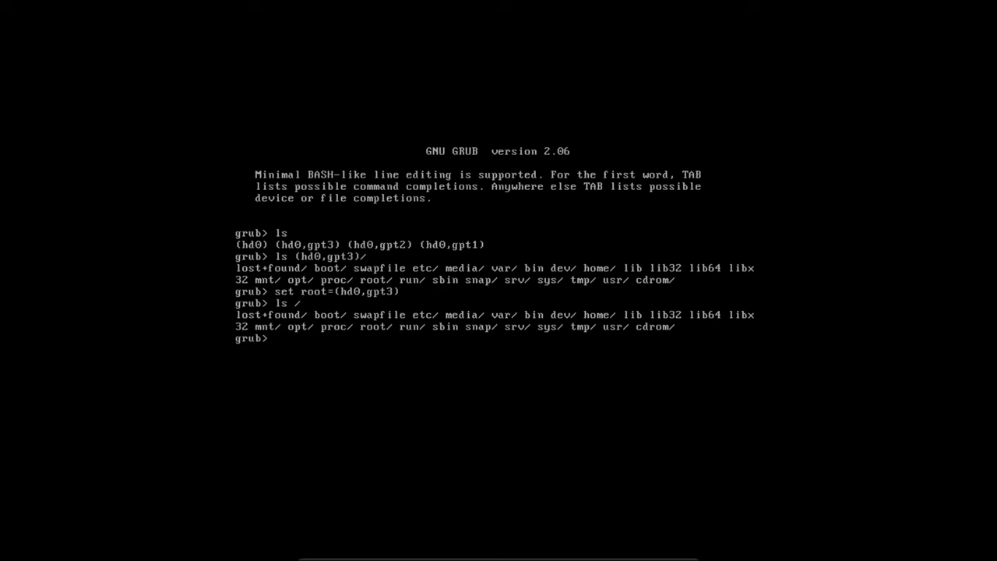
- Run 'linux /boot/vmlinuz root=/dev/sda3' to load the kernel
text(linux)
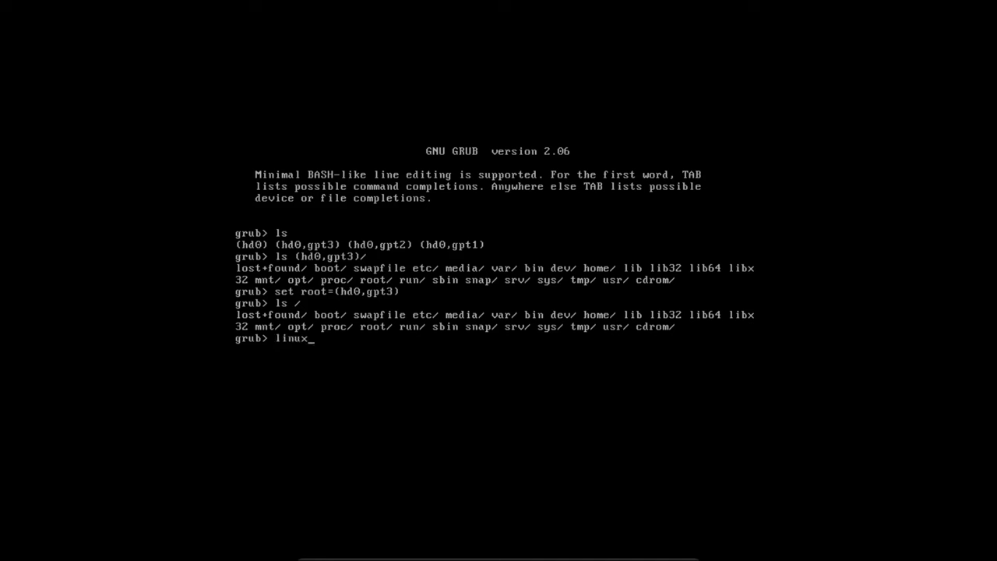
text(/boot/)
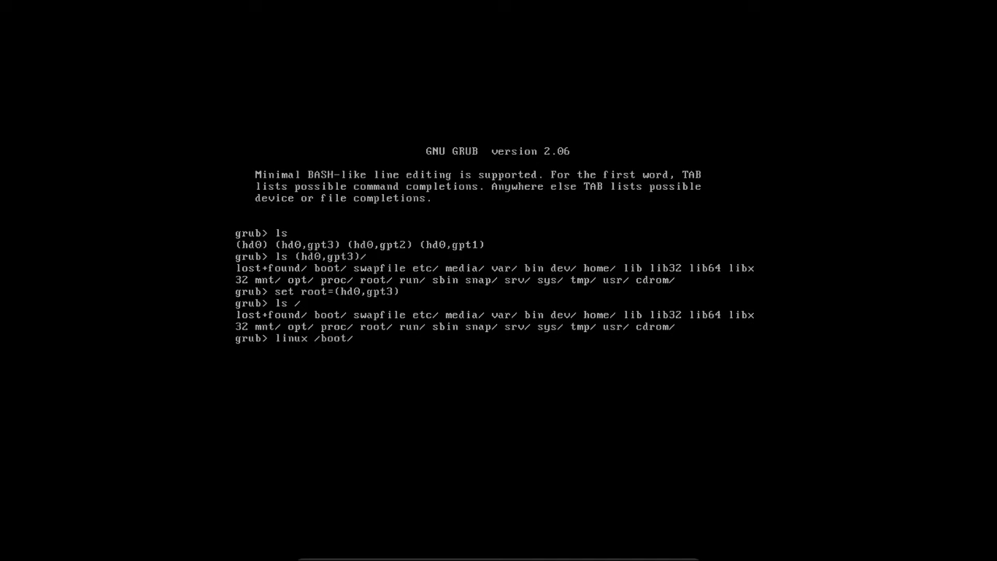
text(vmlin)
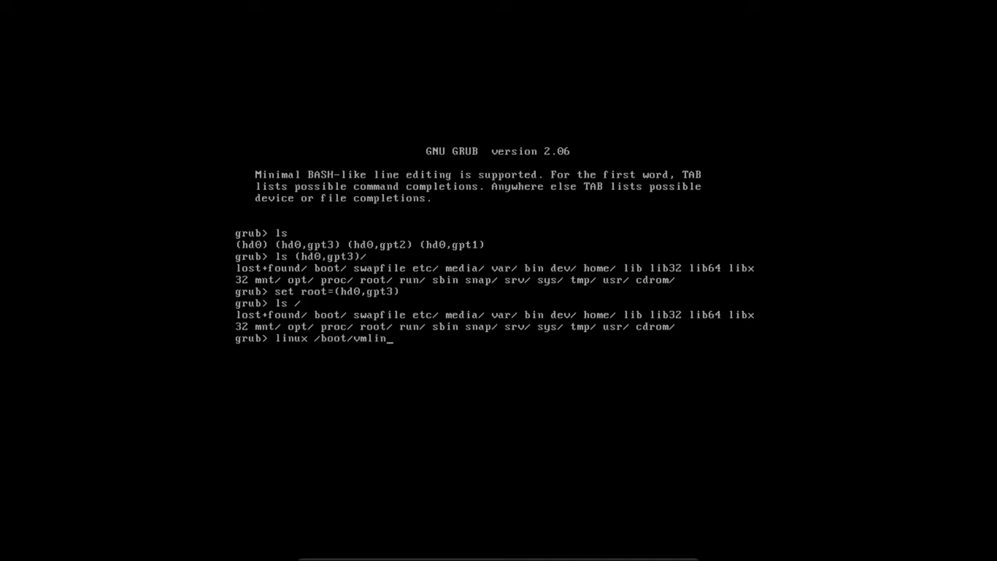
text(uz)
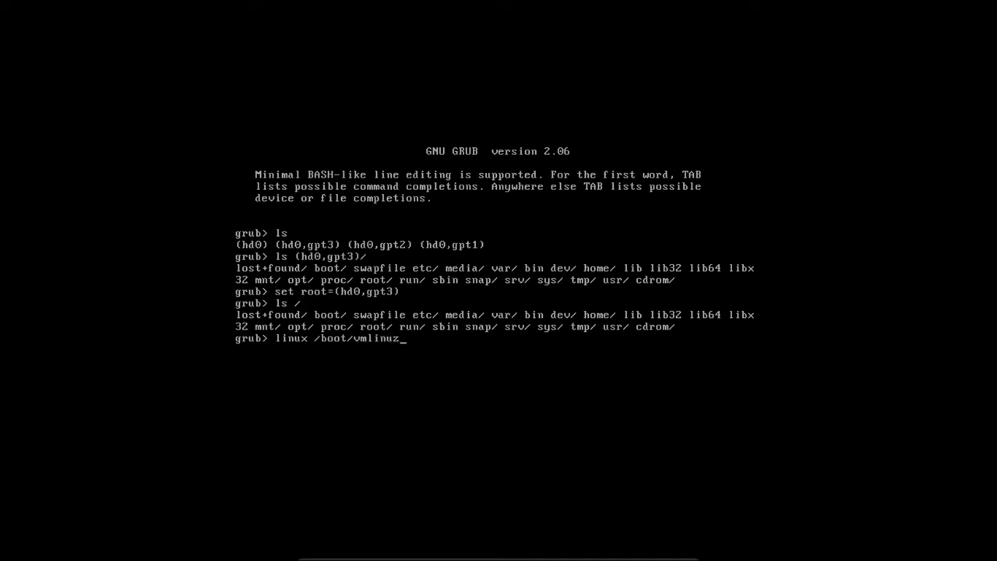
key(Tab)
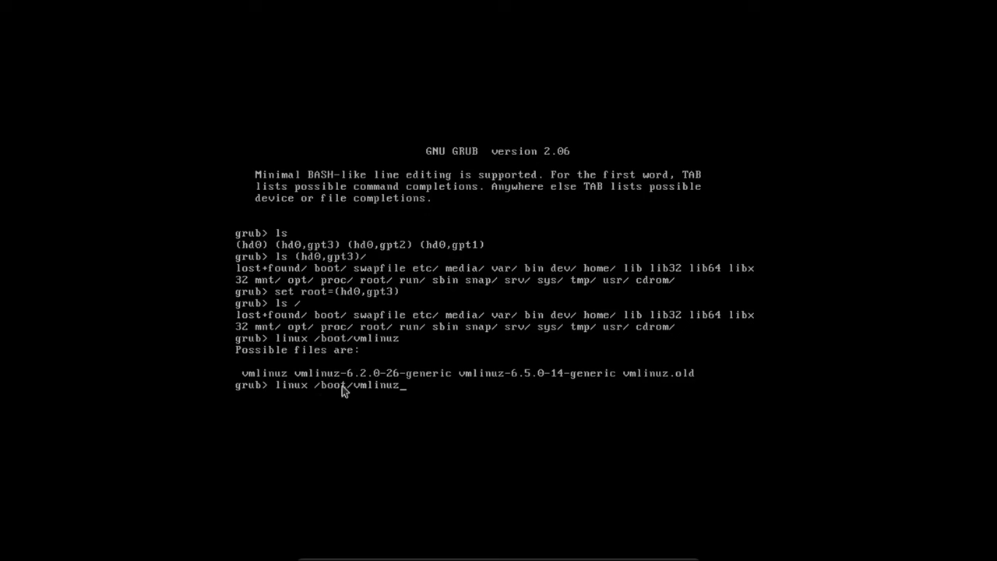
mouse_move(427, 388)
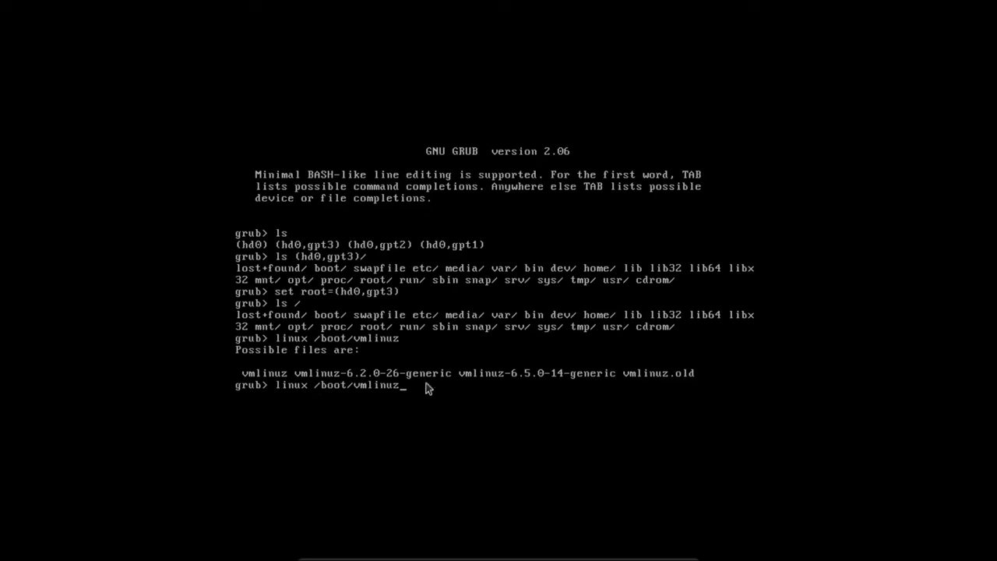
mouse_move(375, 390)
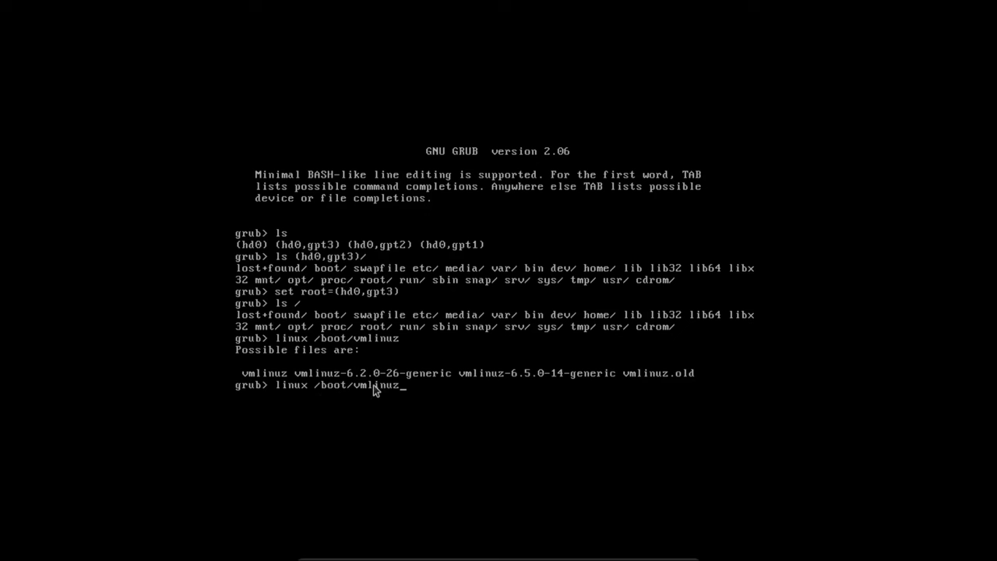
mouse_move(390, 402)
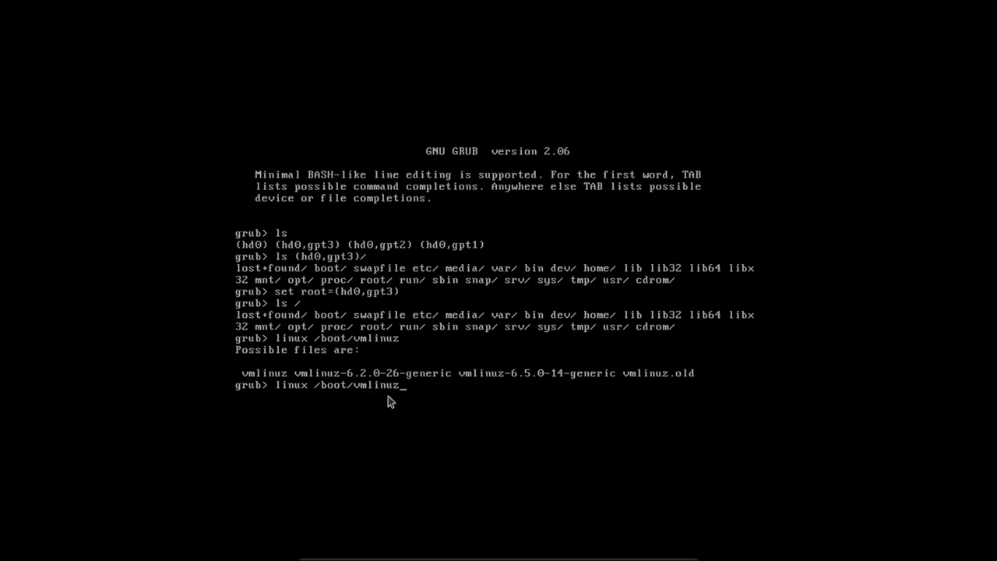
mouse_move(486, 385)
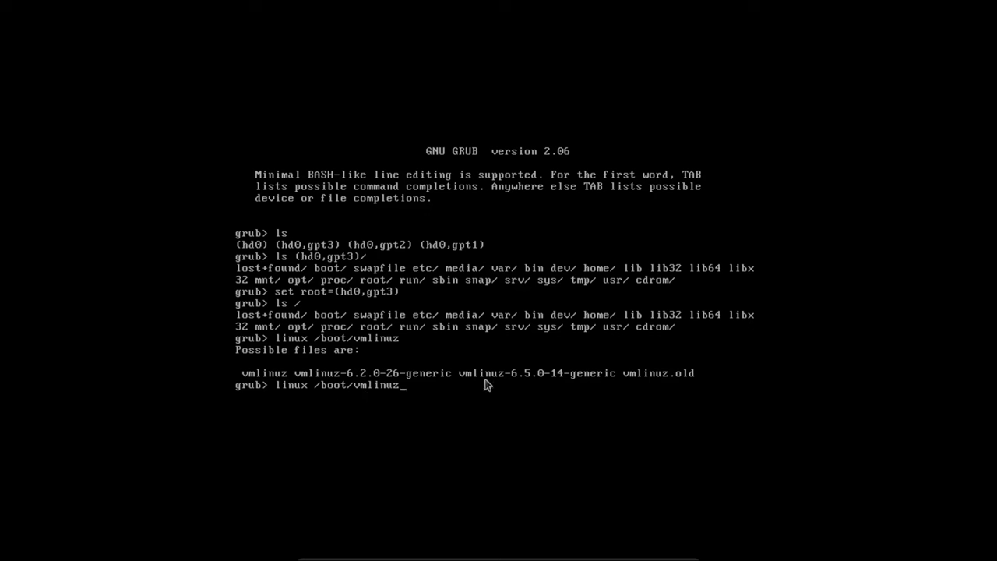
mouse_move(531, 402)
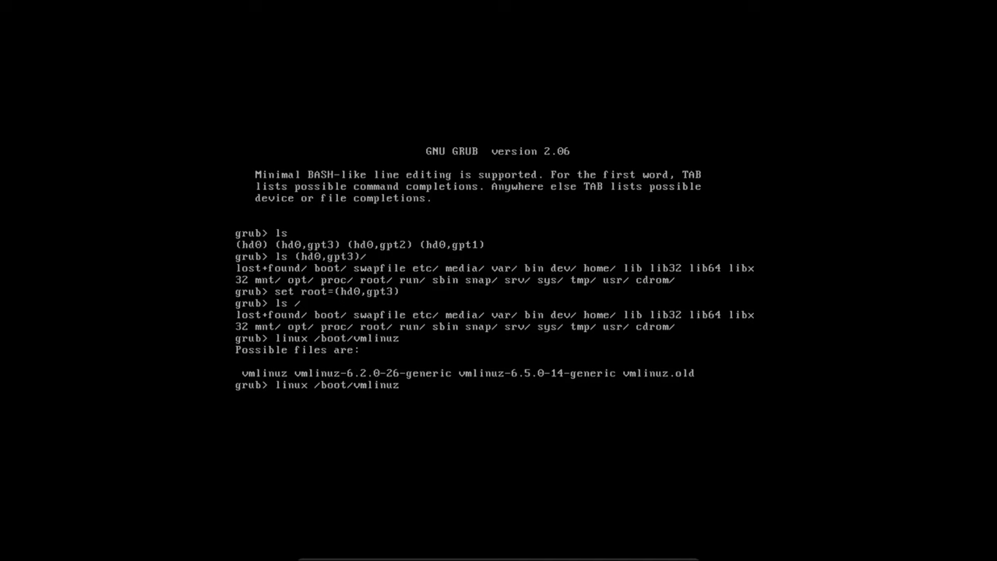
text(root)
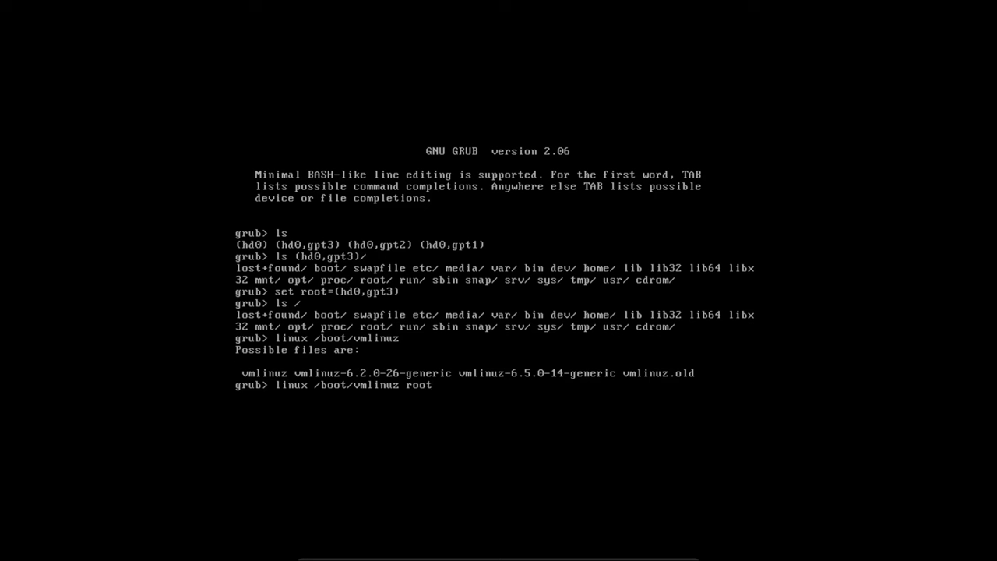
text(=)
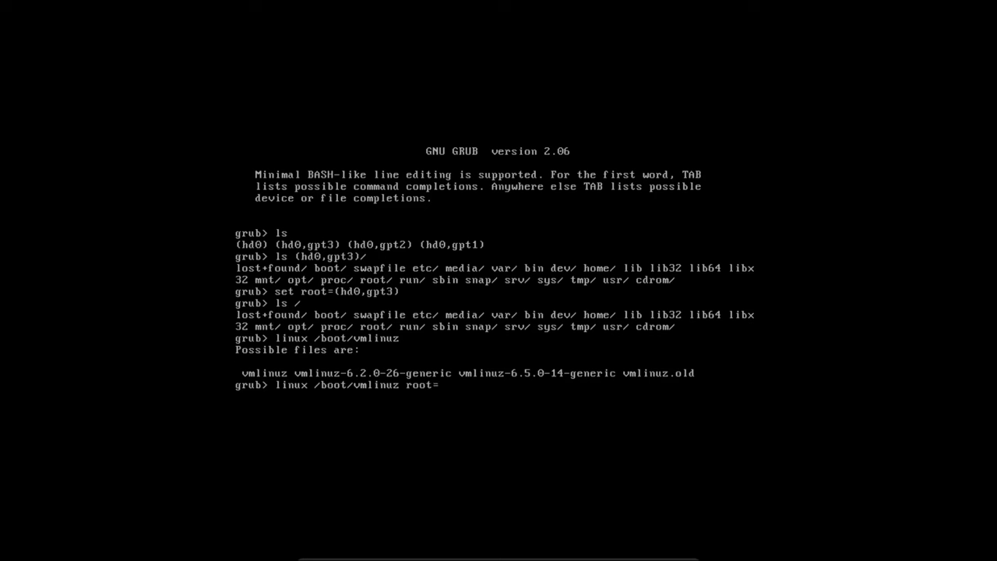
text(/dev)
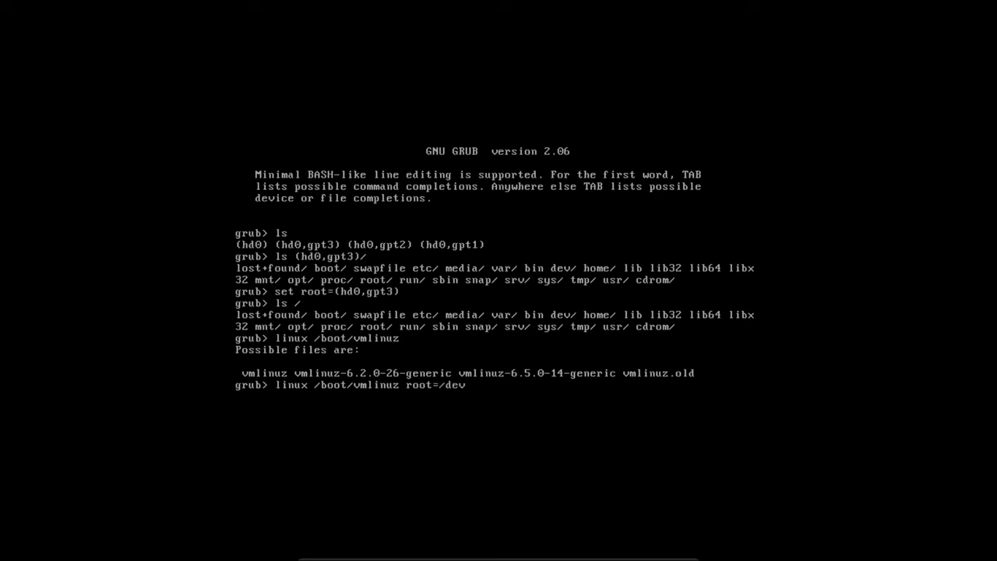
text(s)
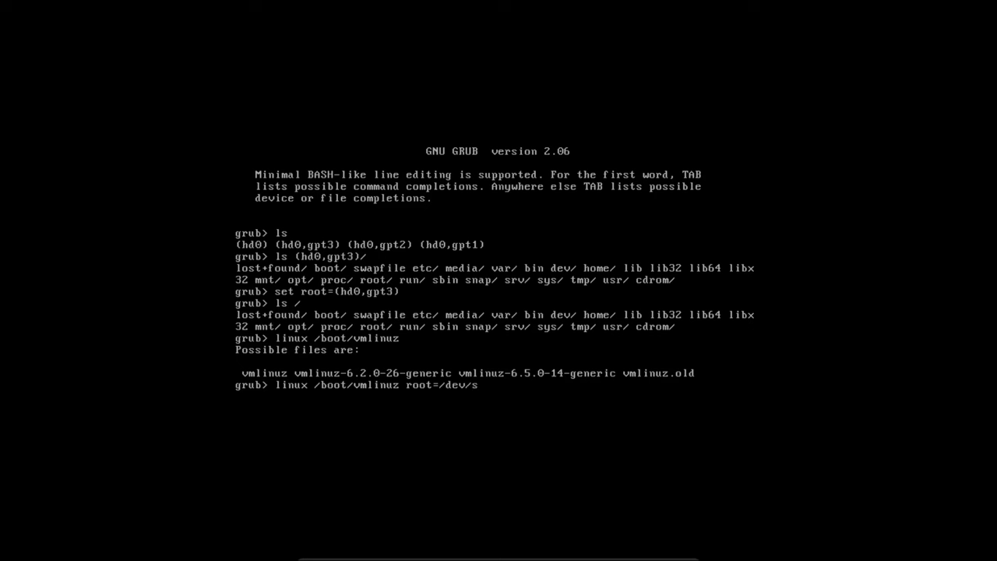
text(da)
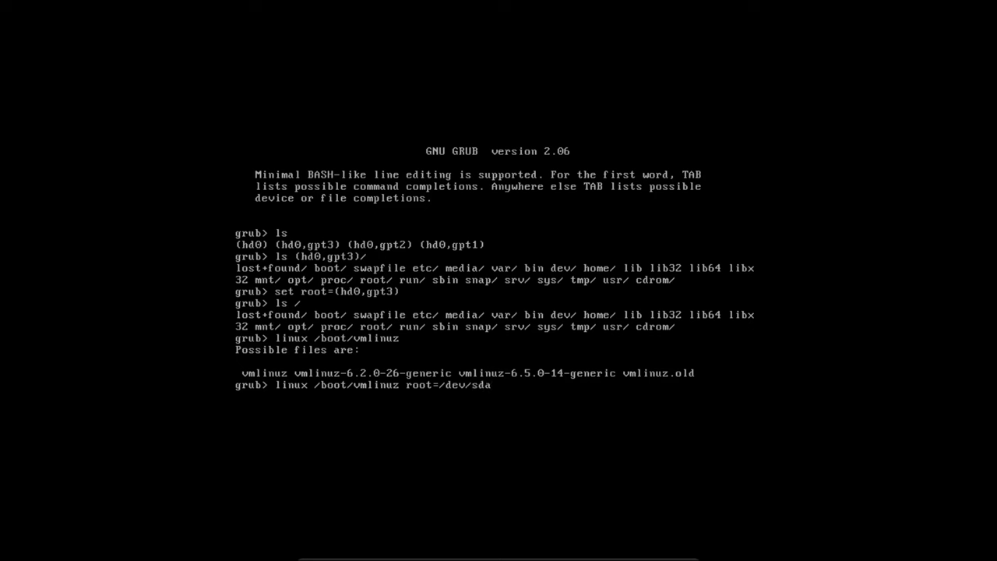
key(Return)
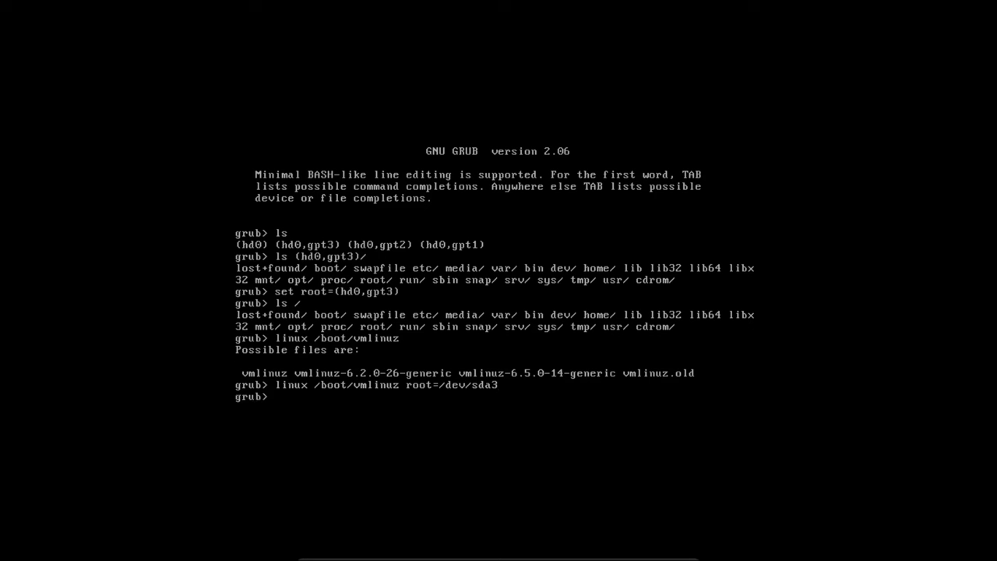
- Run 'initrd /boot/initrd.img' and type 'boot' at the prompt
text(initrd /)
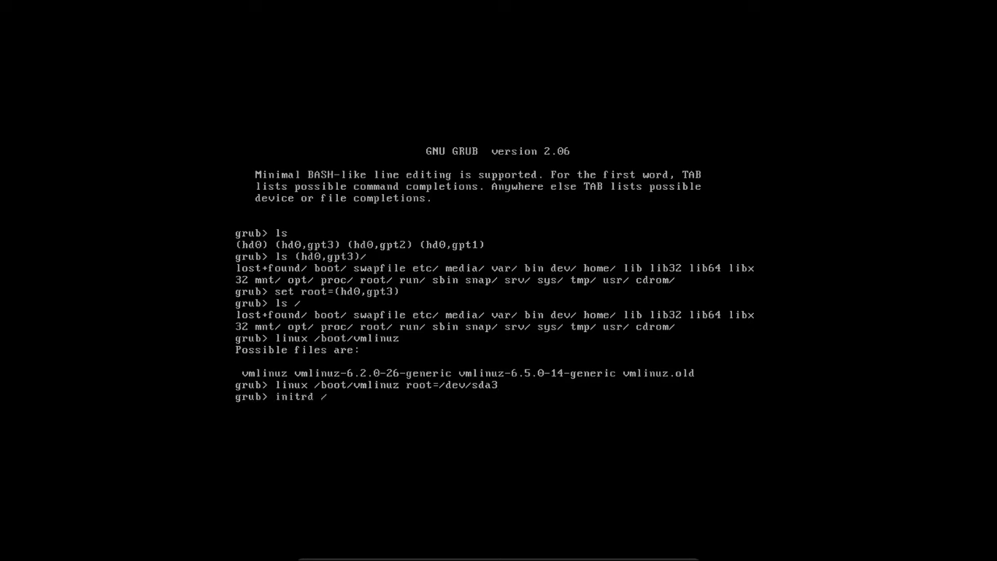
text(boot/initrd.img)
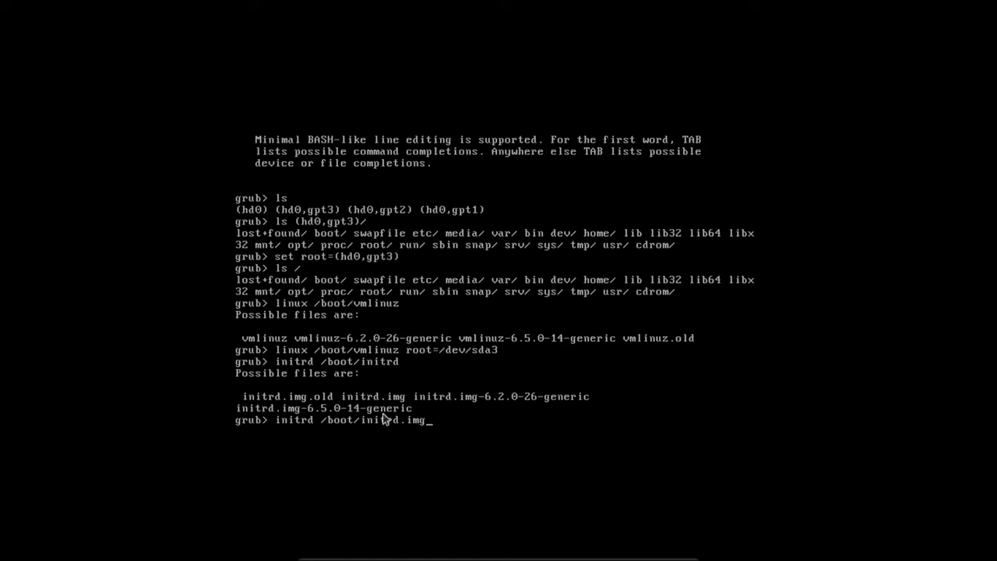
mouse_move(352, 430)
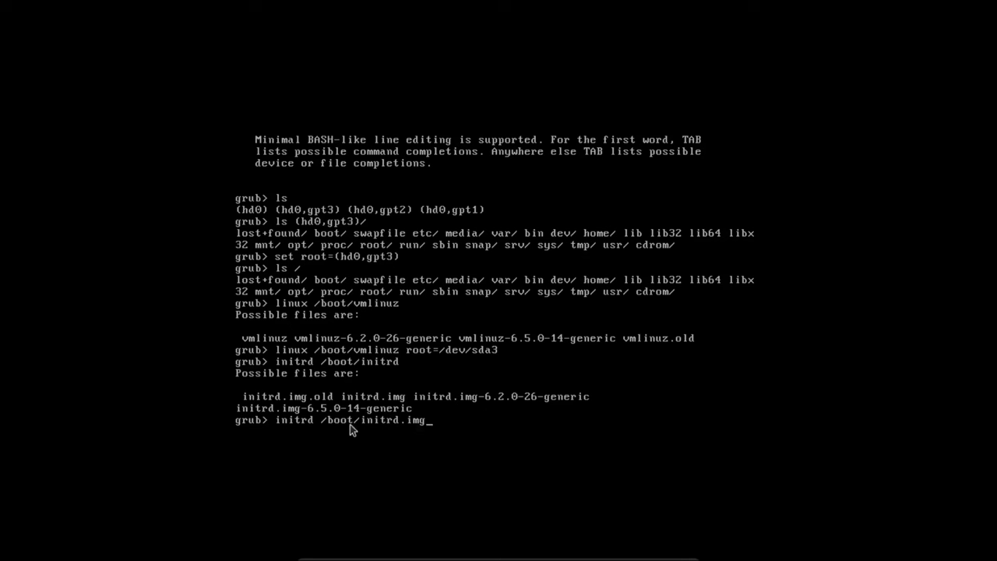
mouse_move(330, 430)
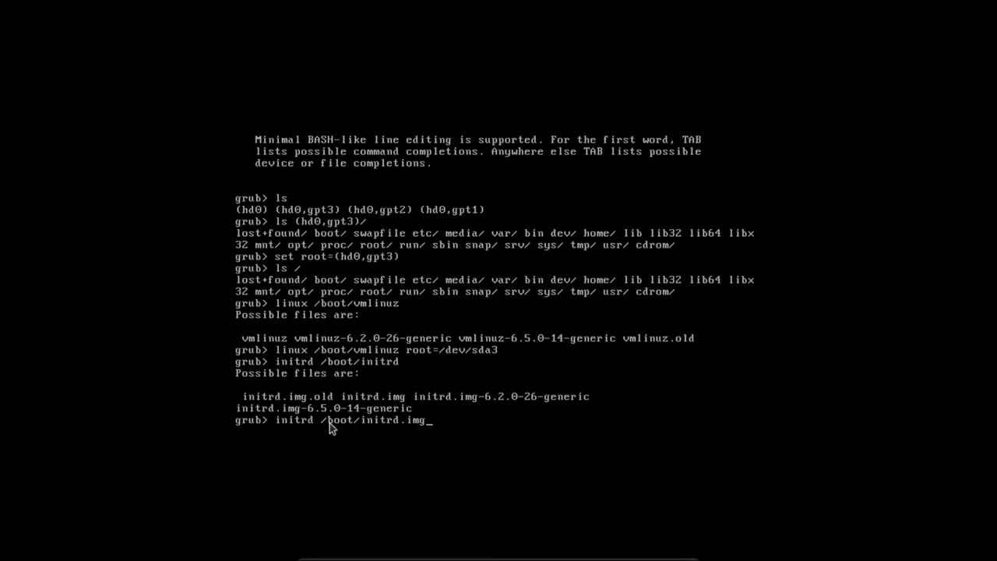
mouse_move(405, 435)
text(b)
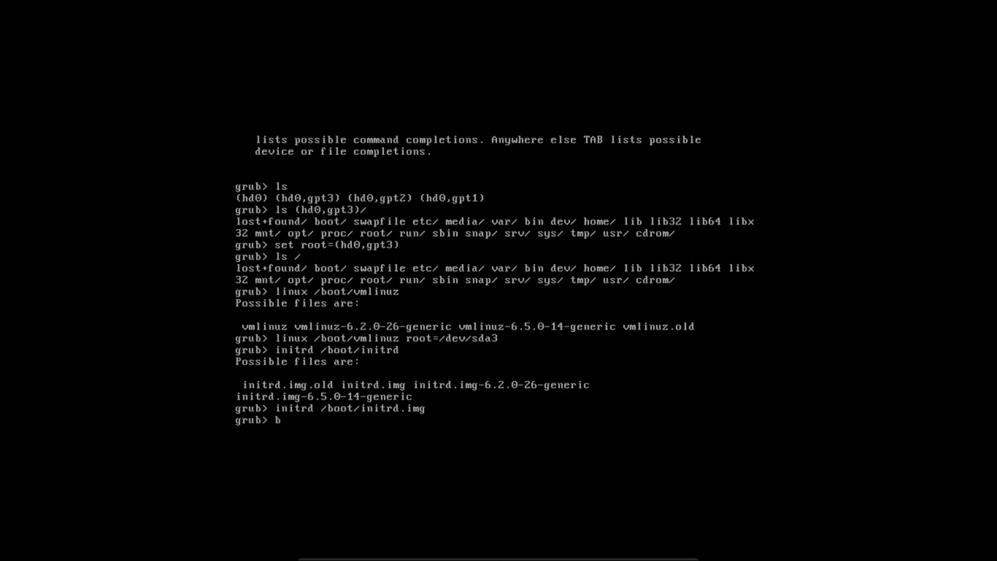
text(oot)
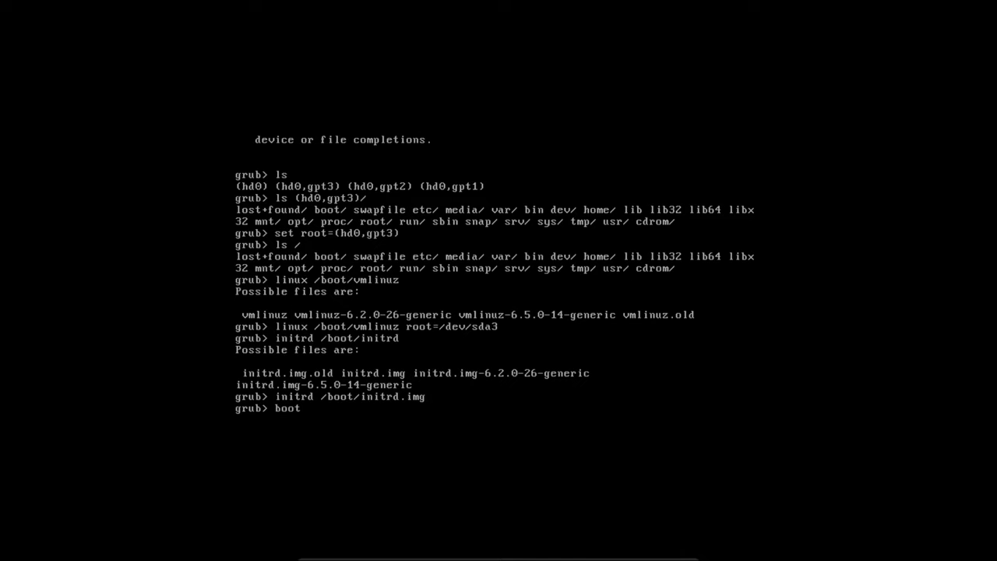
- Run 'boot' and watch the systemd startup messages bring the system up
key(Return)
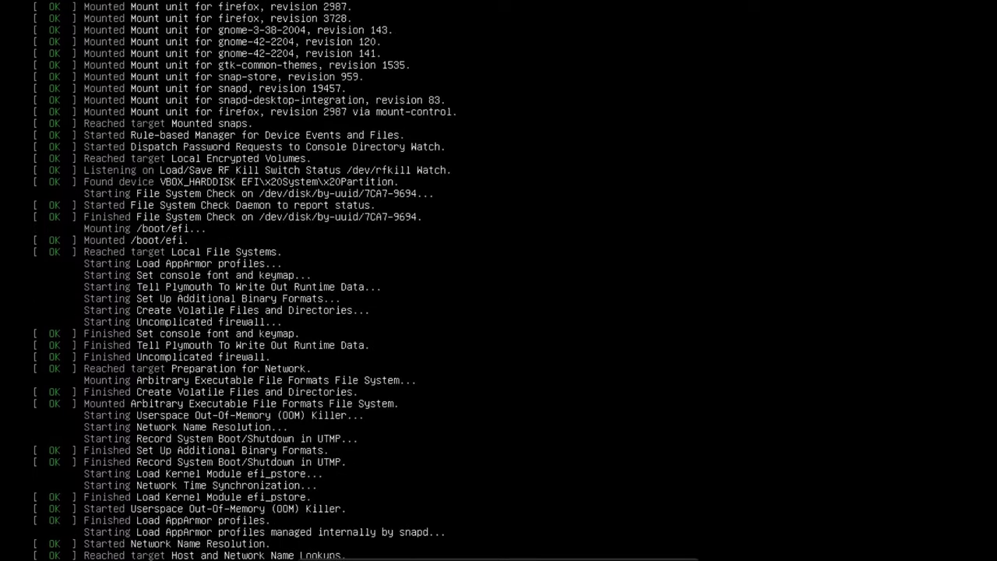
scroll(down, 3)
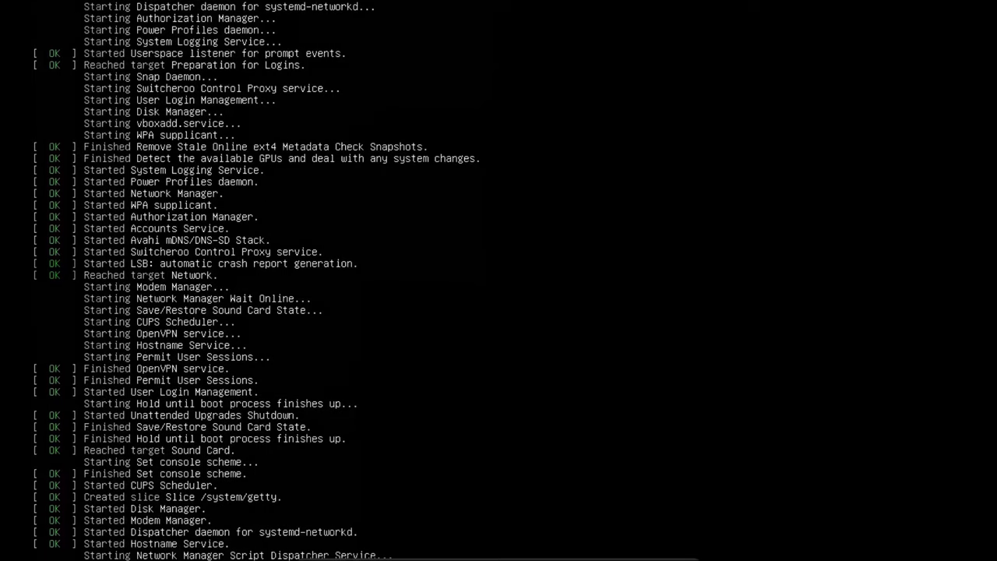
scroll(down, 3)
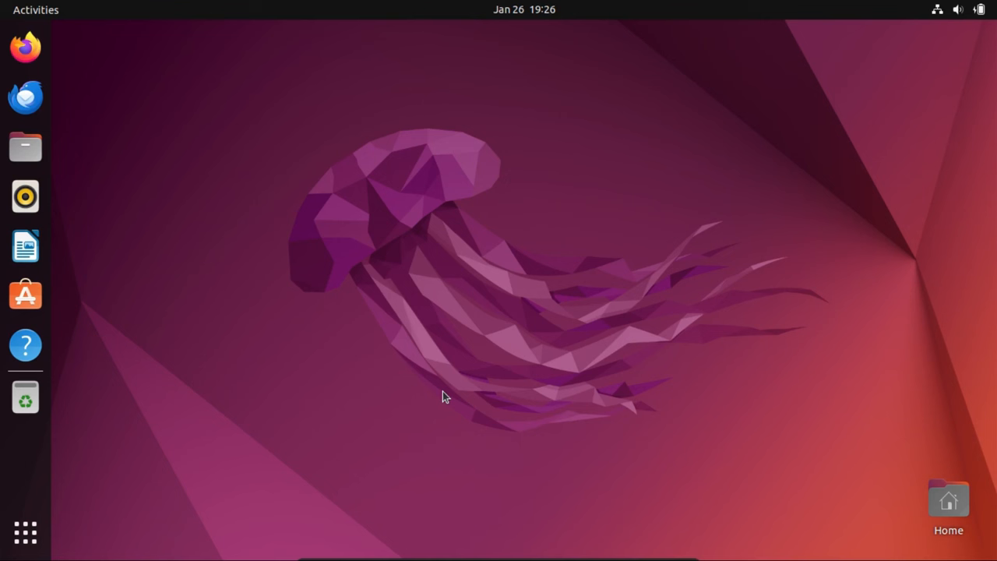
mouse_move(56, 514)
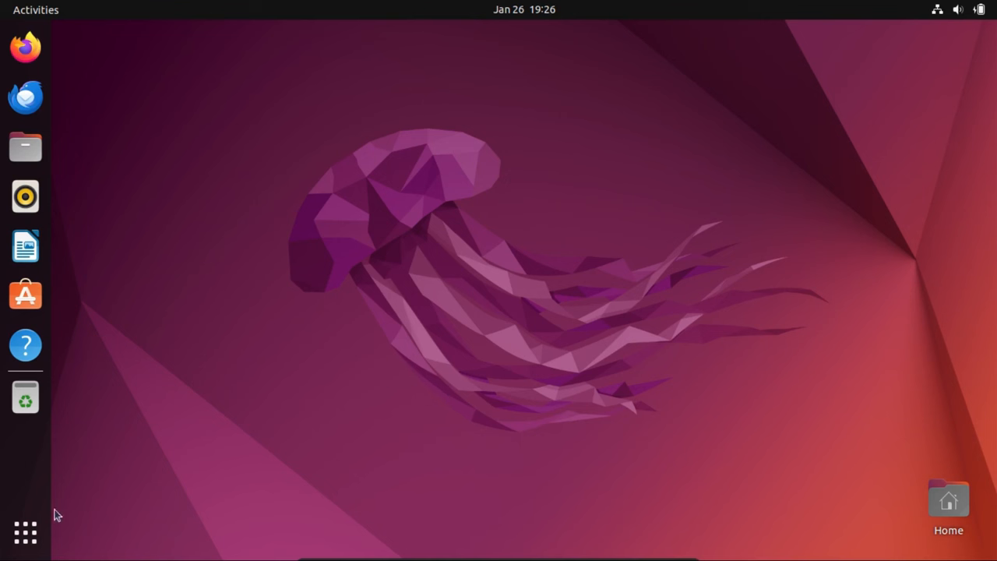
- Bring up the overview of all installed applications from the dock
click(25, 532)
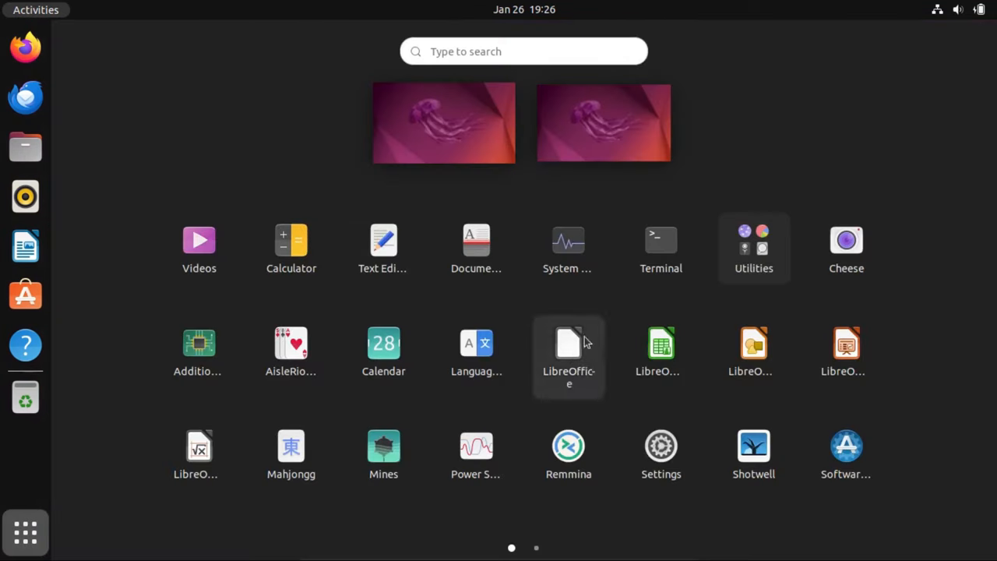
- Launch Terminal and run 'sudo update-grub' to regenerate the GRUB configuration
click(660, 240)
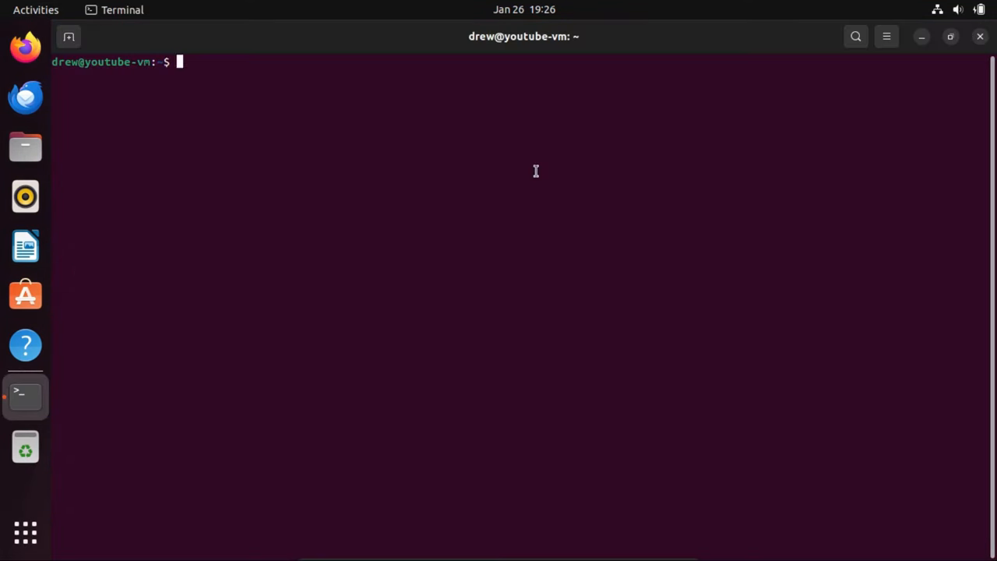
text(sudo upd)
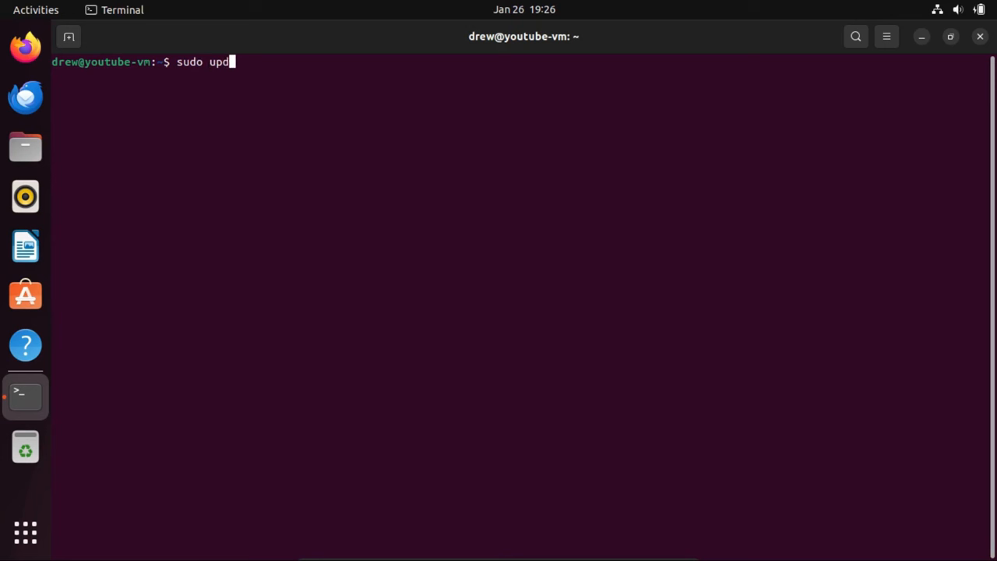
text(ate-grub)
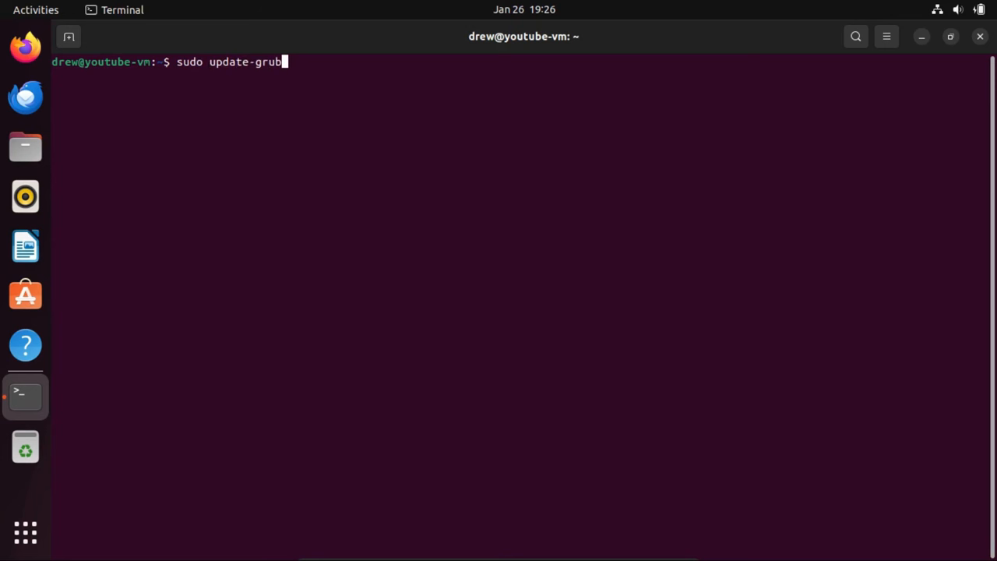
key(Return)
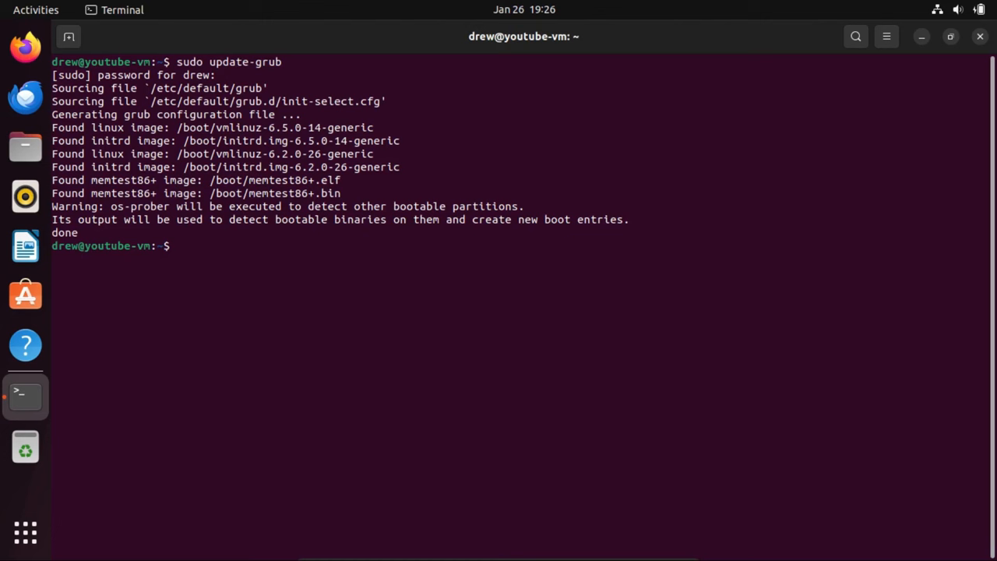
mouse_move(516, 154)
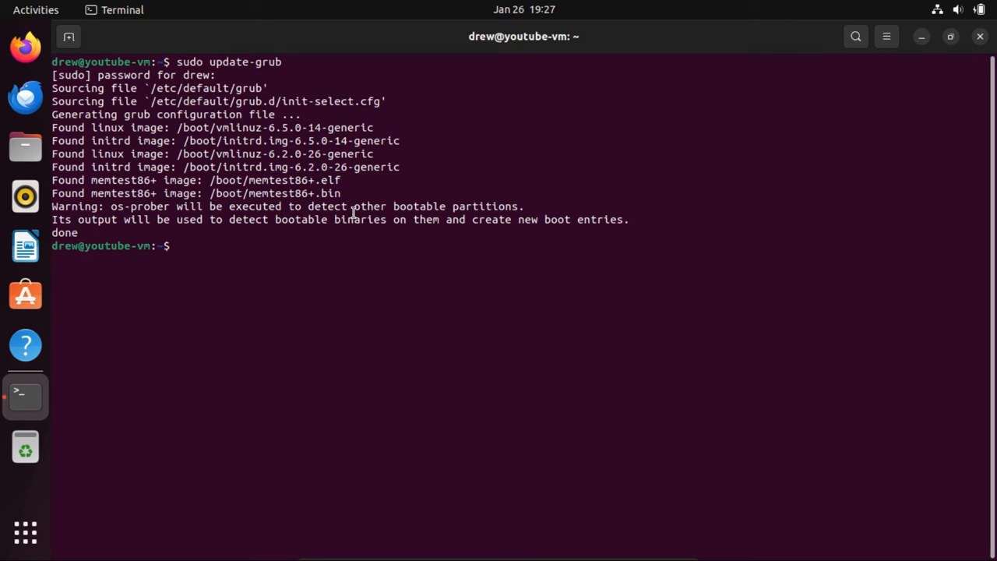
mouse_move(306, 262)
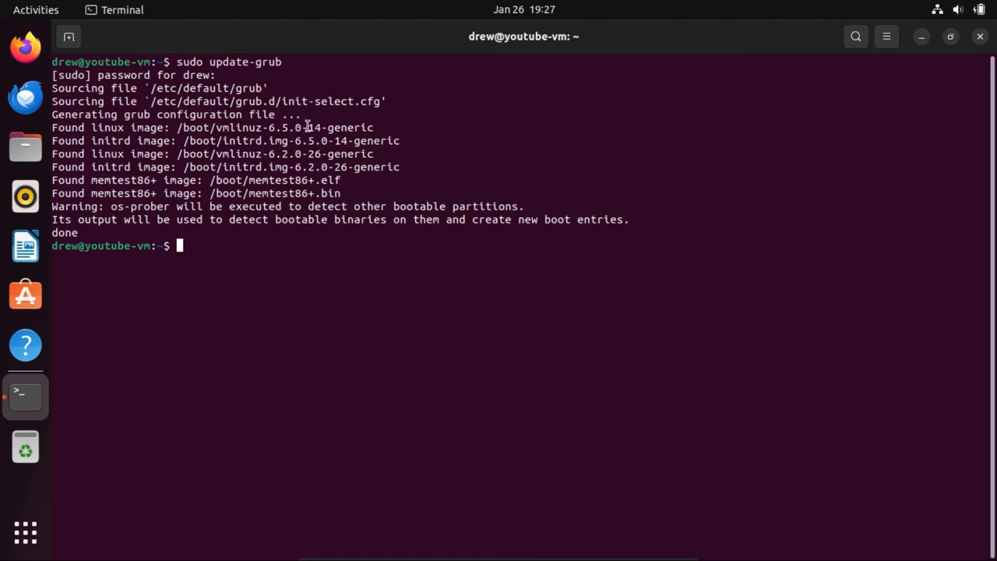
- Run 'sudo grub-mkconfig -o /mnt/boot/grub/grub.cfg' to write a fresh GRUB config
text(sudo)
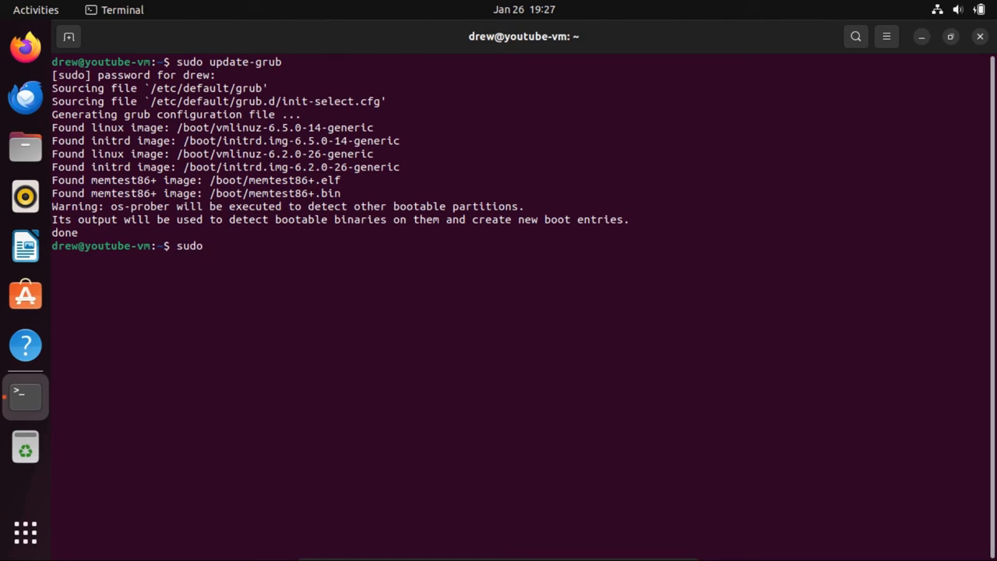
text(grub-mk)
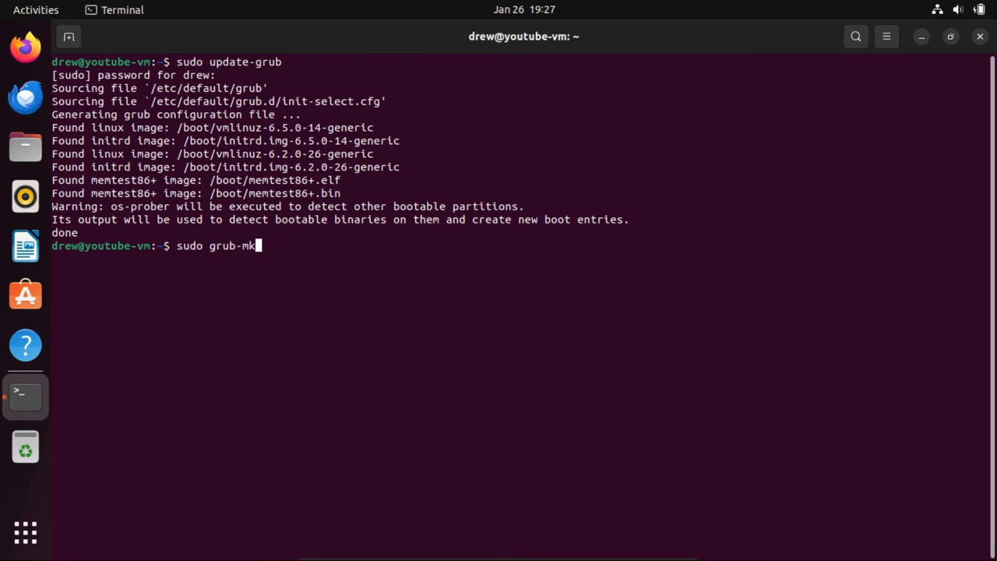
text(config)
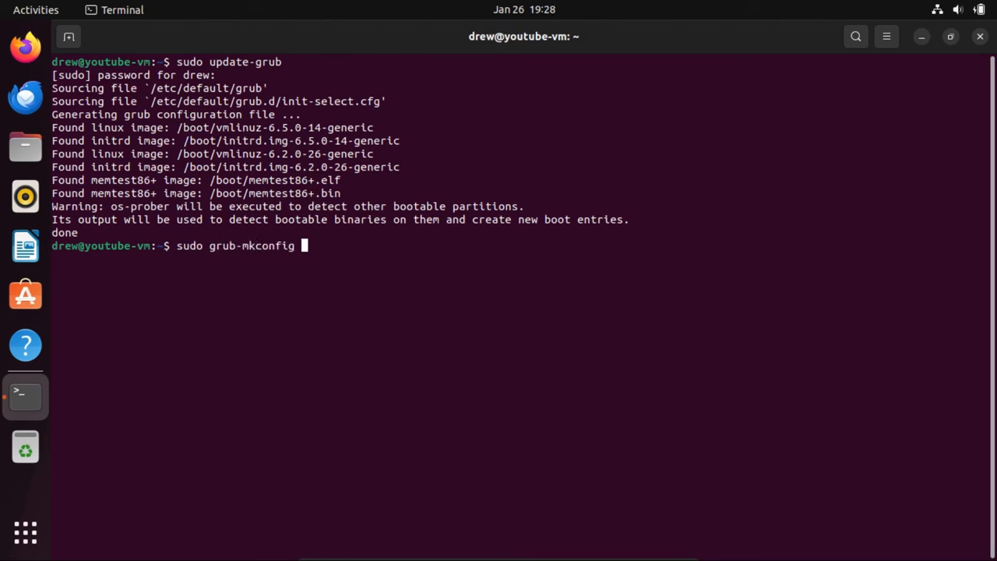
text(-o /)
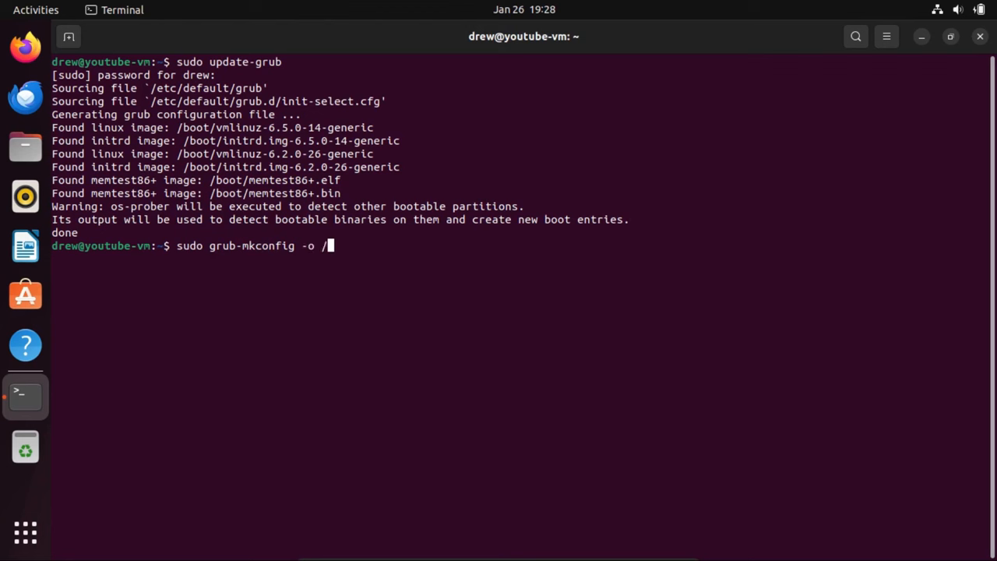
text(mnt/)
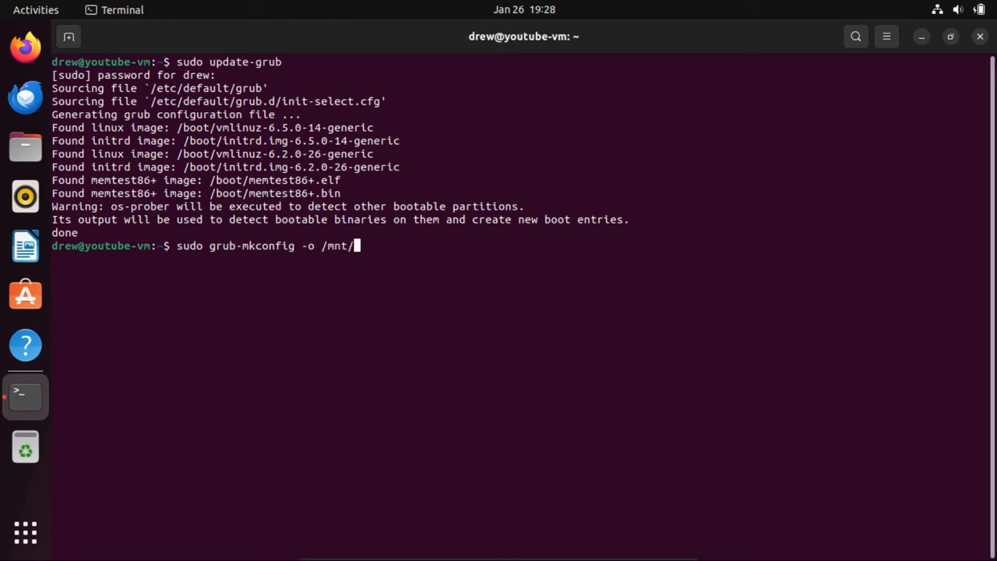
text(boot/)
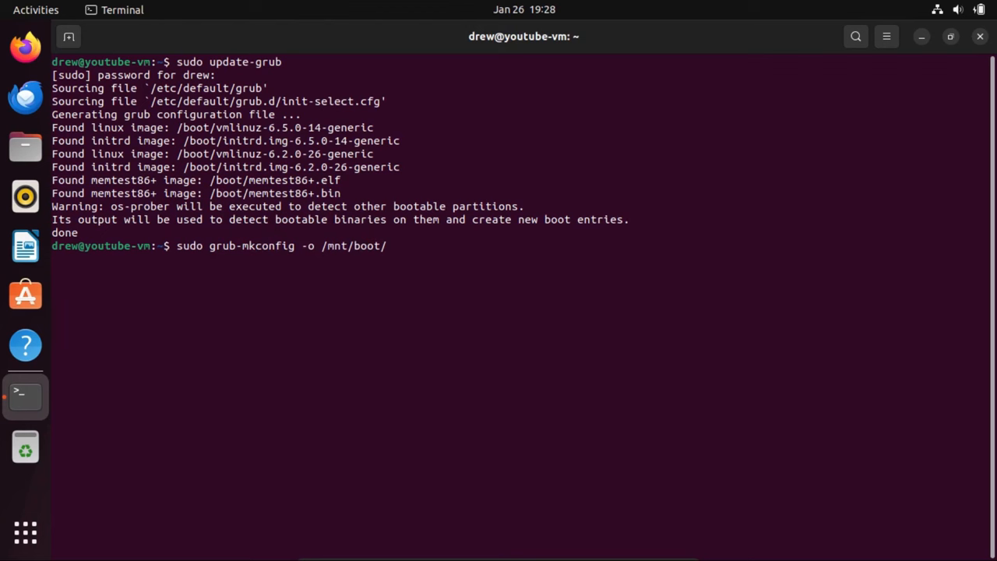
text(grub)
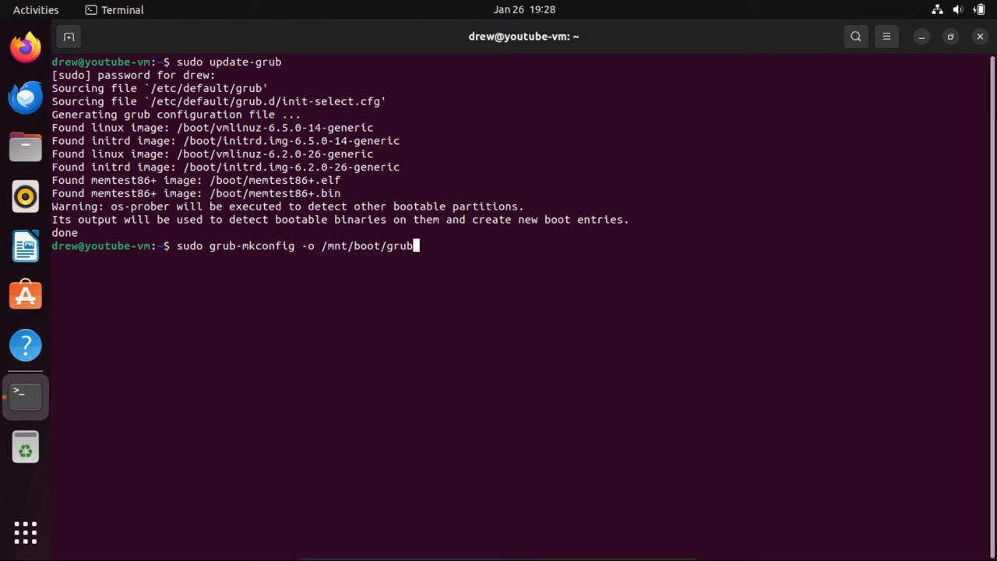
text(/grub.)
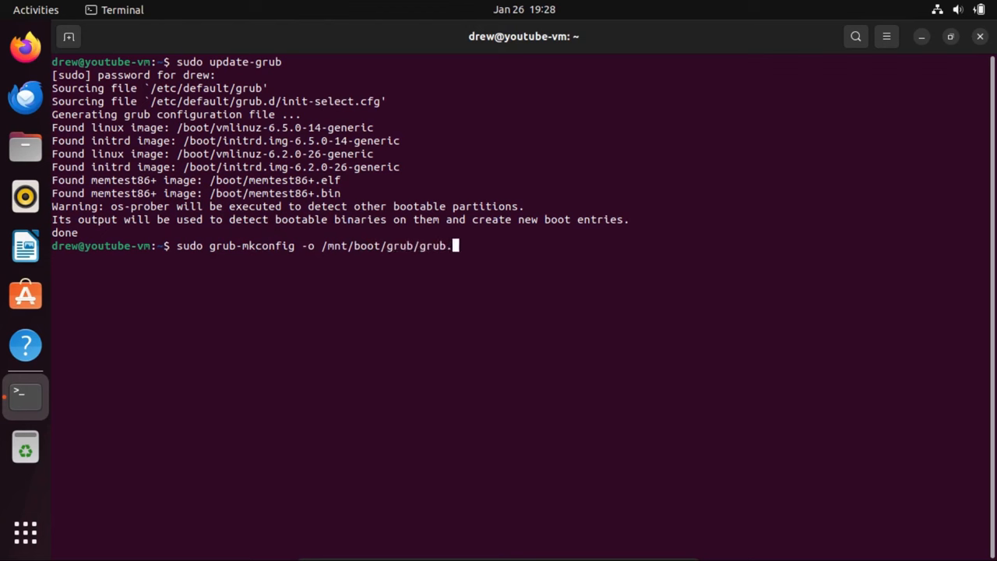
text(cfg)
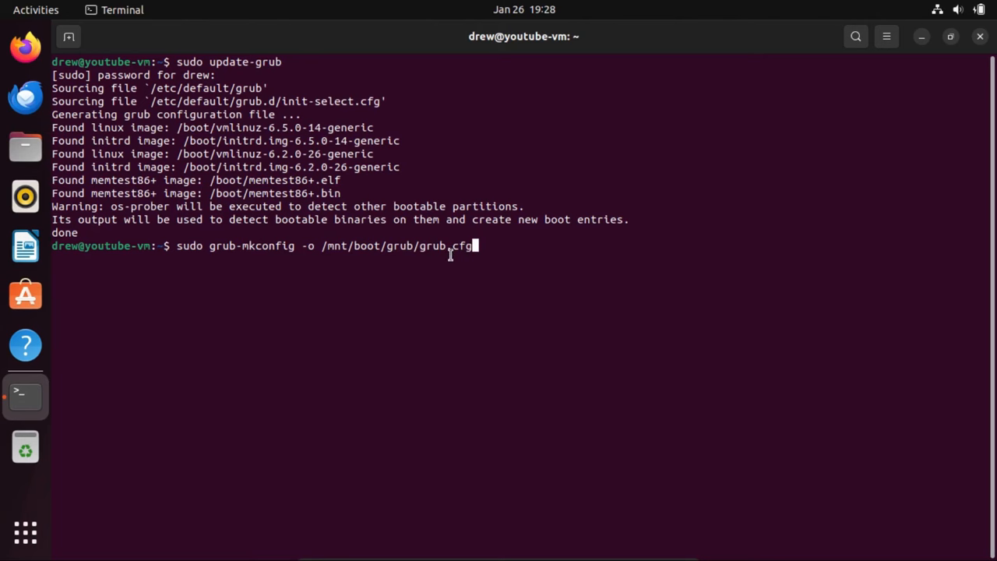
key(Return)
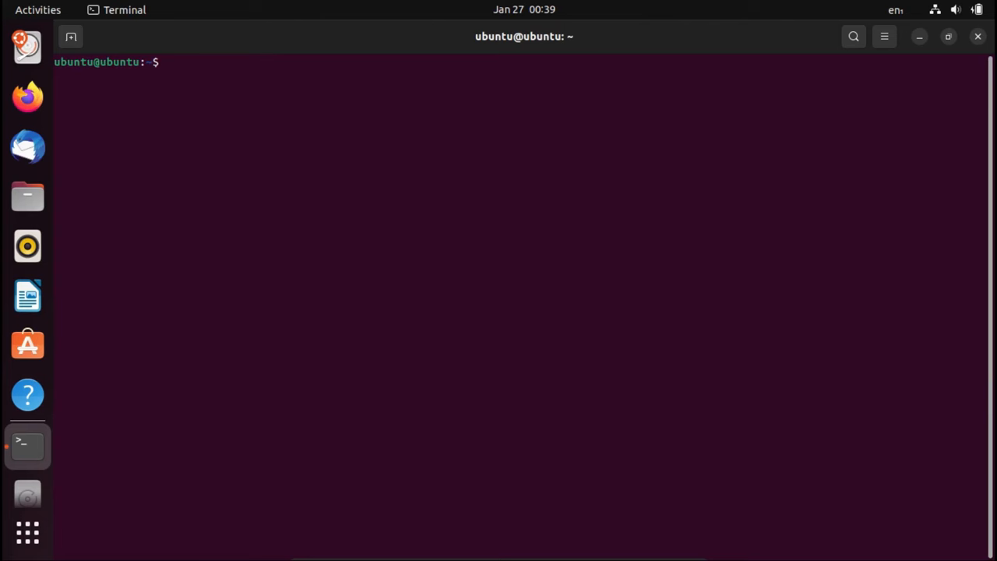
- Run 'lsblk -o uuid', copy the EFI UUID 61EF-01E7, and start 'sudo fdisk -l'
text(lsbl)
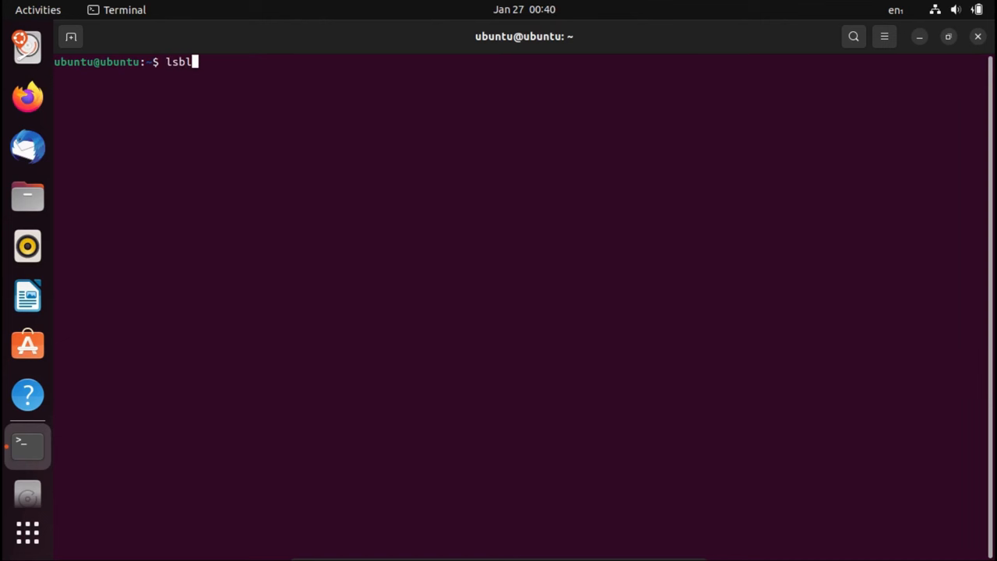
text(-o uuid)
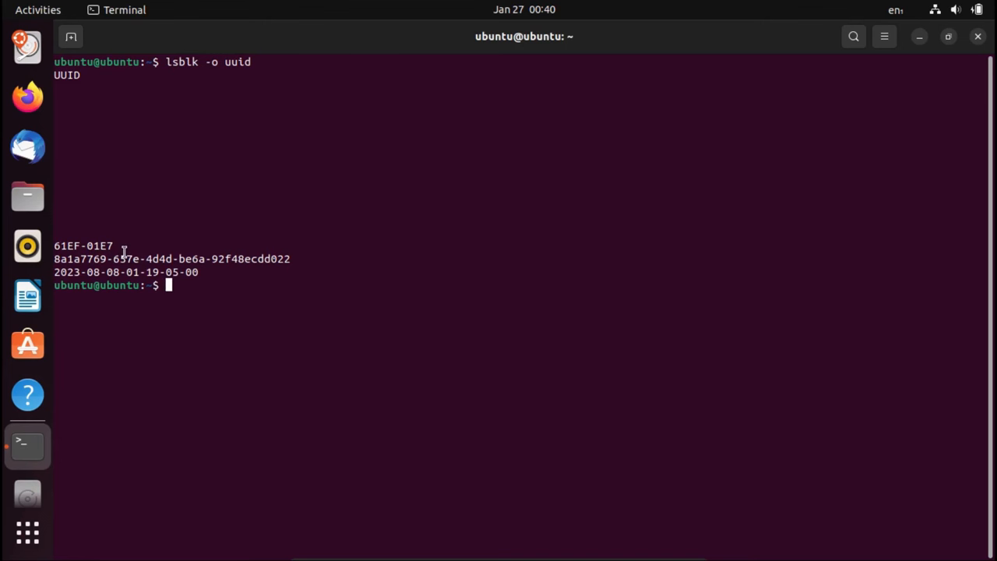
mouse_move(63, 243)
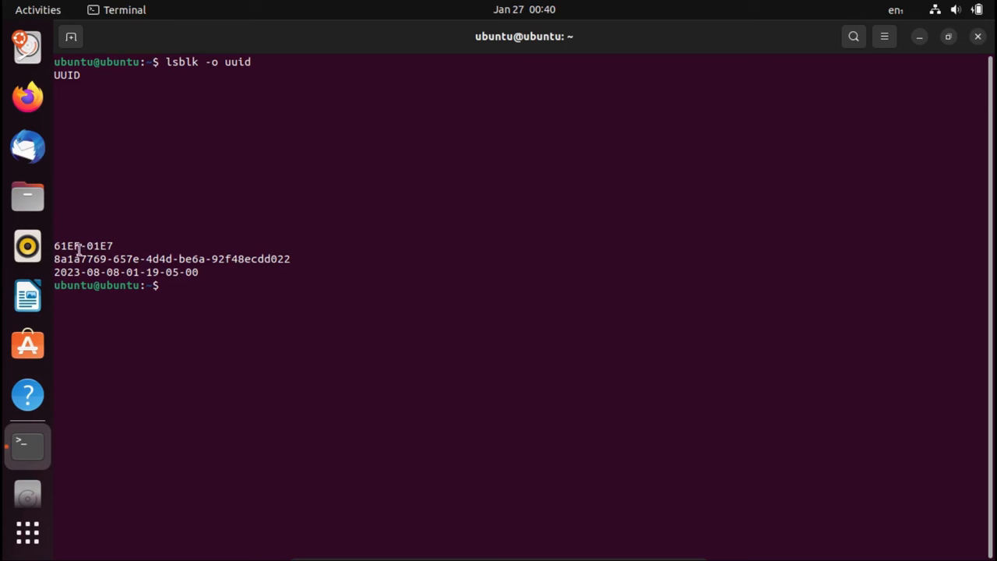
double_click(83, 246)
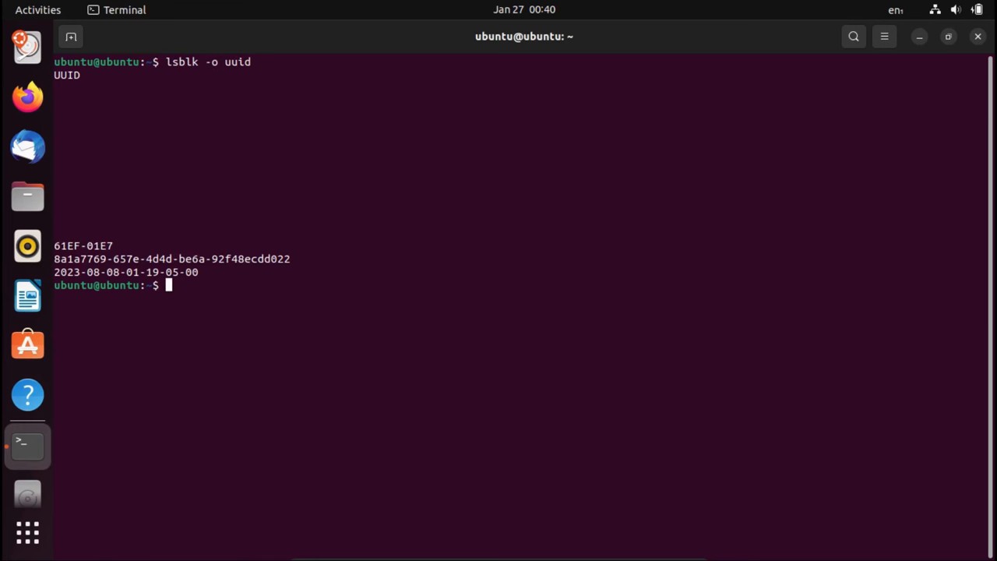
text(sudo)
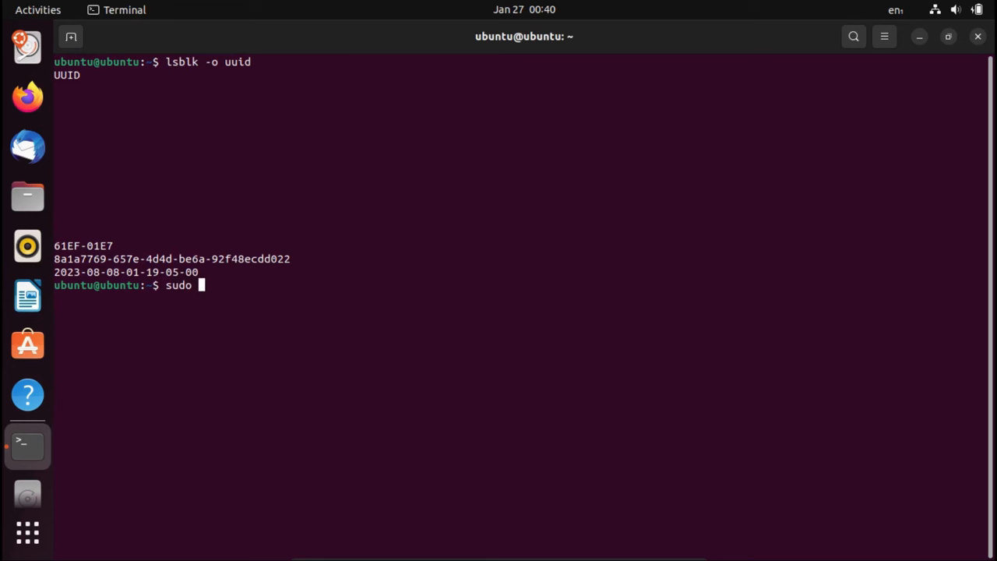
text(fdisk -l)
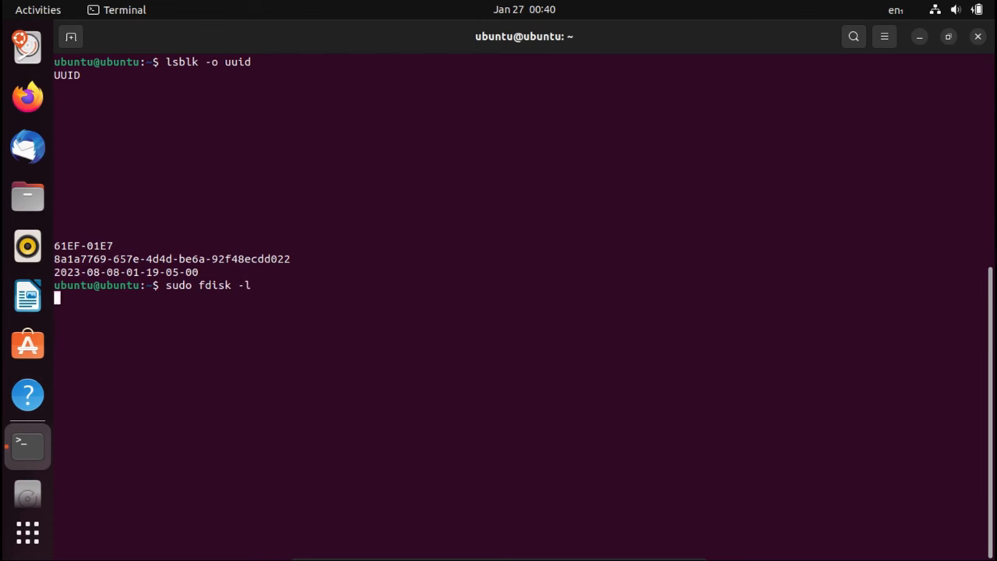
- List disks with 'sudo fdisk -l' and mount /dev/sda2 at /mnt
key(Return)
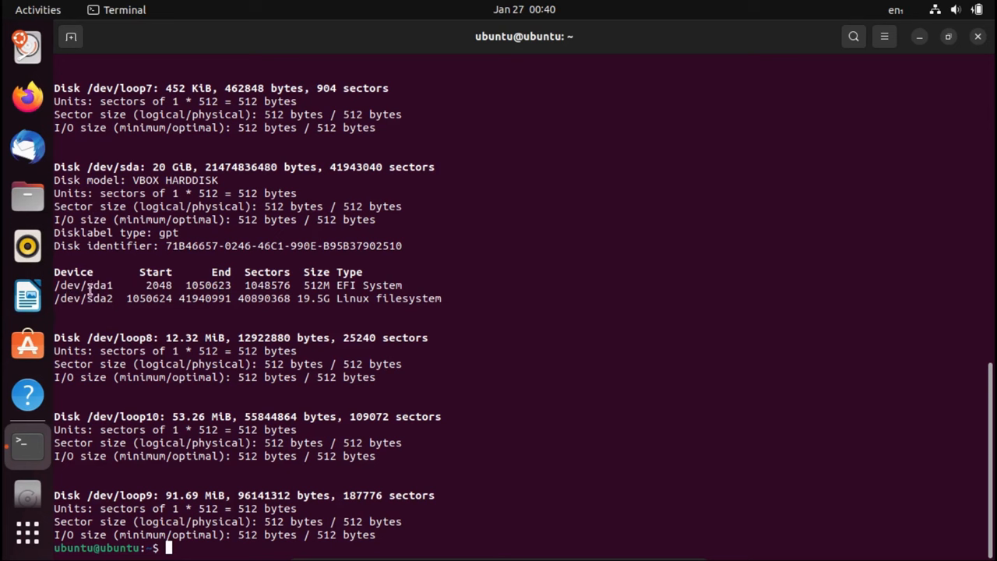
mouse_move(390, 302)
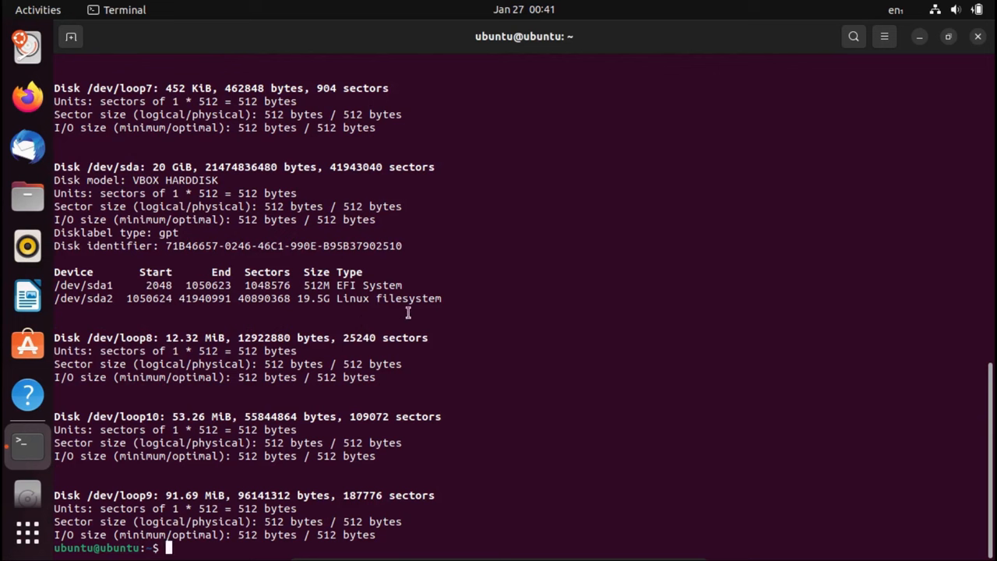
mouse_move(528, 321)
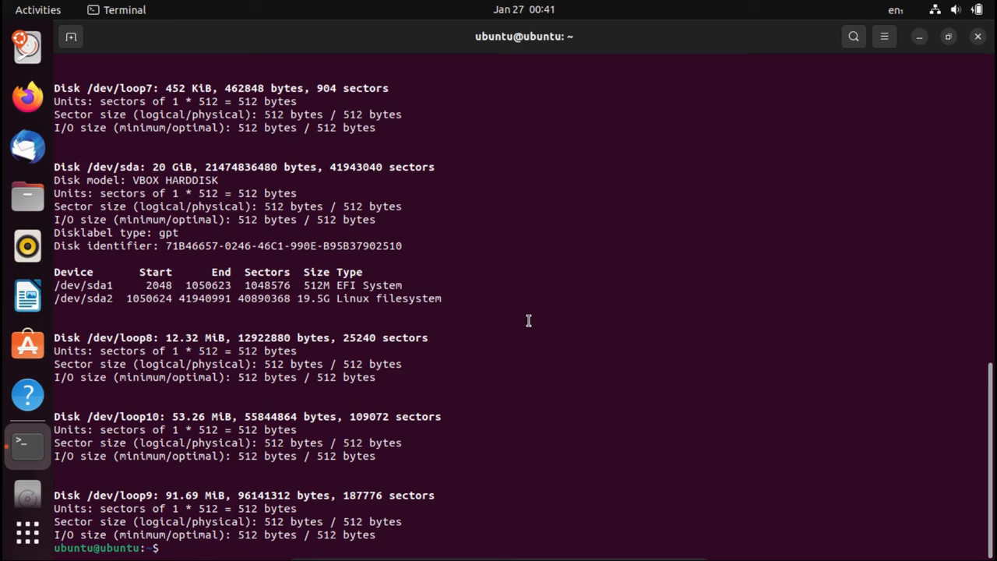
text(m)
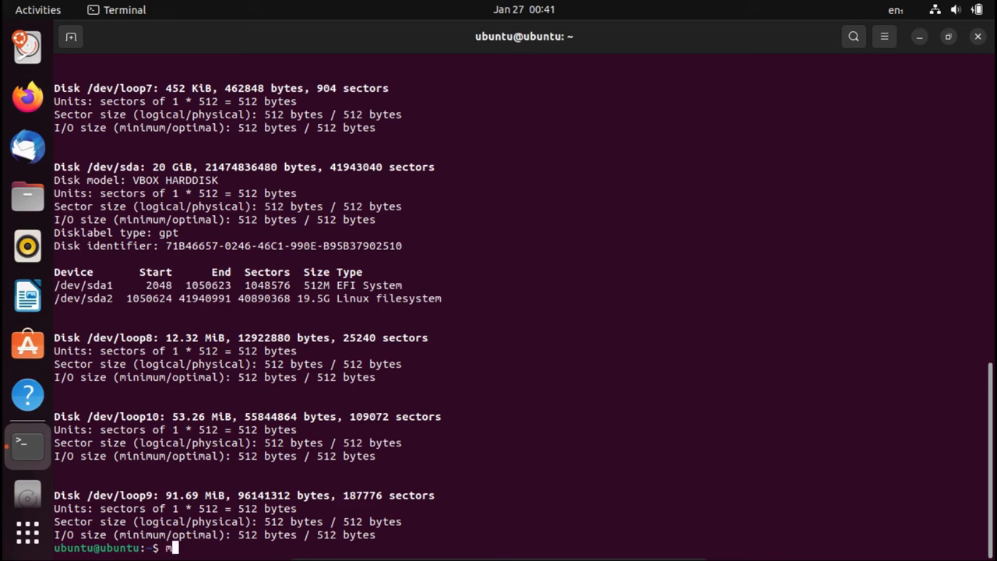
text(sudo mount)
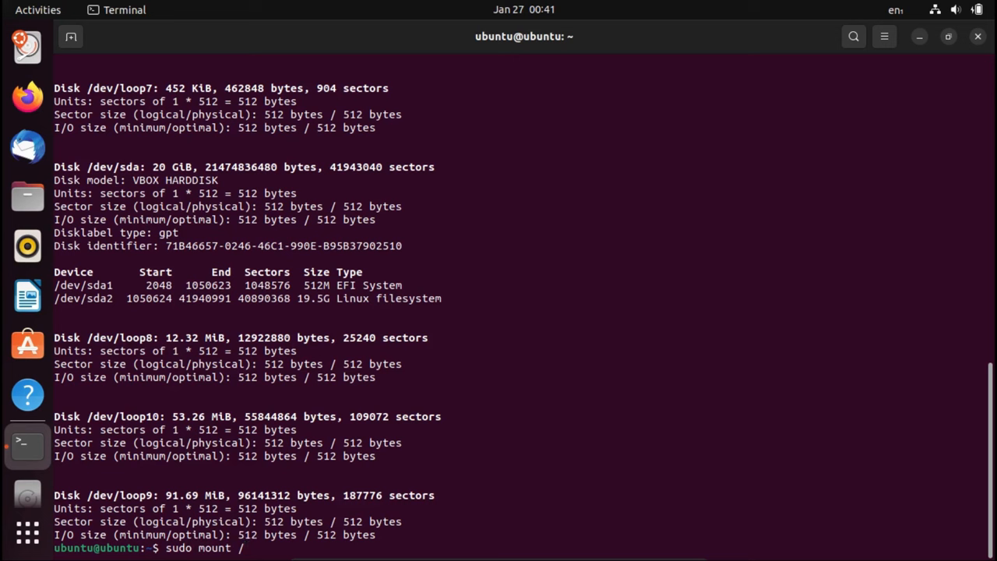
text(/dev/sd)
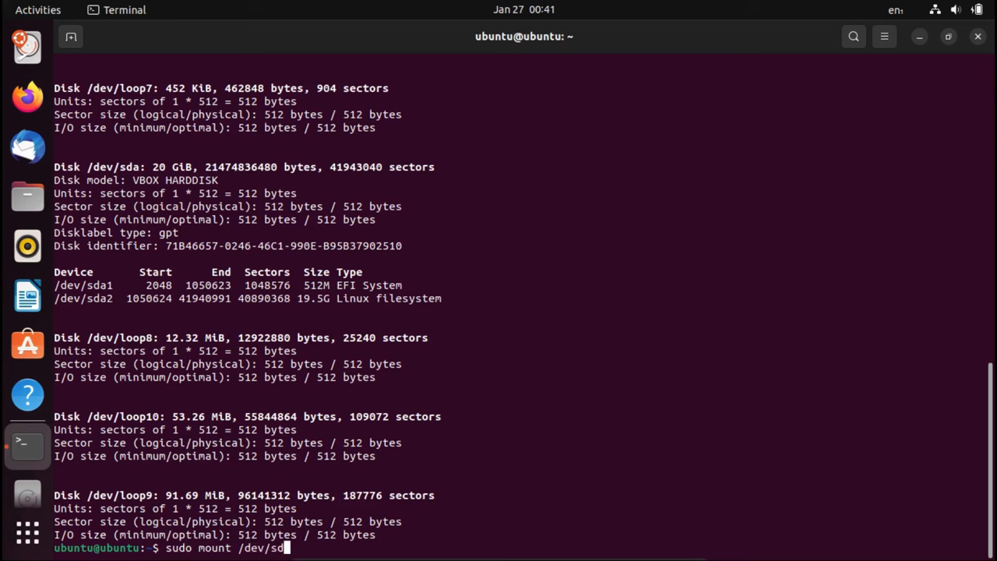
text(a2 /mnt)
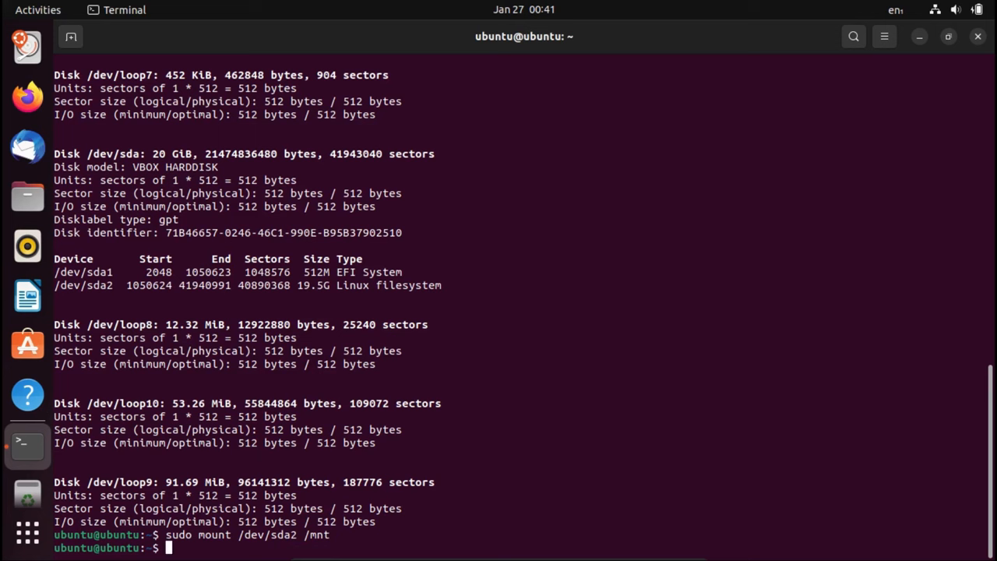
text(sudo)
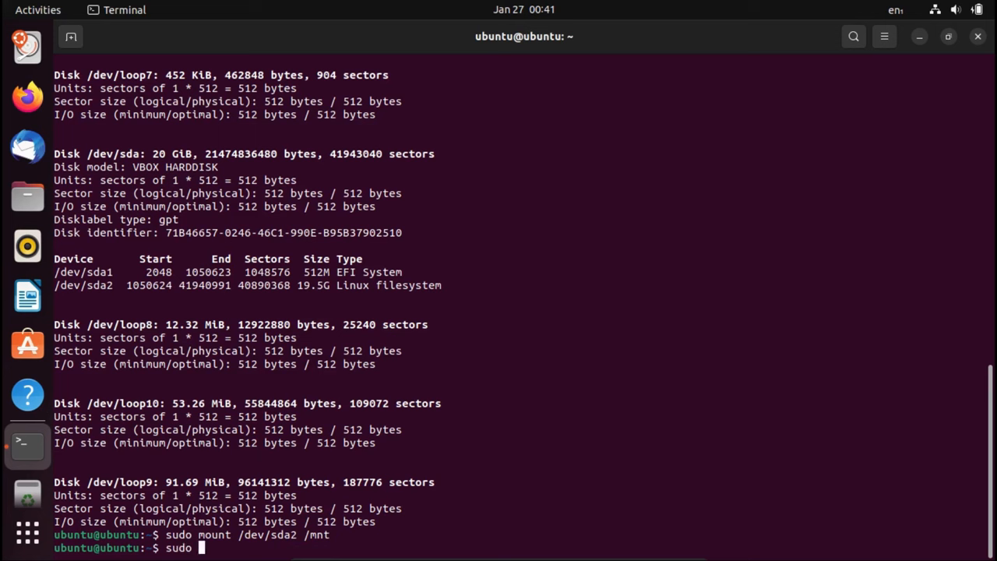
- Edit /mnt/etc/fstab in nano, set the /boot/efi UUID to 61EF-01E7 and save
text(nano /e)
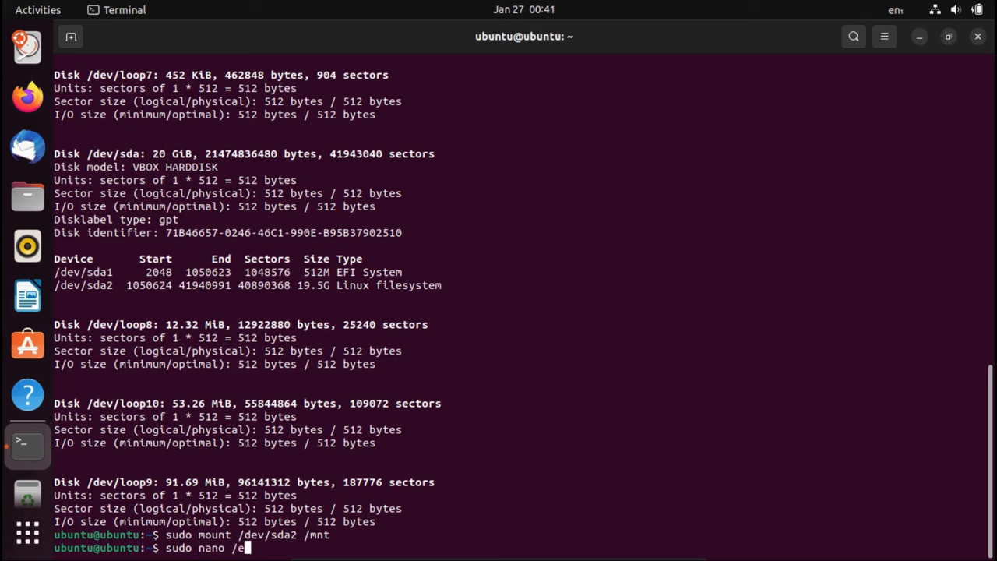
text(mnt)
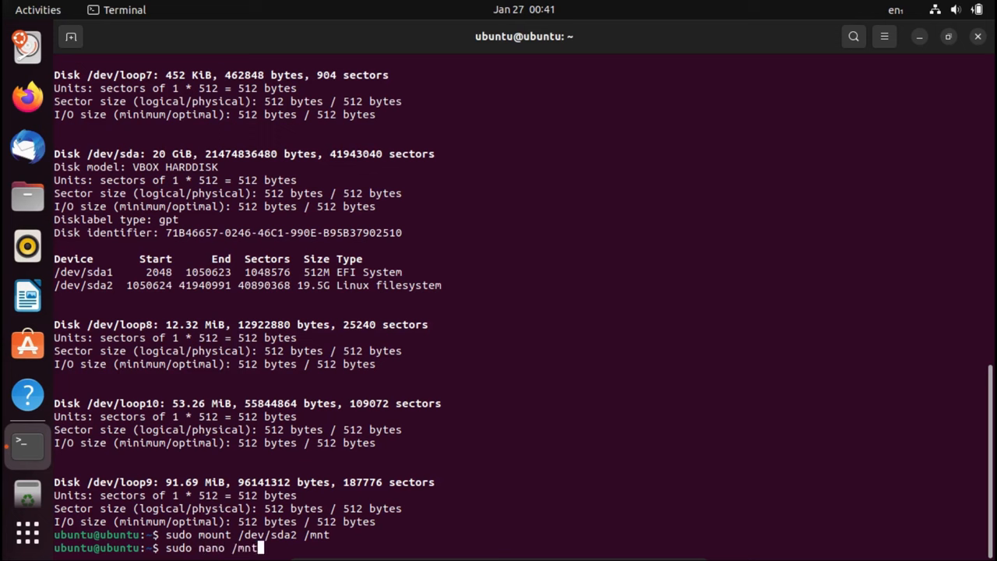
text(etc/)
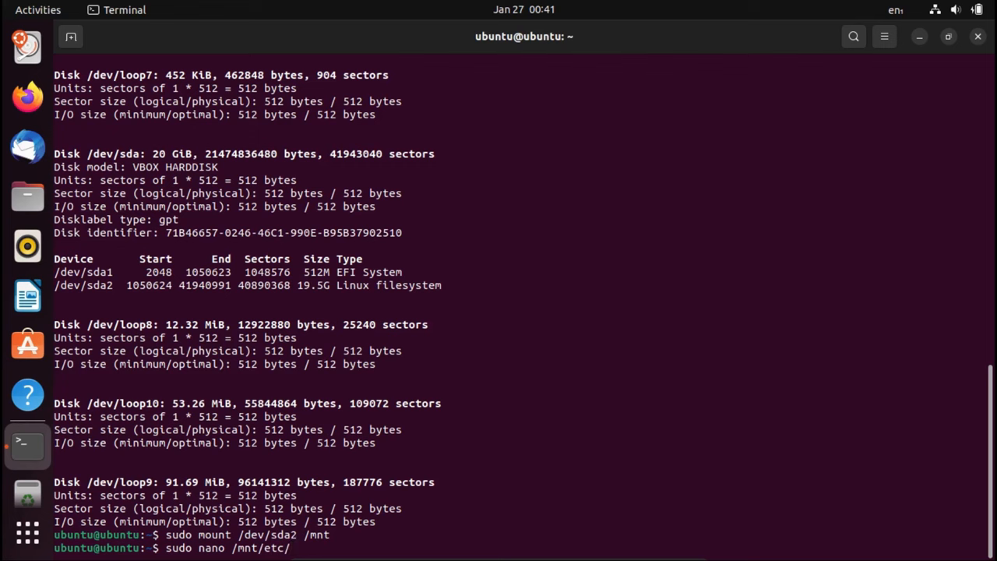
text(fstab)
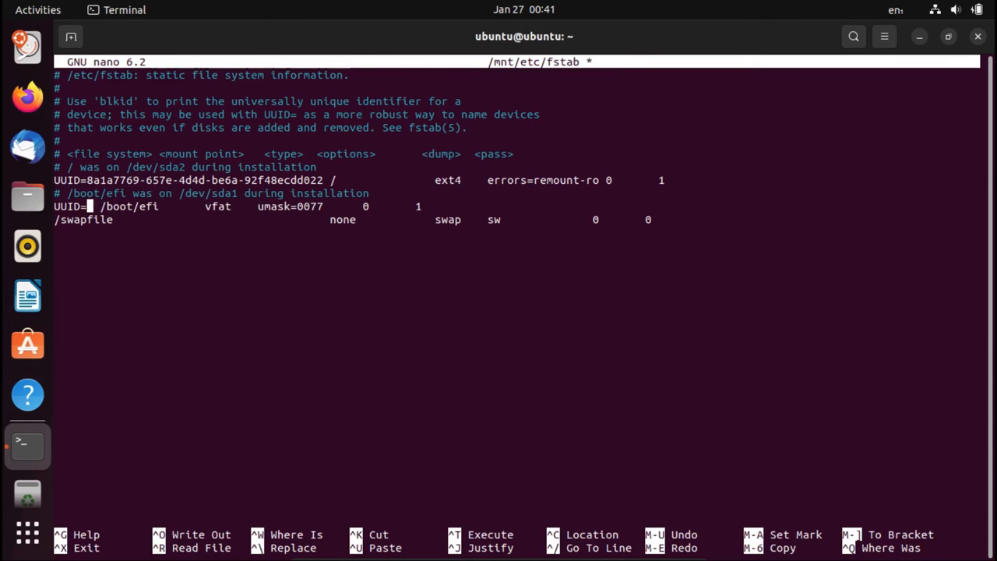
text(61EF-01E7)
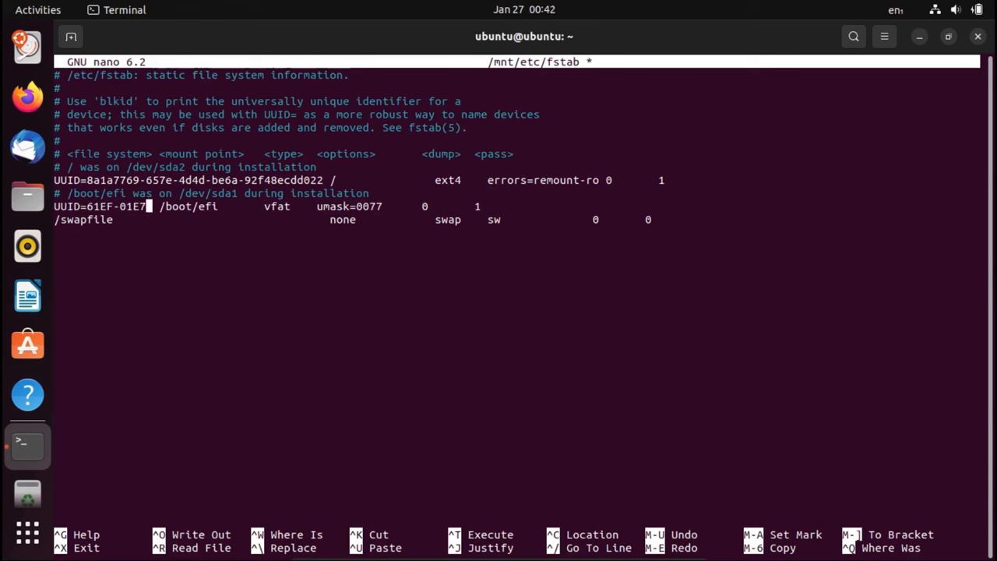
key(ctrl+o)
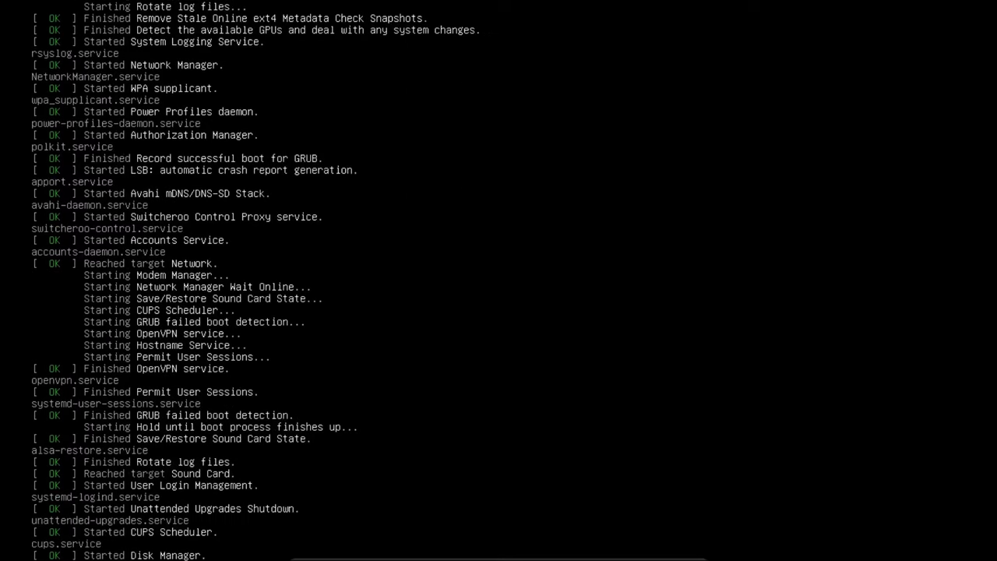
- Scroll through the systemd boot messages as startup services come up
scroll(down, 3)
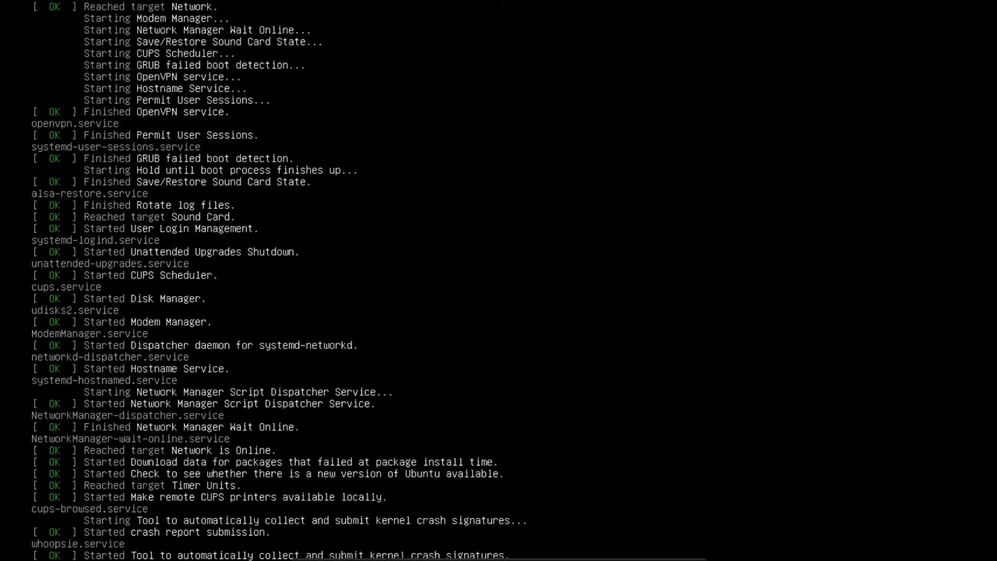
scroll(down, 3)
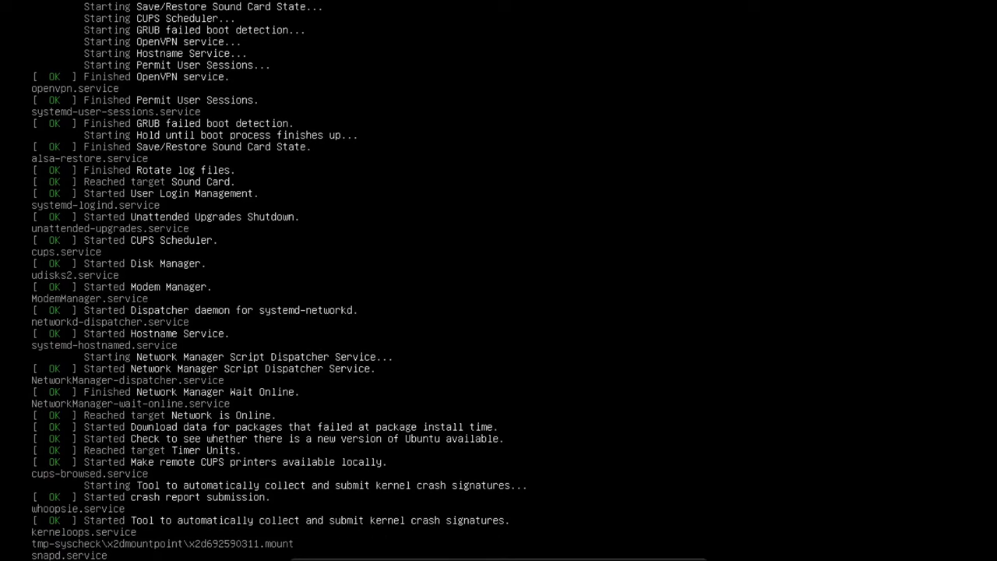